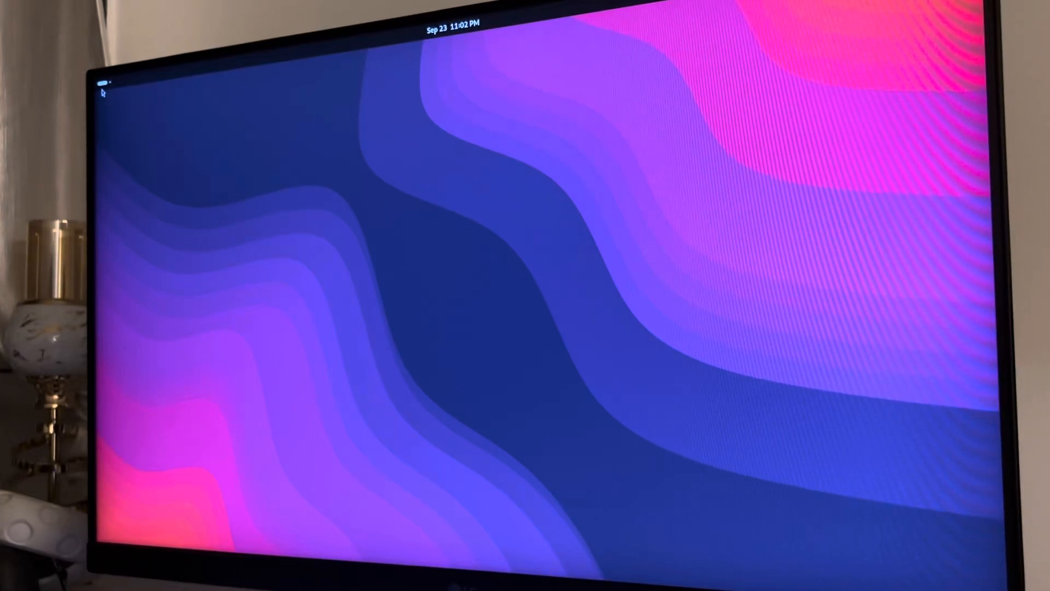
Step: Open the GNOME Activities overview from the top-left corner
click(105, 83)
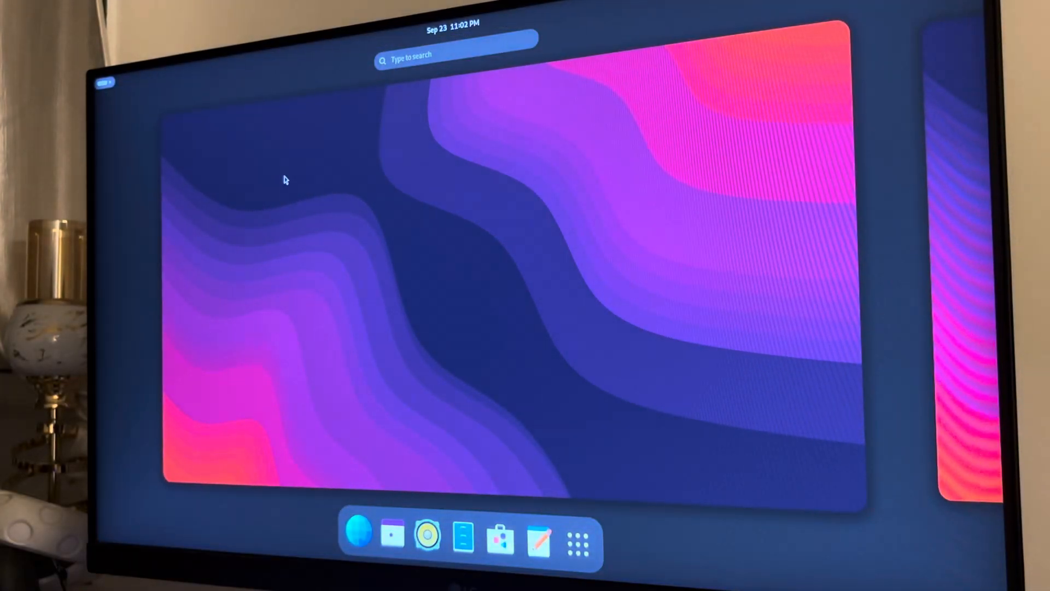
mouse_move(541, 254)
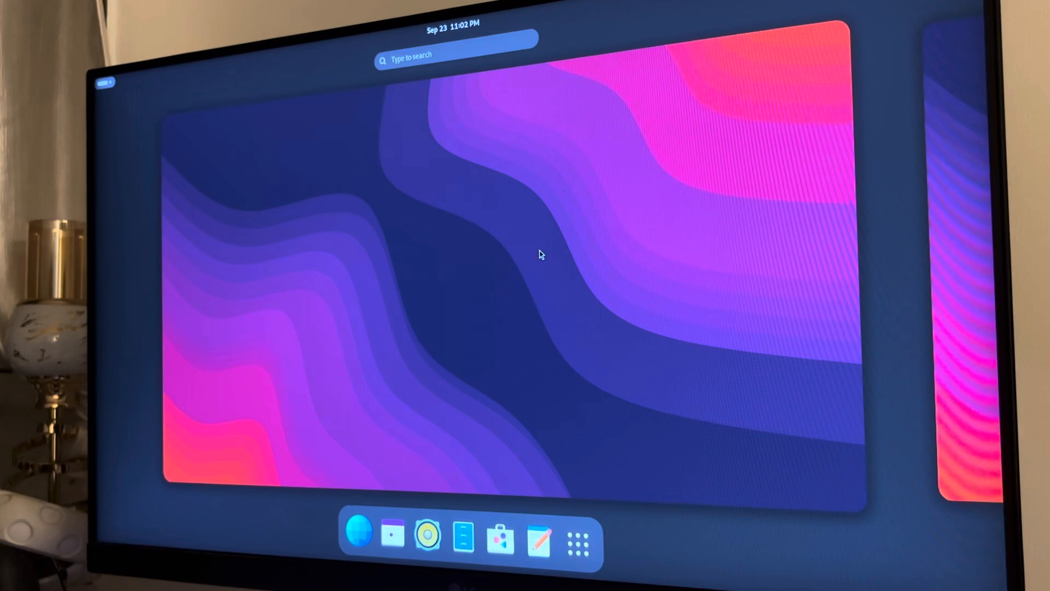
mouse_move(750, 289)
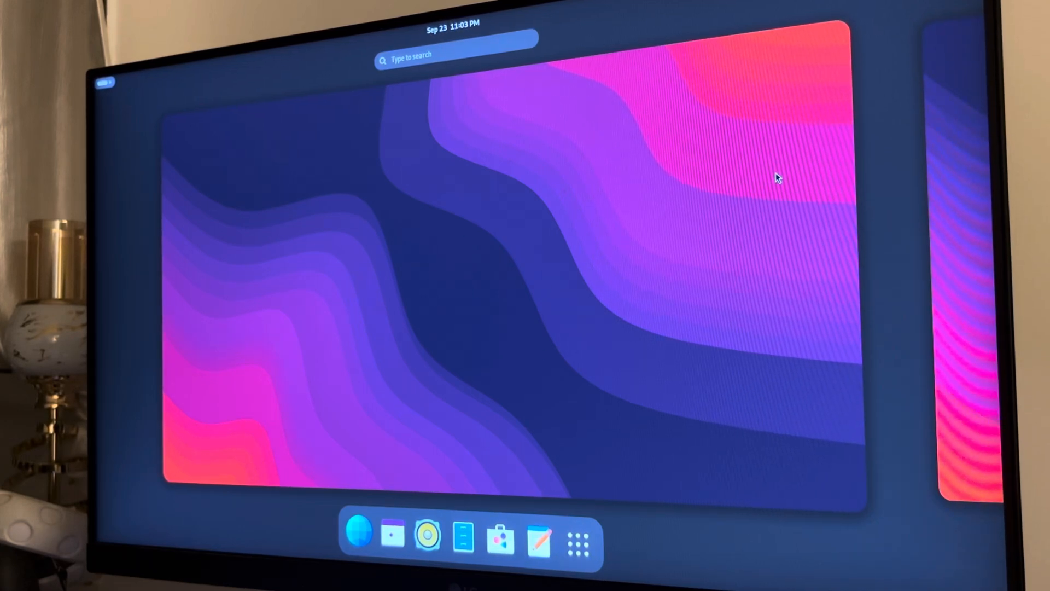
mouse_move(767, 204)
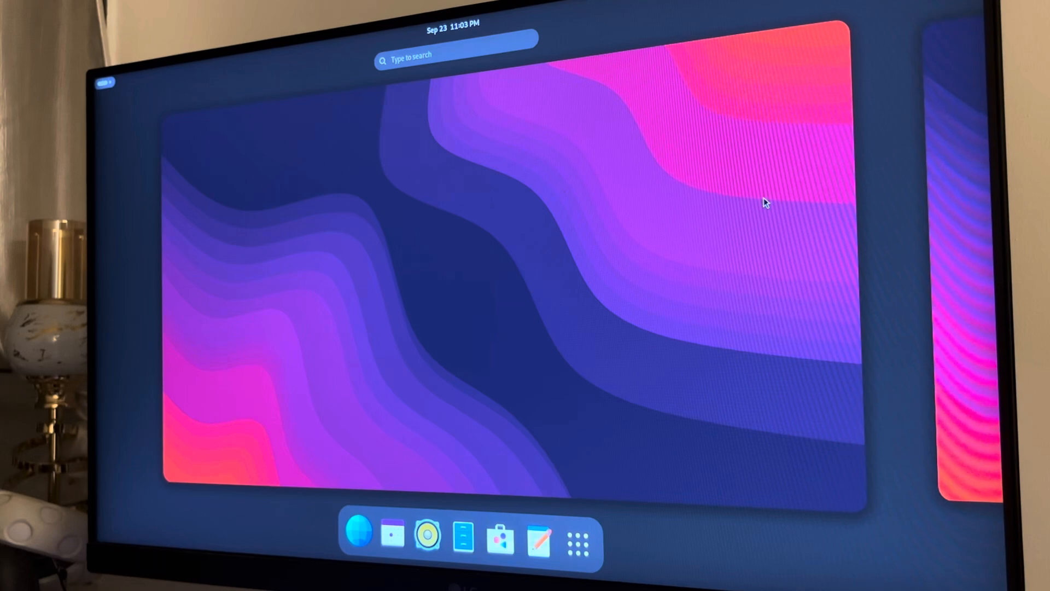
Step: Launch kitty, then launch Console from Utilities and drag it to the right
click(579, 536)
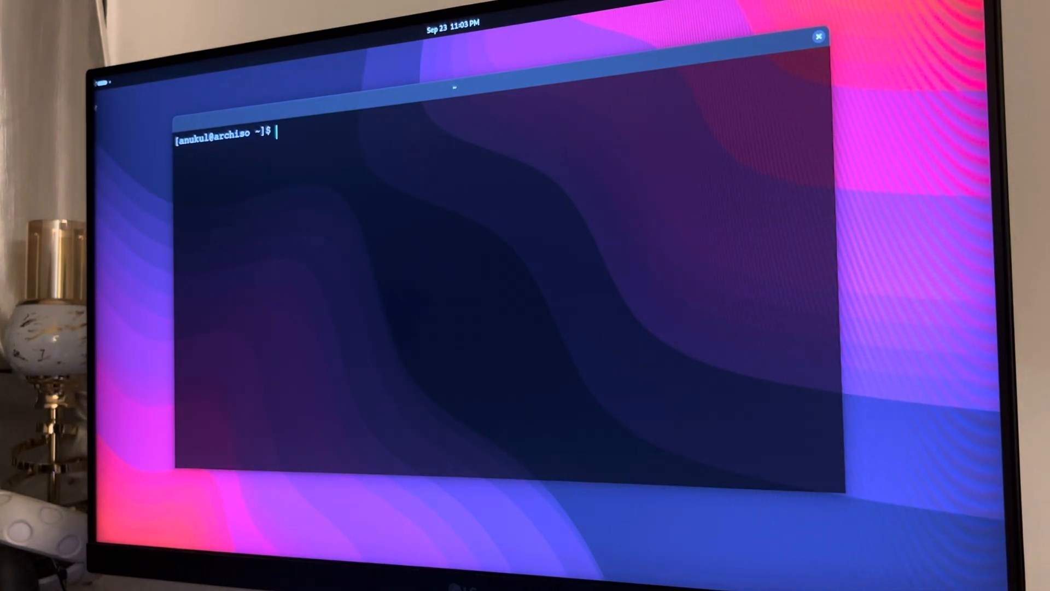
click(599, 543)
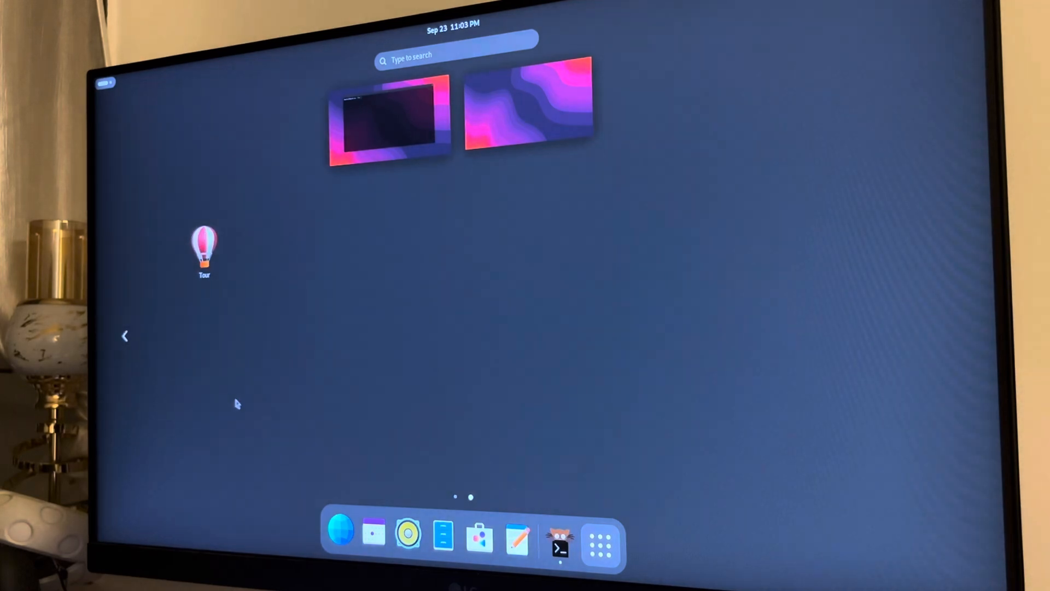
click(600, 544)
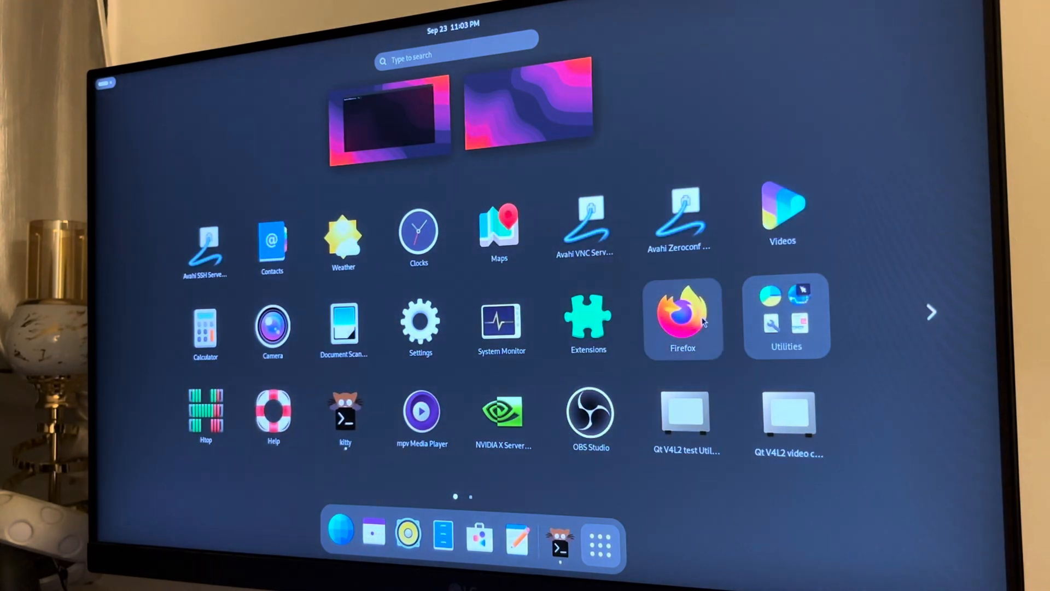
click(787, 318)
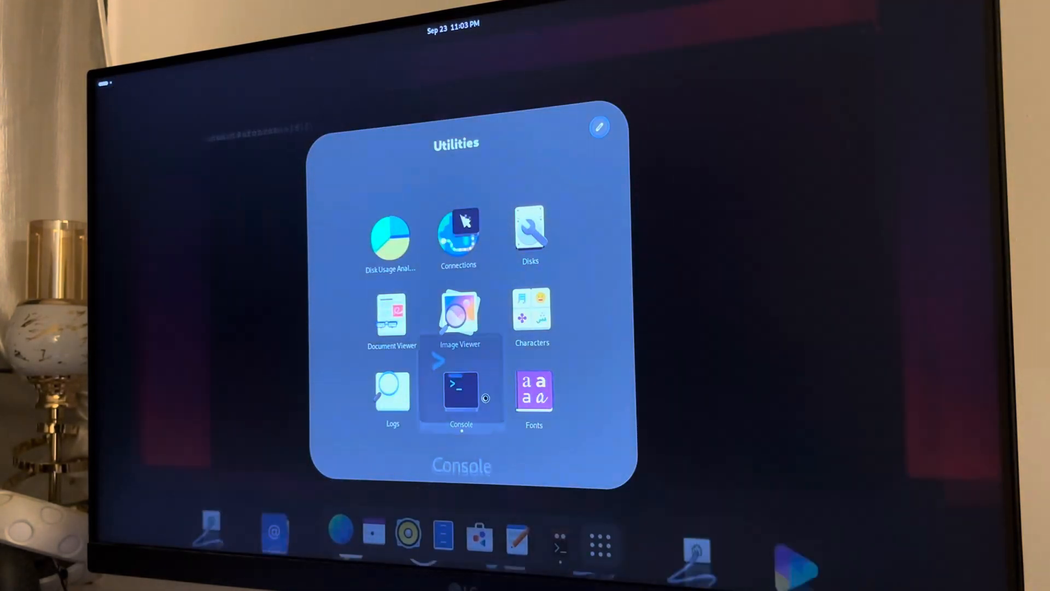
click(461, 392)
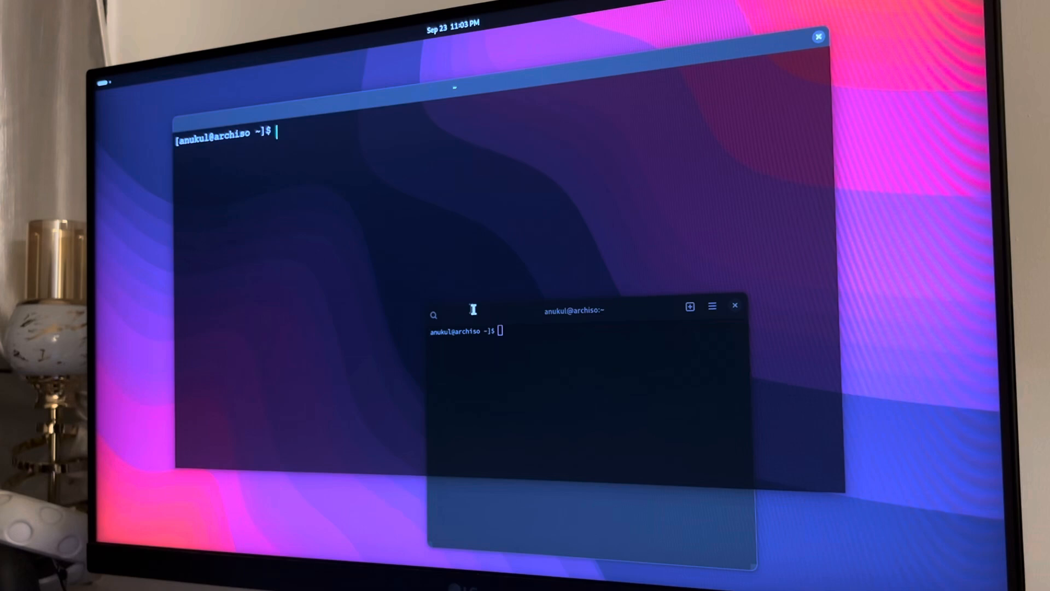
drag(573, 309, 221, 322)
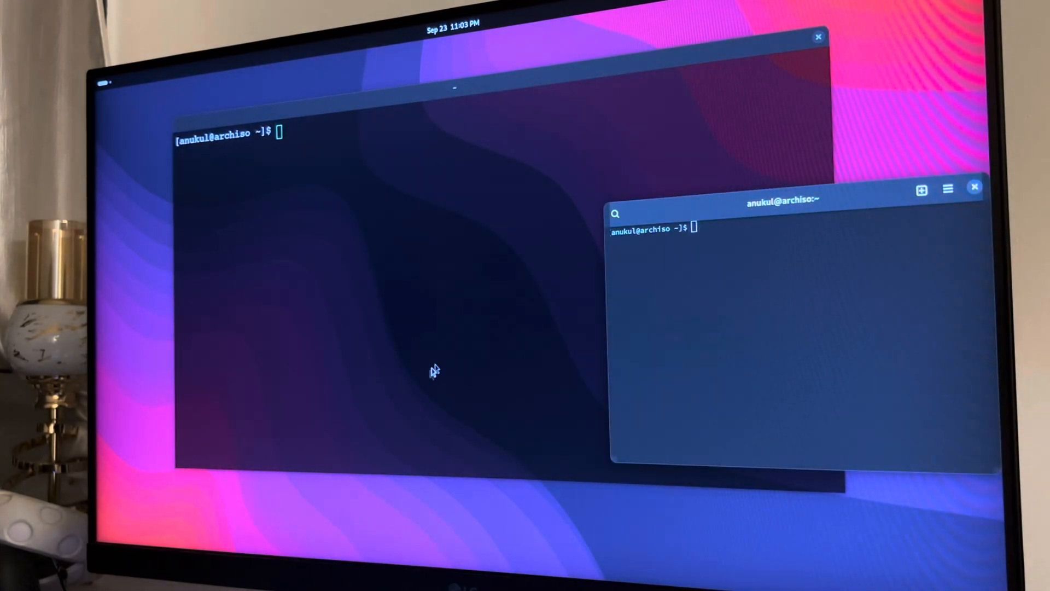
mouse_move(501, 405)
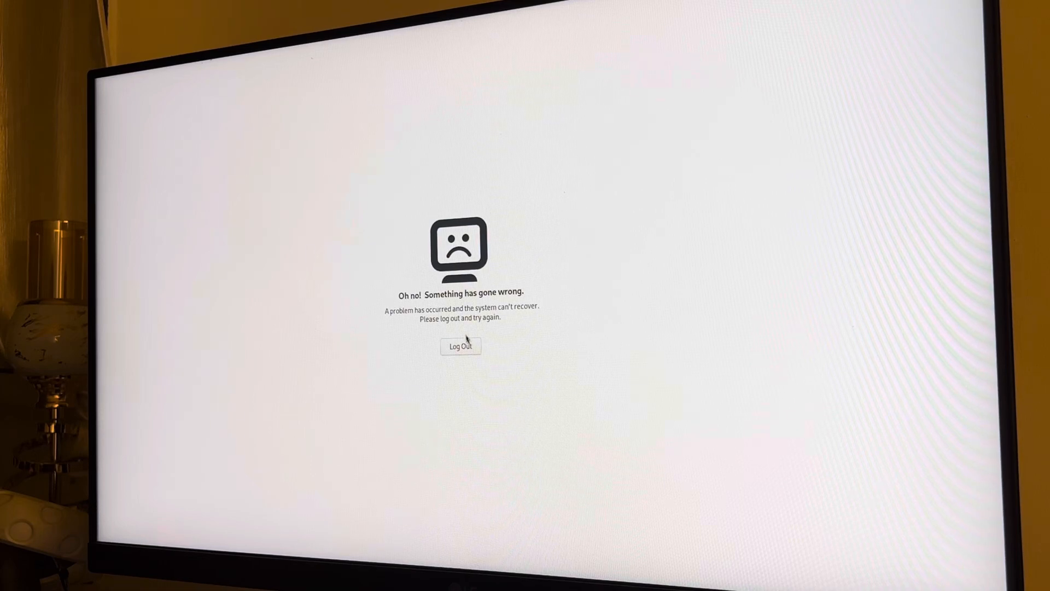
Step: Log out from the crash screen and sign back in as the user
click(461, 346)
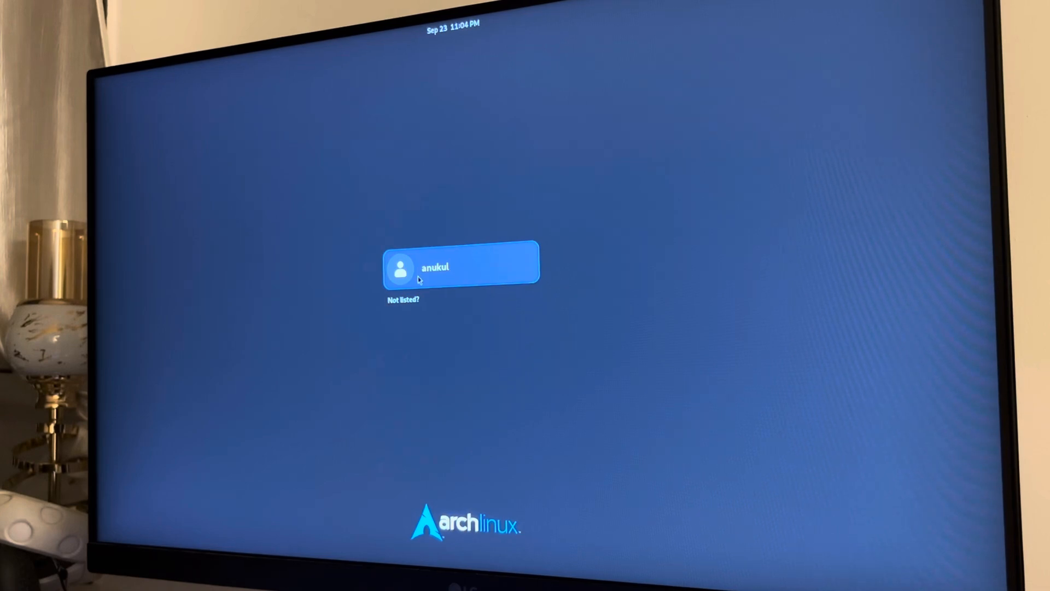
click(460, 268)
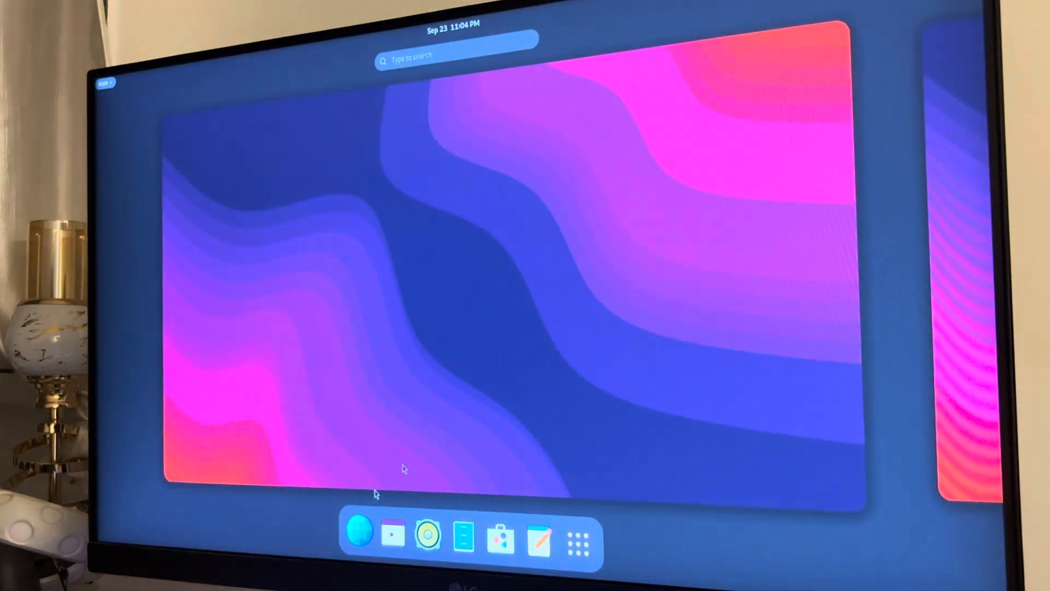
Step: Launch kitty from the app grid and run fastfetch
click(580, 535)
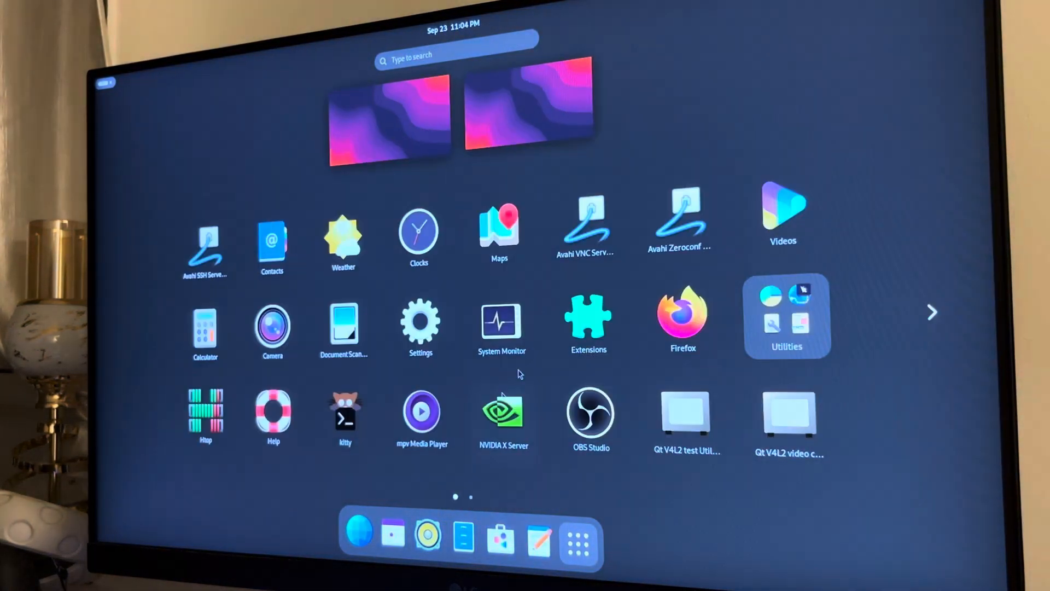
click(787, 316)
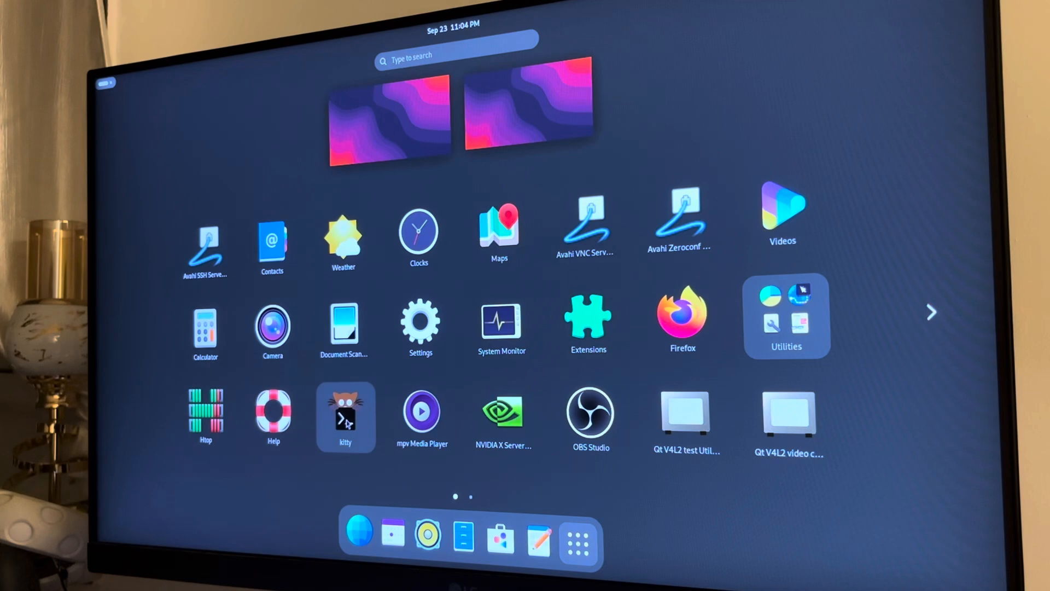
click(346, 417)
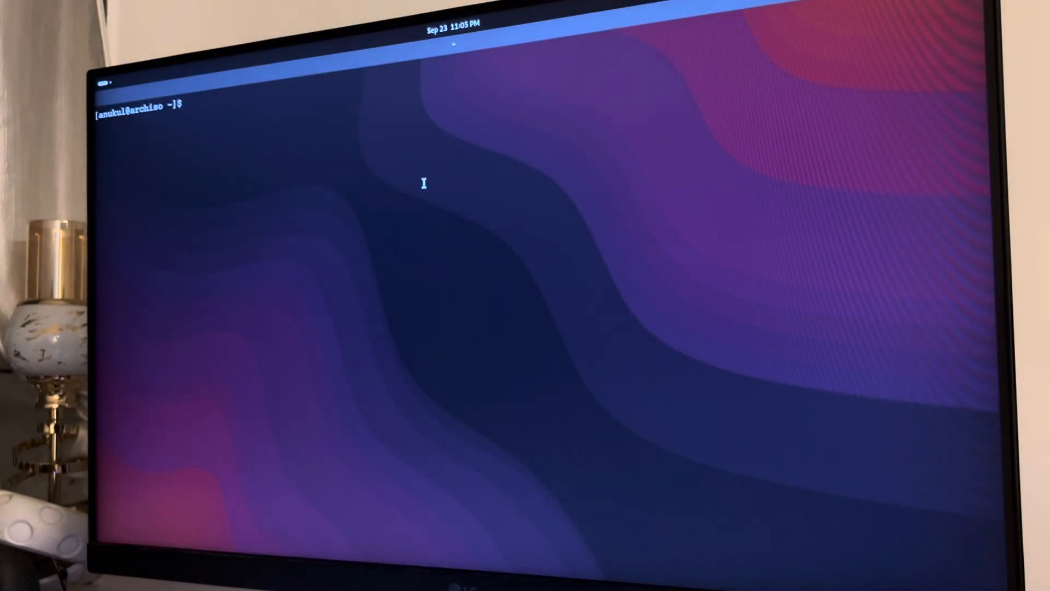
text(fastfetch)
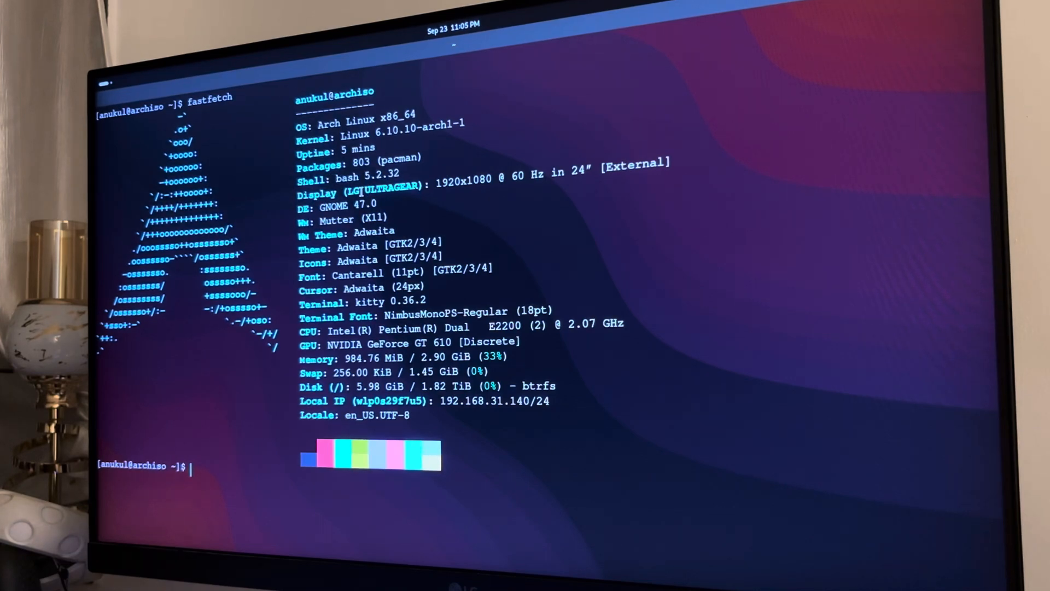
double_click(379, 193)
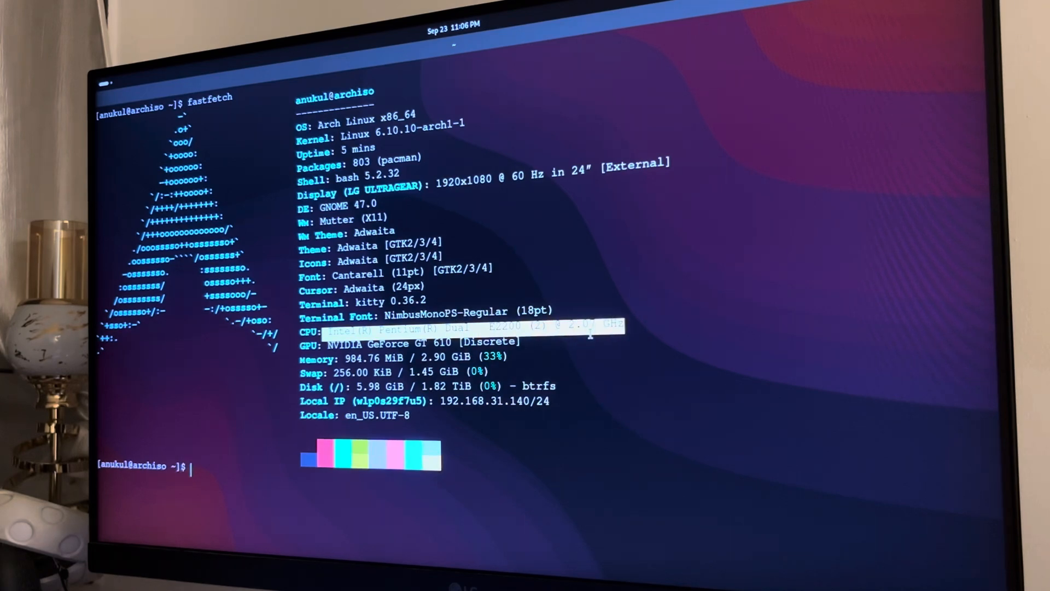
mouse_move(588, 341)
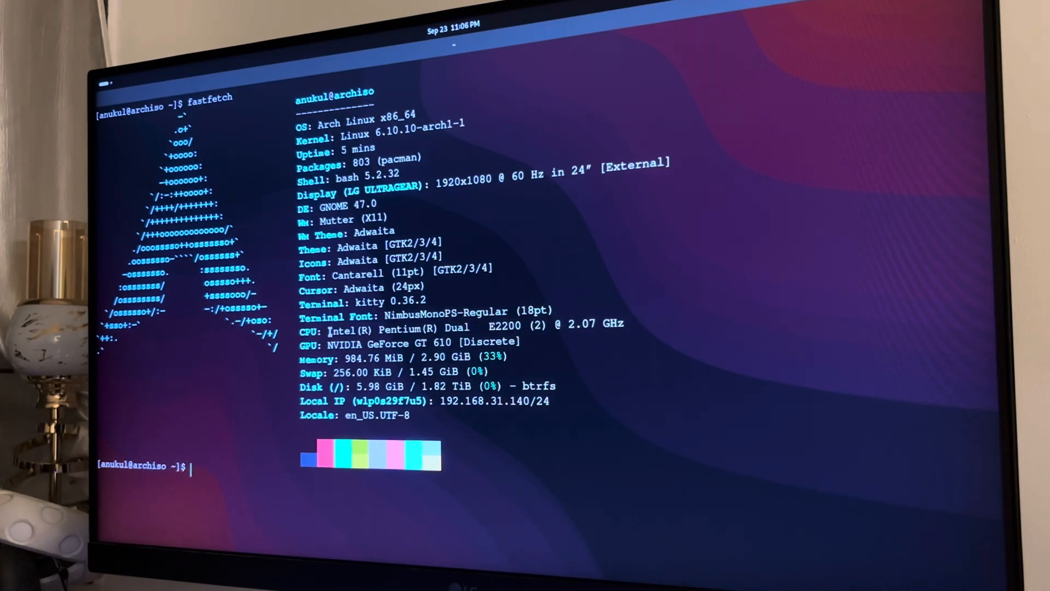
drag(328, 329, 623, 328)
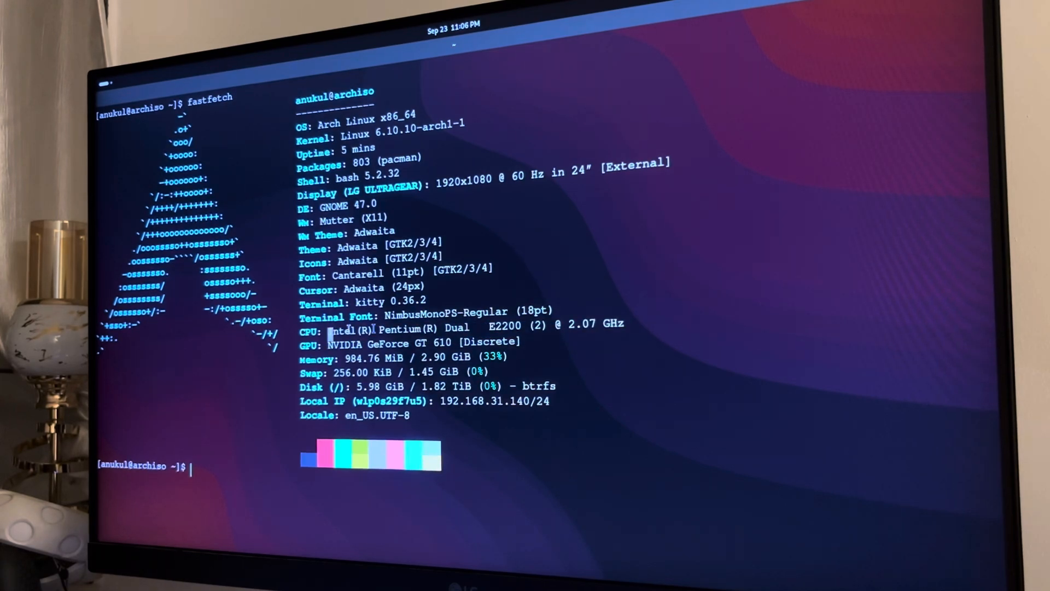
drag(328, 330, 623, 330)
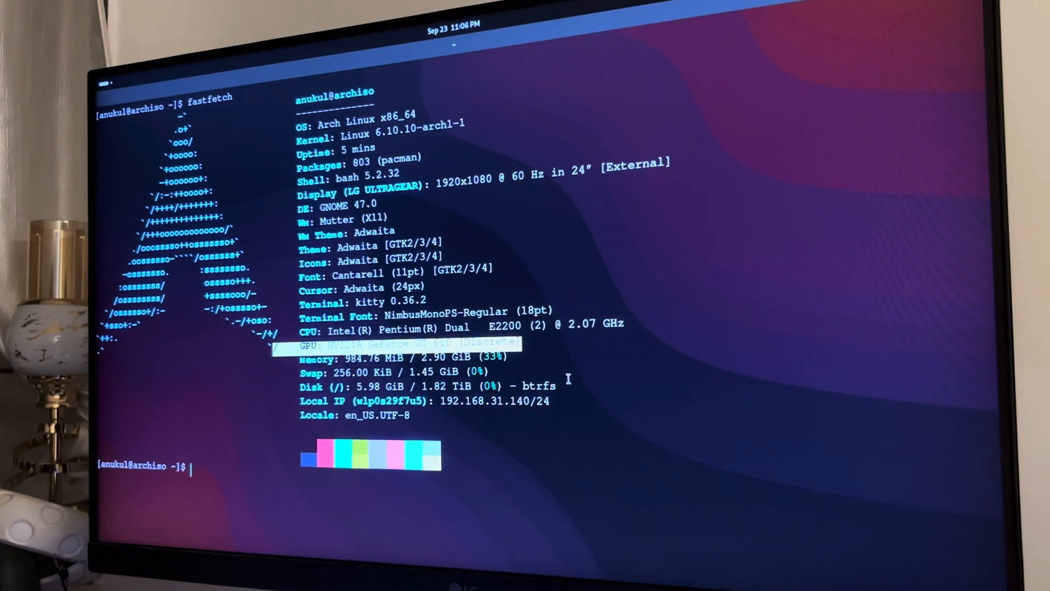
mouse_move(567, 456)
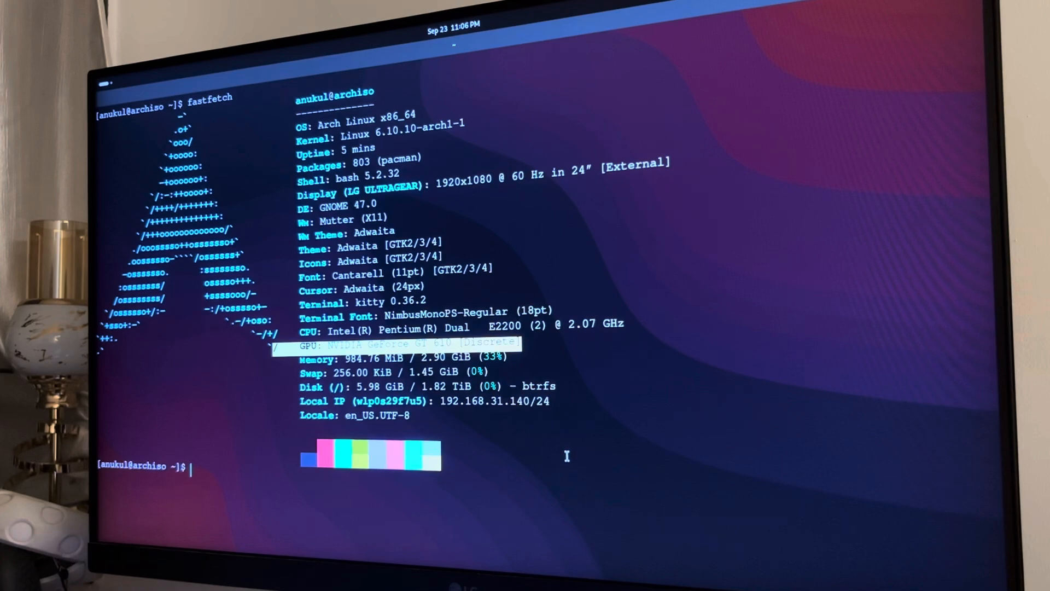
mouse_move(561, 474)
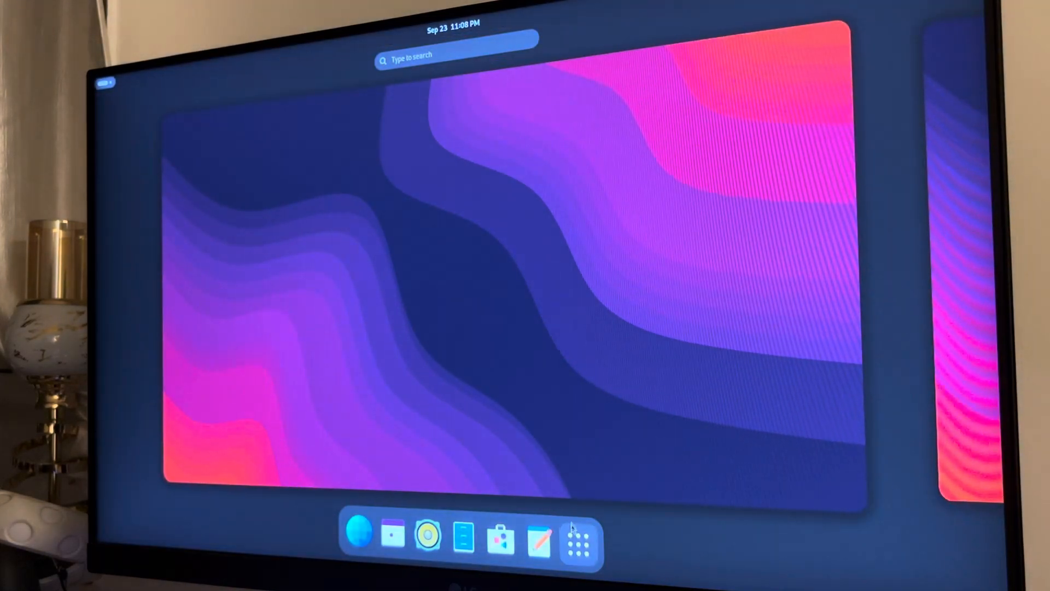
Step: Run sudo pacman -Syu in a new kitty terminal, then show the app grid
click(578, 540)
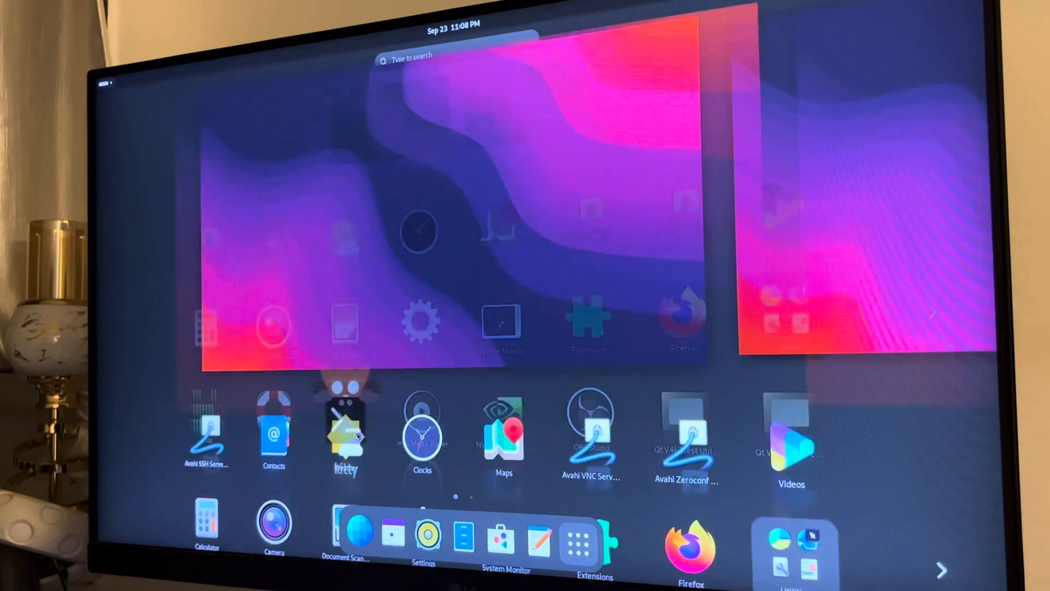
click(344, 432)
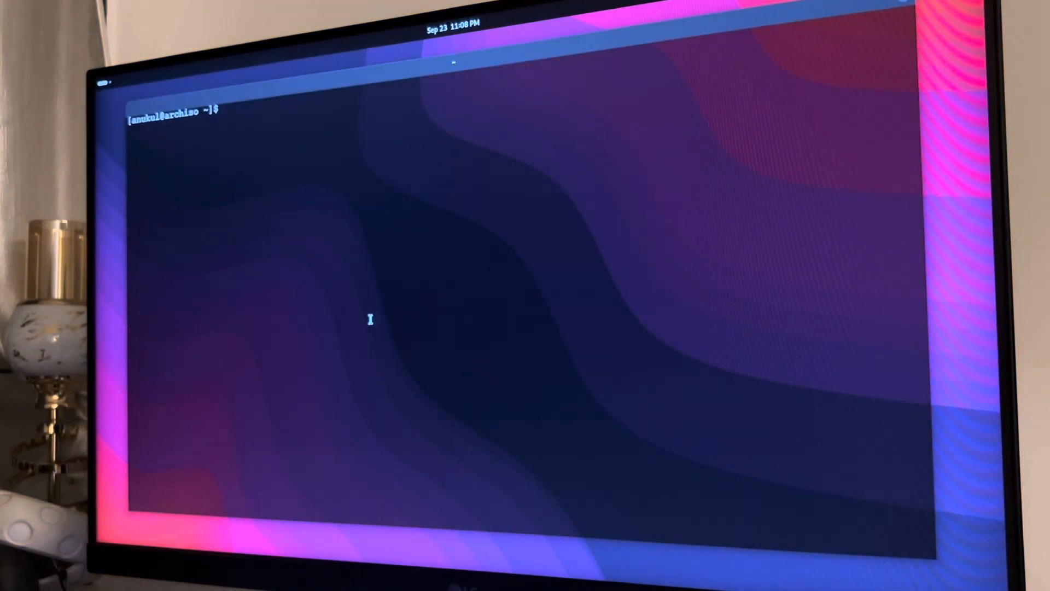
text(sudo pacman -Syu)
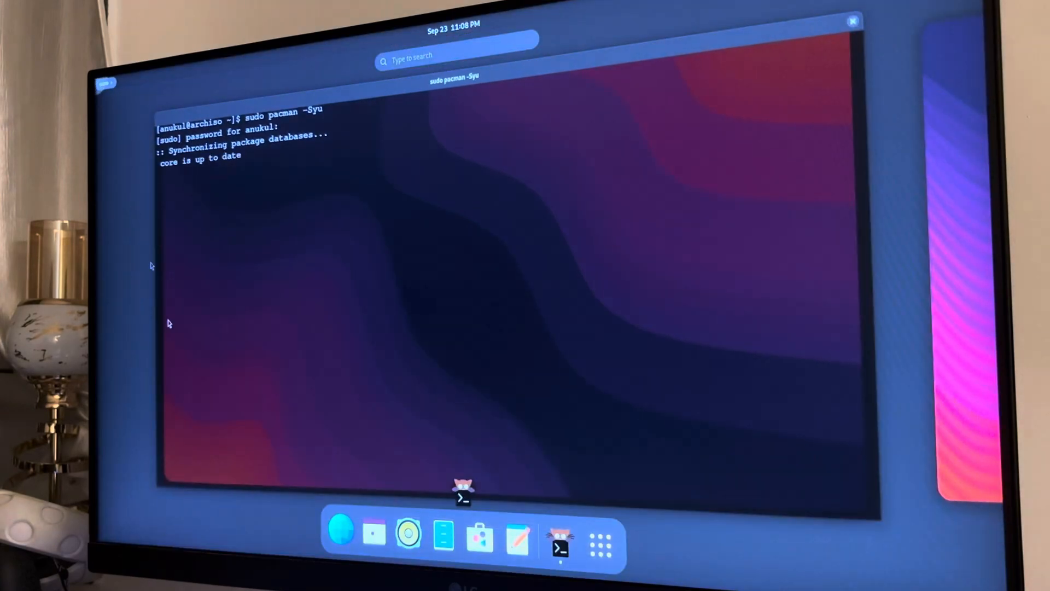
click(601, 542)
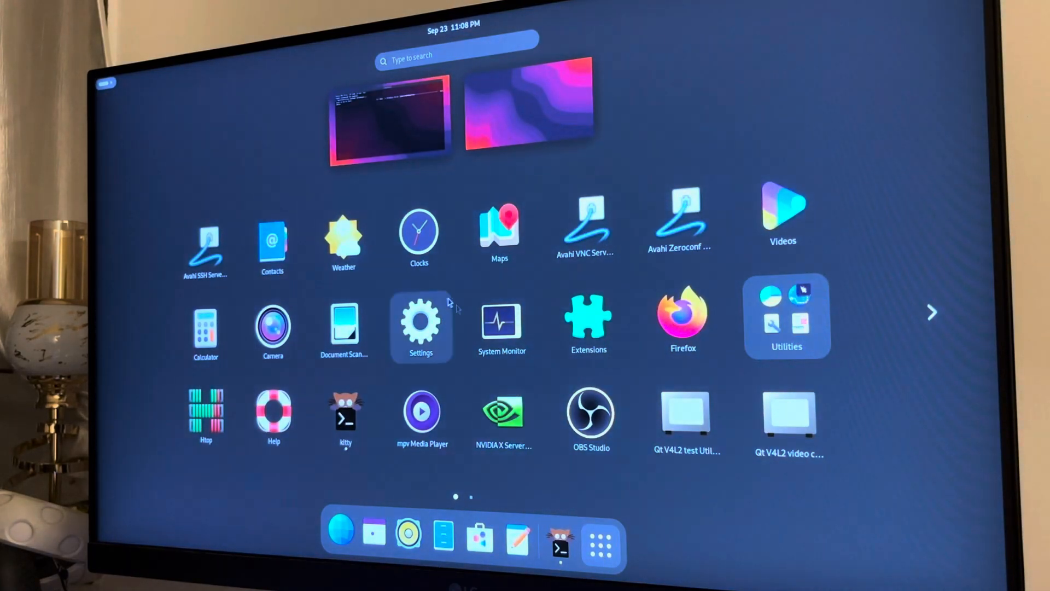
mouse_move(632, 372)
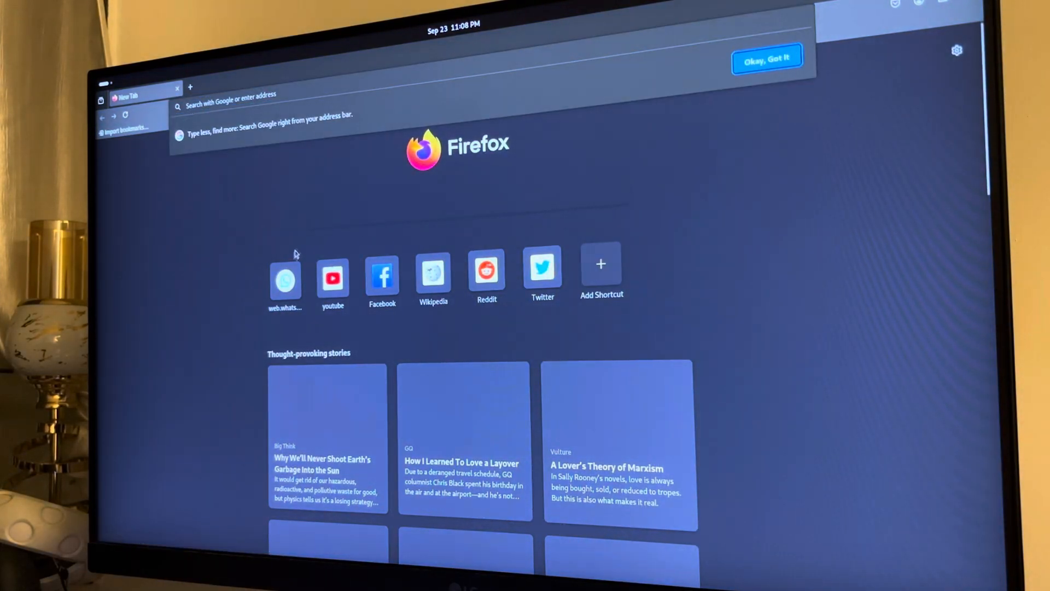
Step: Dismiss the address bar search tip on Firefox's New Tab page
click(767, 59)
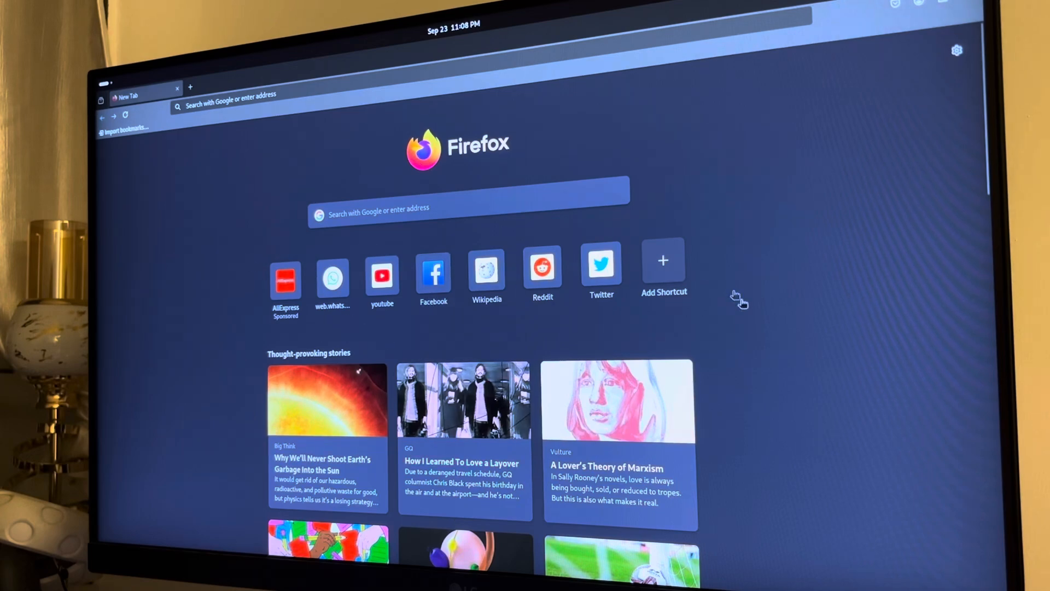
mouse_move(910, 326)
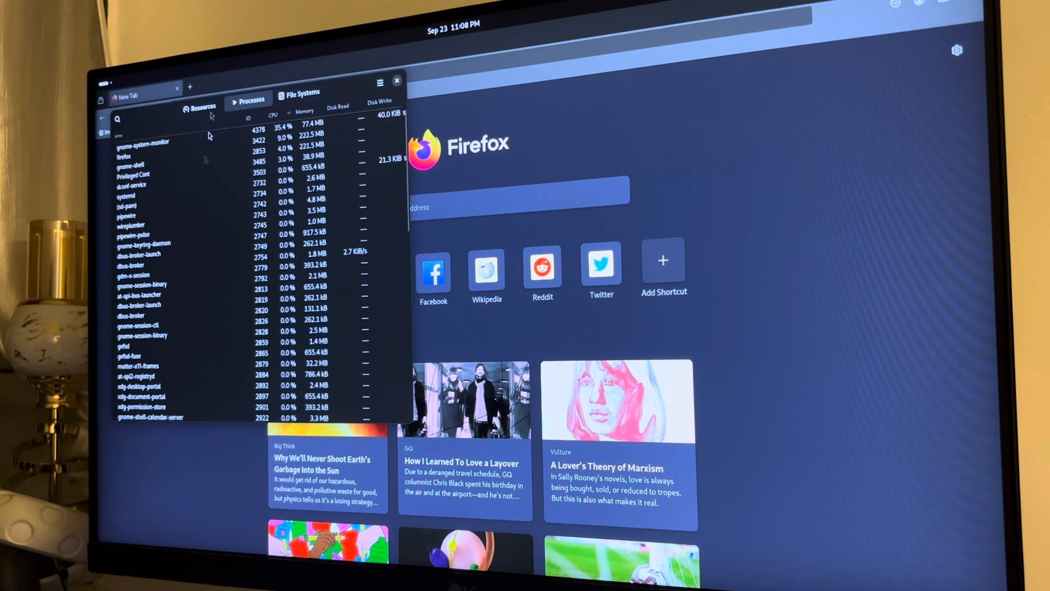
Step: Switch System Monitor to its Resources tab
click(200, 105)
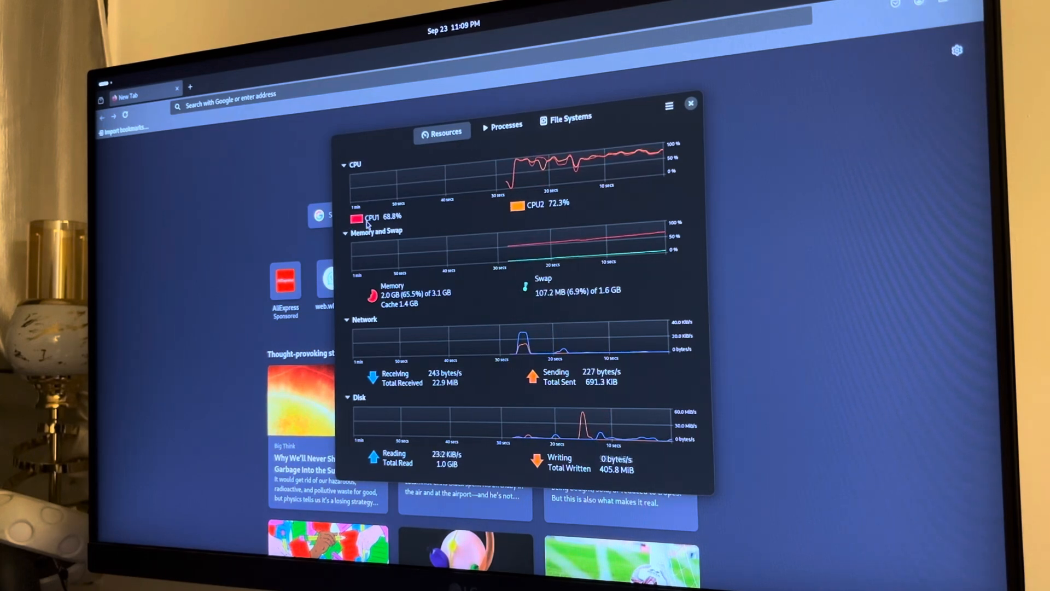
Step: Open and close the CPU1 colour picker, then close System Monitor
click(355, 217)
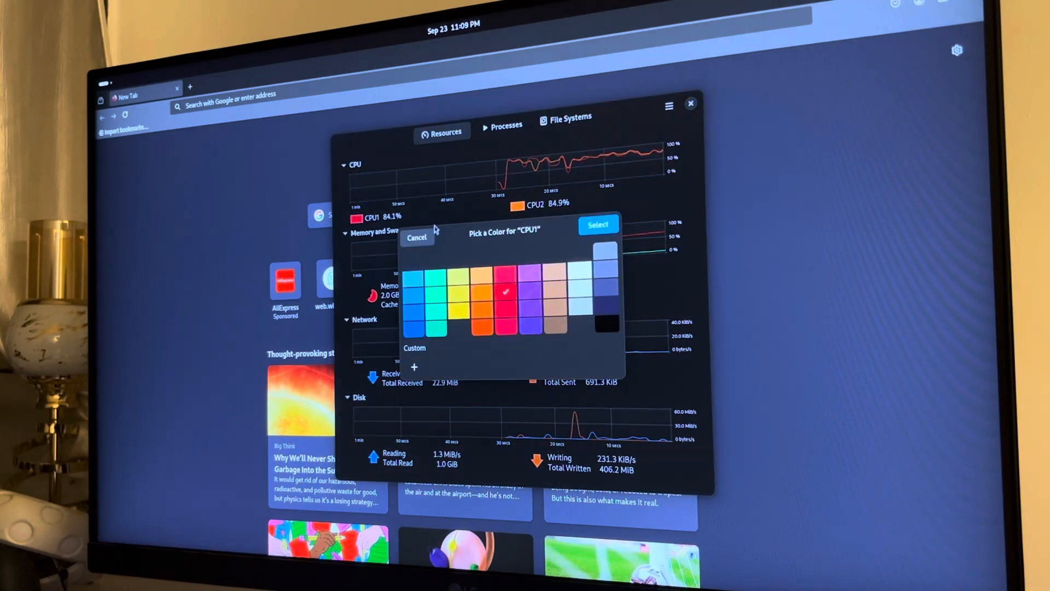
click(415, 238)
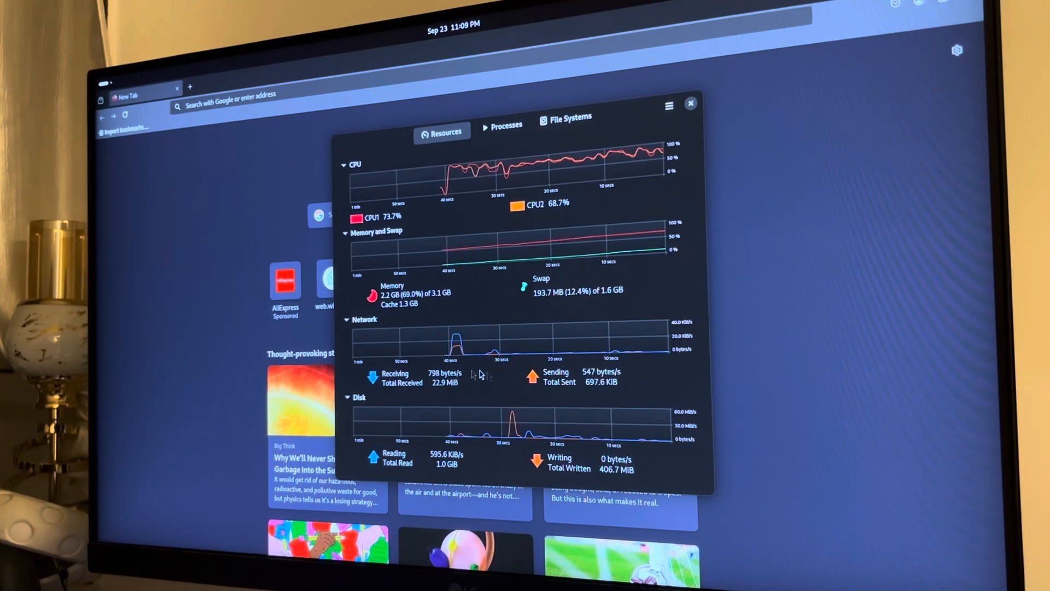
mouse_move(561, 473)
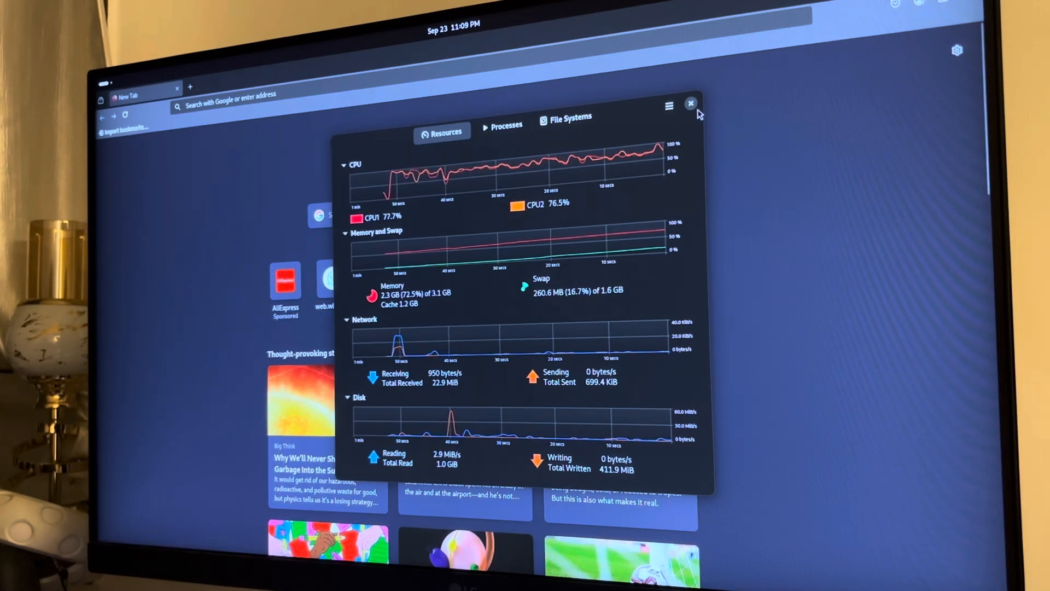
click(690, 104)
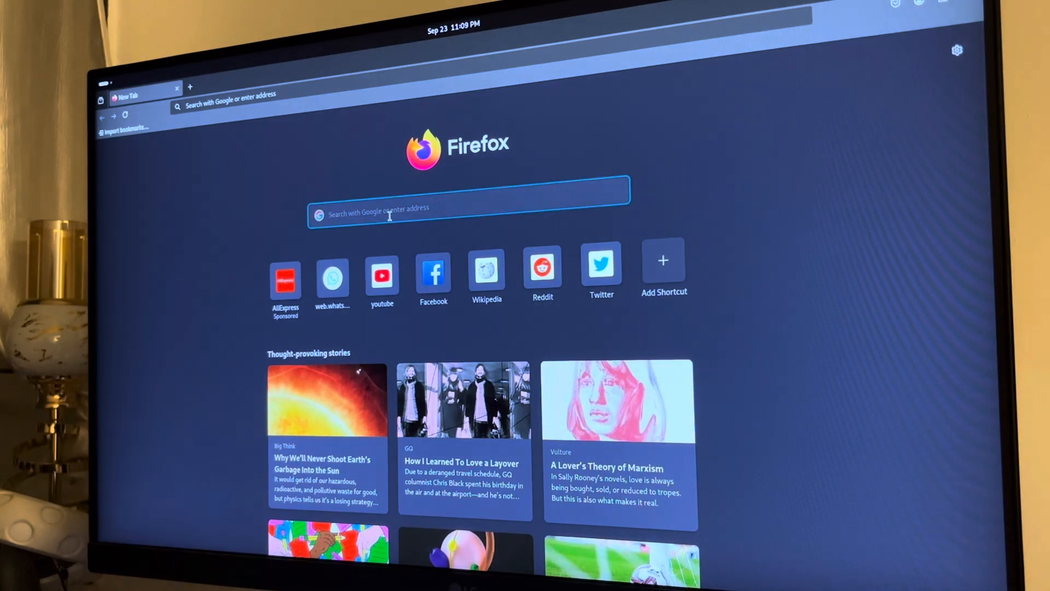
Step: Search Google for 'check internet speed' and run the speed test twice
text(google.com)
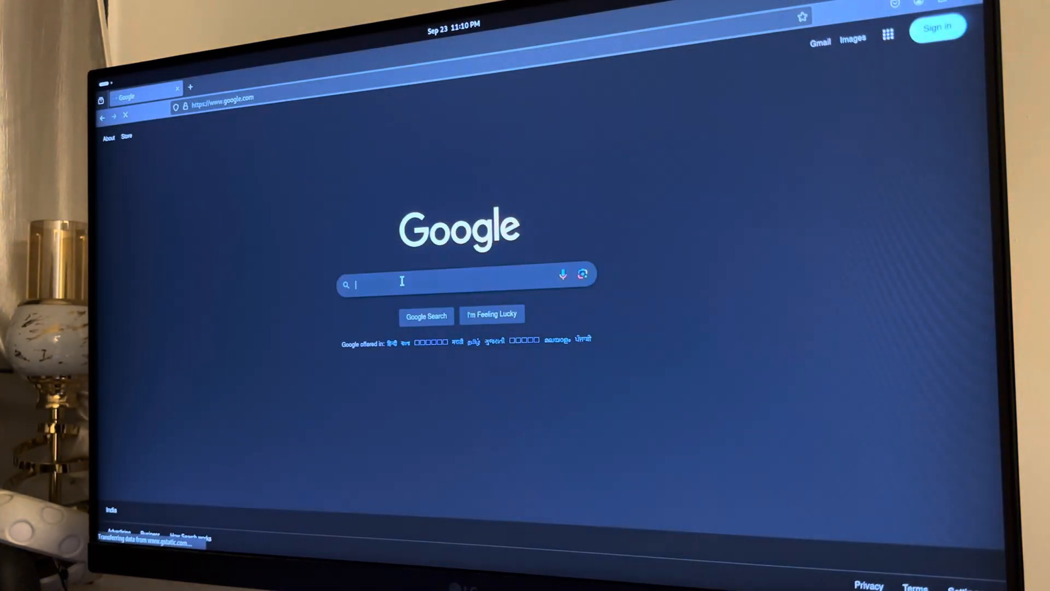
text(check internet speed)
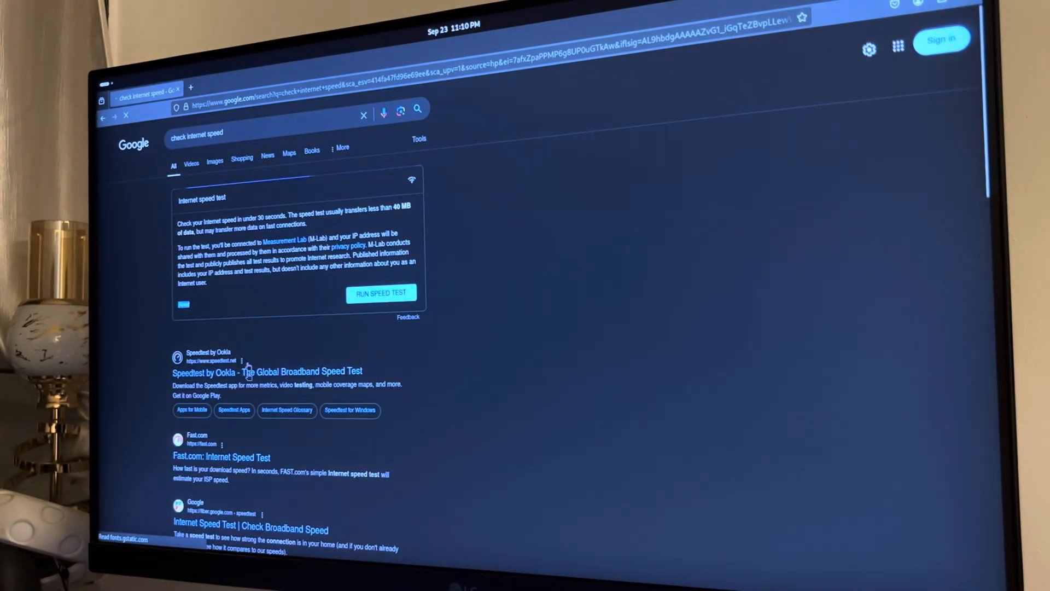
click(380, 292)
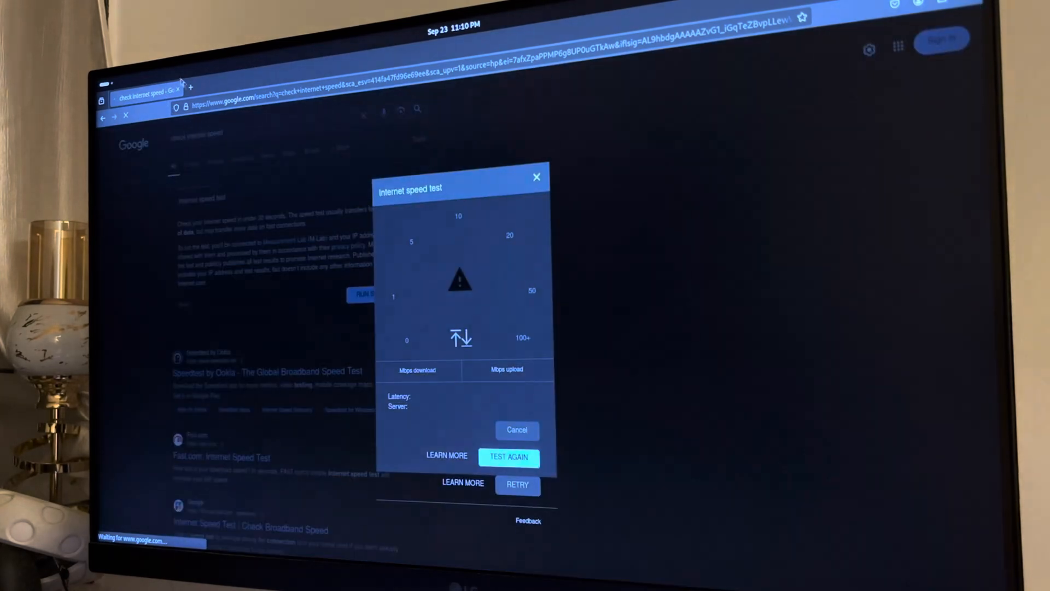
click(508, 457)
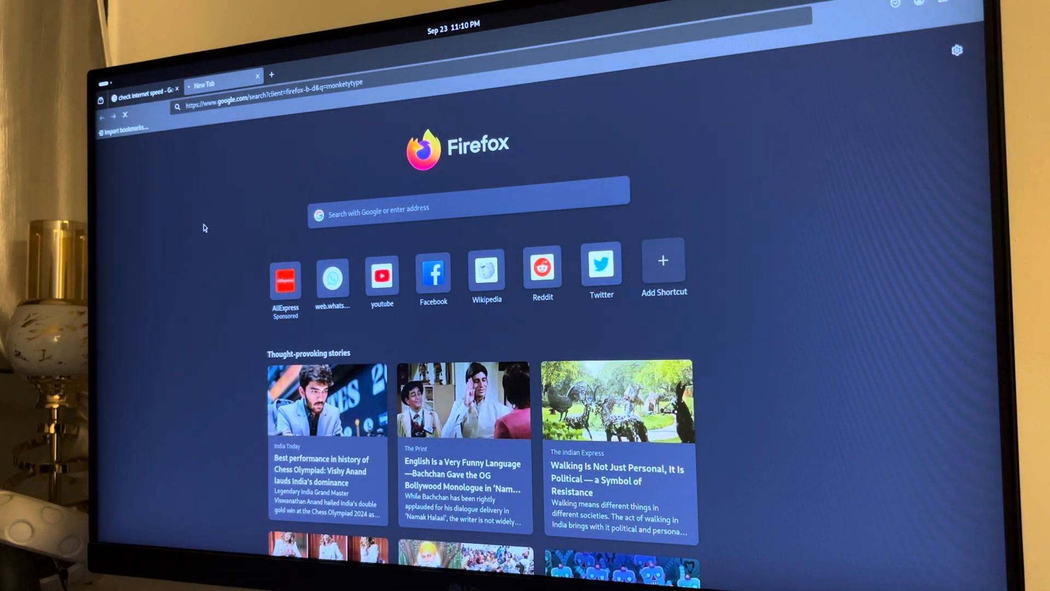
mouse_move(238, 128)
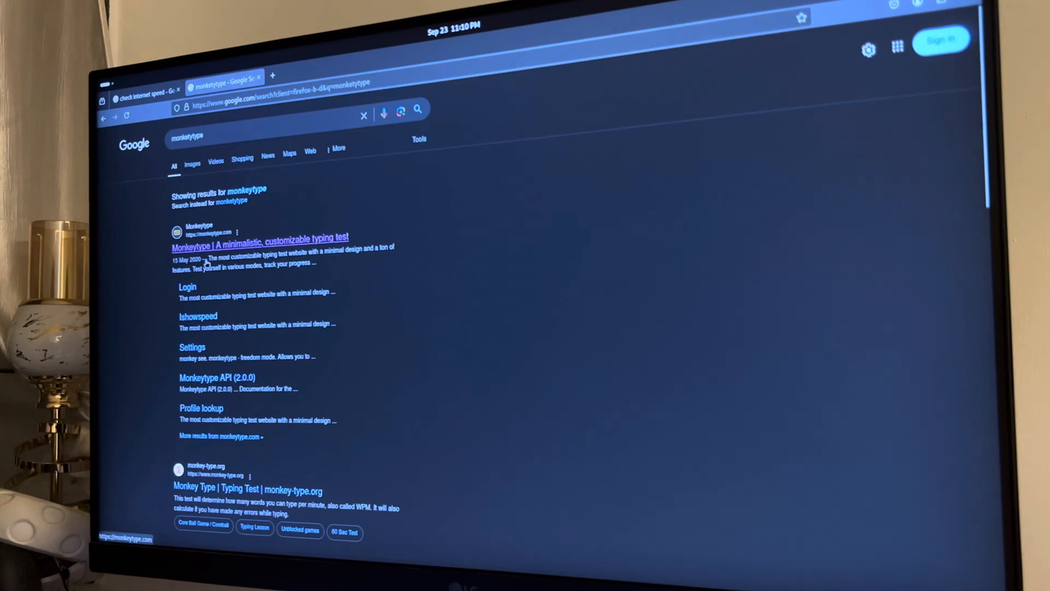
Step: Open the Monkeytype result from the 'monkeytype' Google search
click(263, 241)
text(down they form interestt )
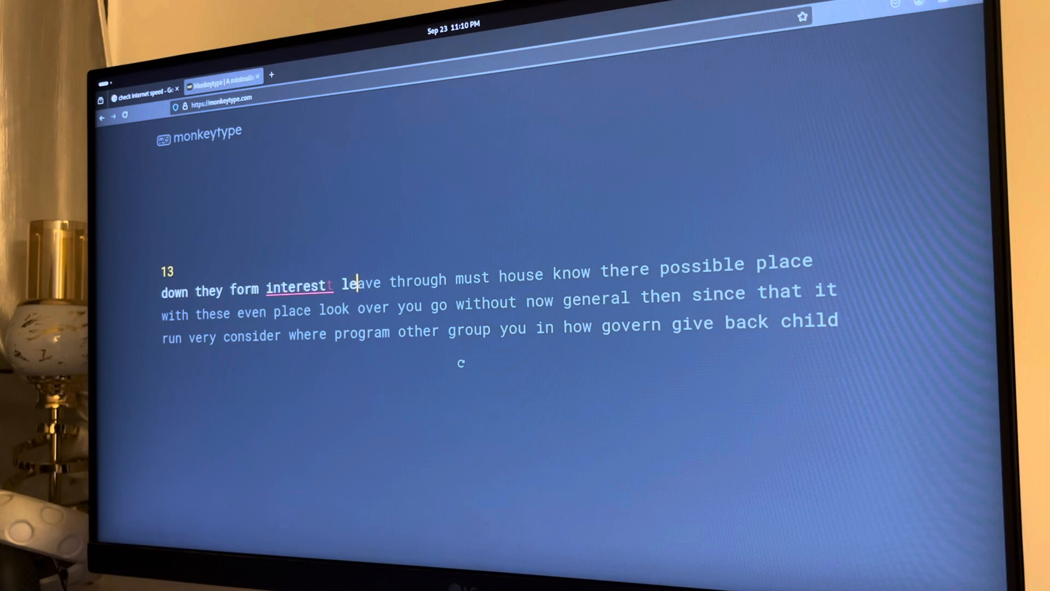
Step: Type the Monkeytype word passage ('leave through', 'these even place', 'look'), restarting the test midway
text(leave through must house know there possible pl)
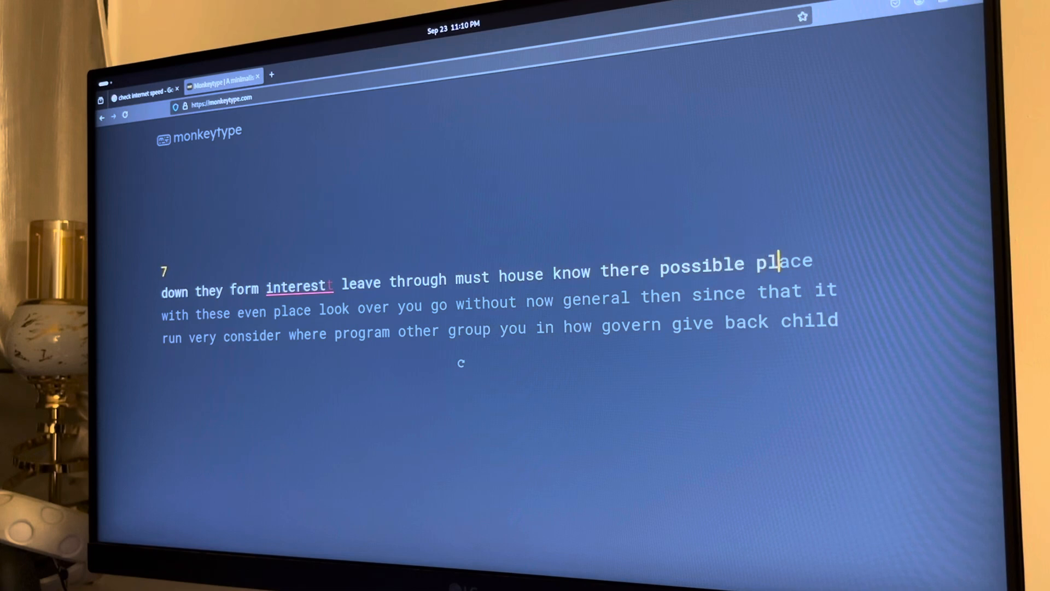
text(ace)
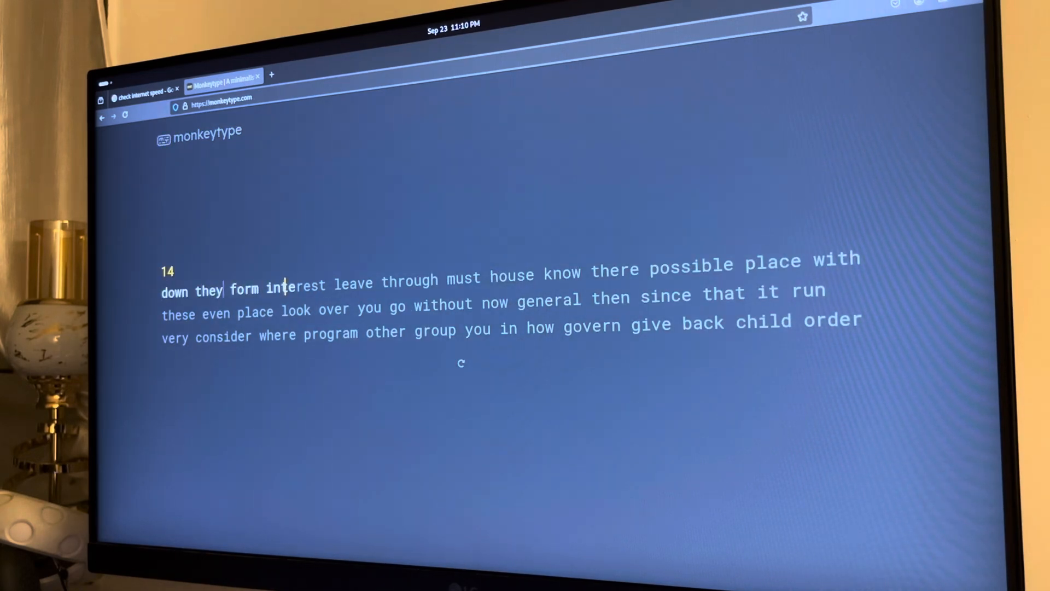
text(throughh must house know there possible place)
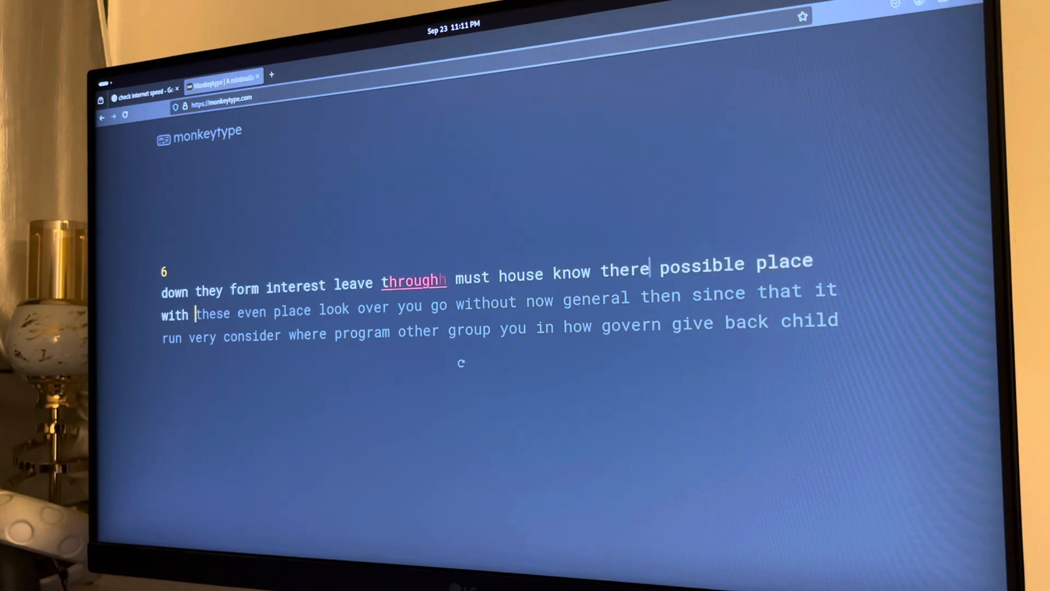
text(these even place)
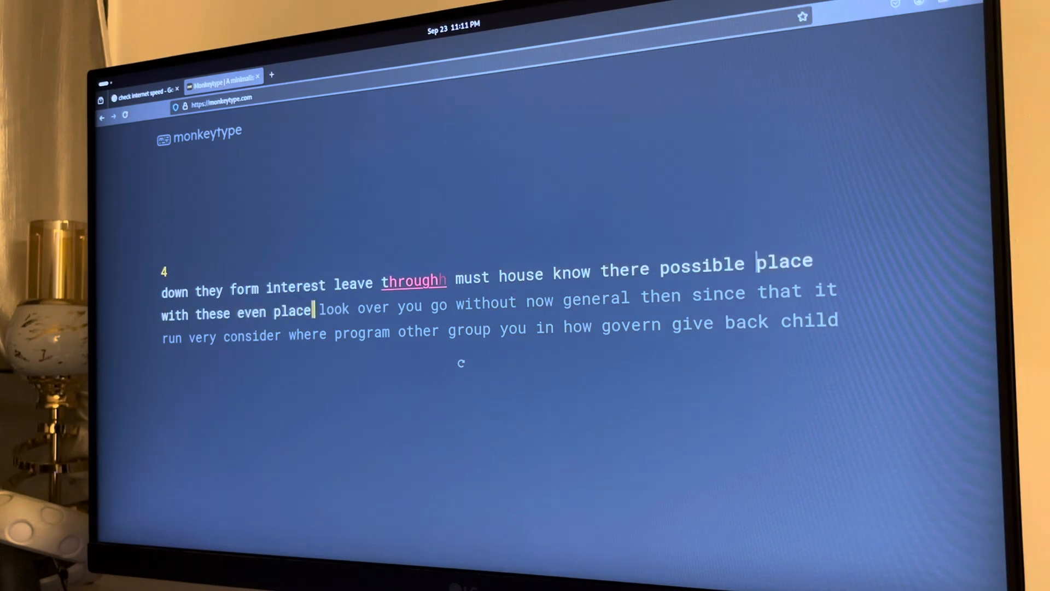
text(look)
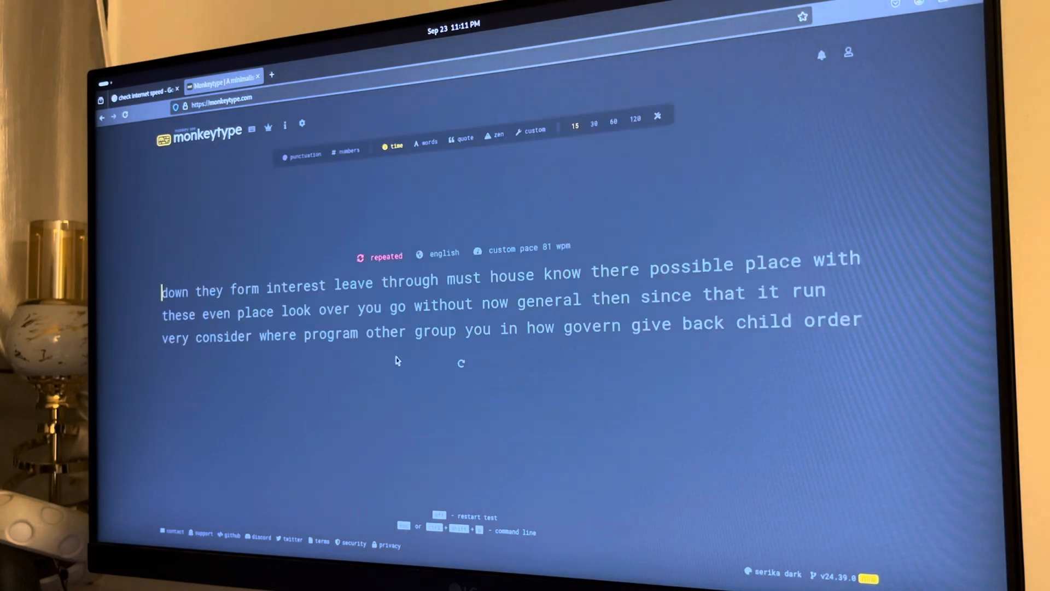
text(down they form interest)
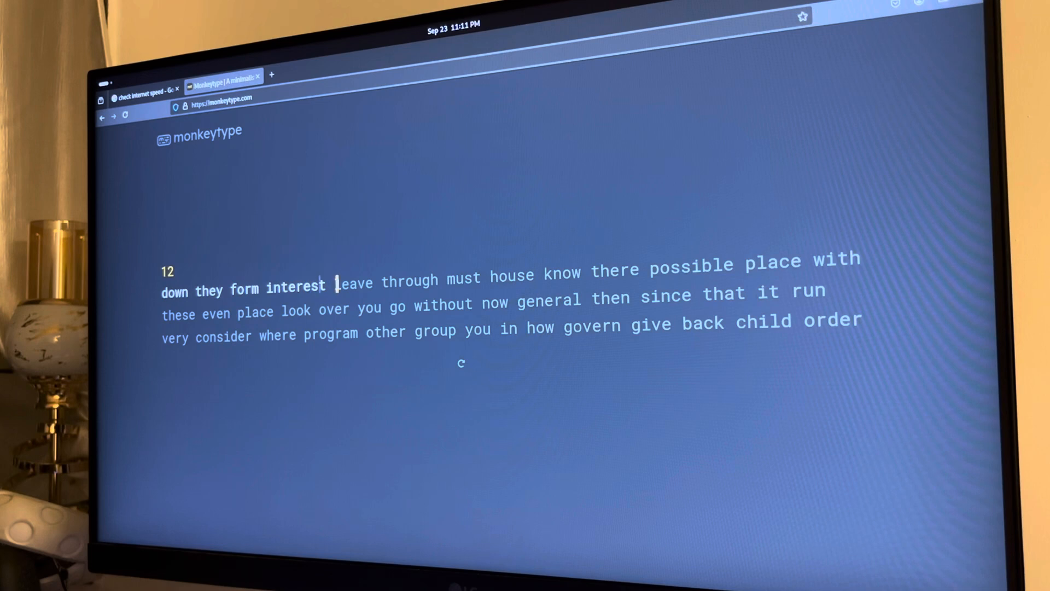
text(leave)
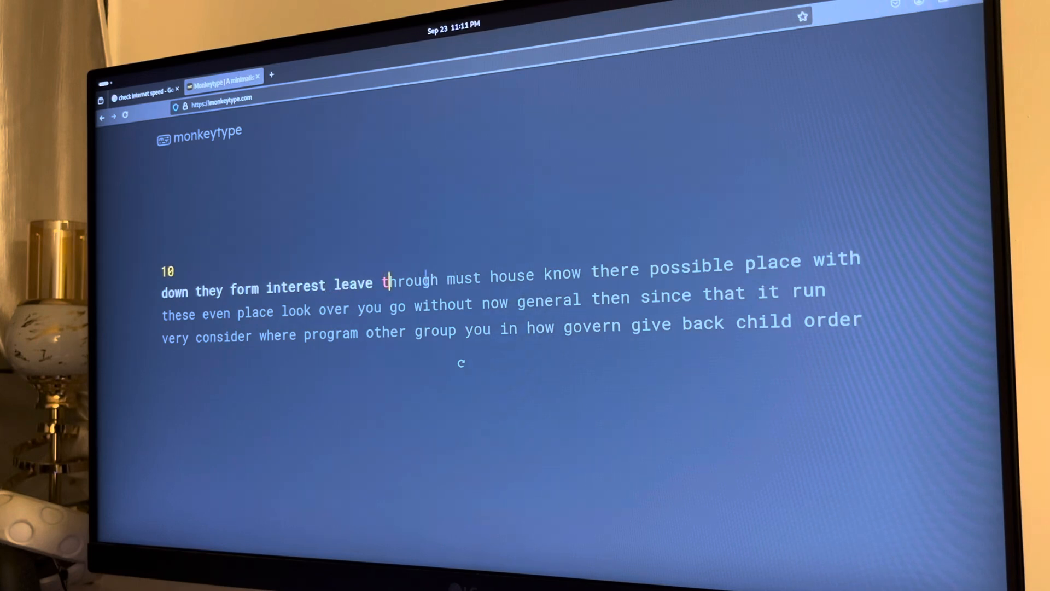
text(hrough)
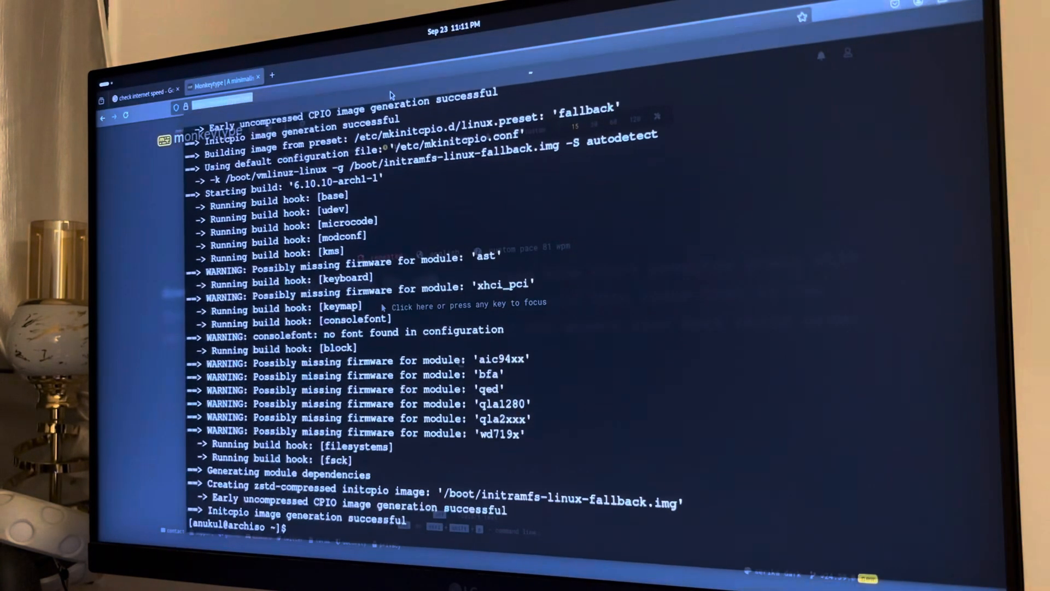
Step: Type 'cl' and let the 15-second timer expire, showing 24 wpm at 83% accuracy
text(cl)
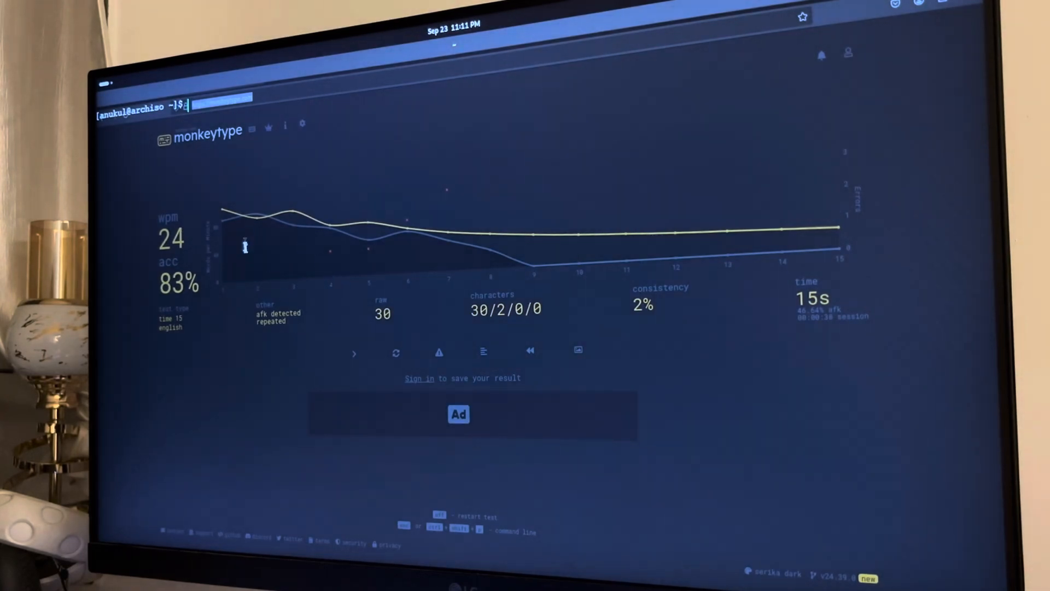
mouse_move(310, 55)
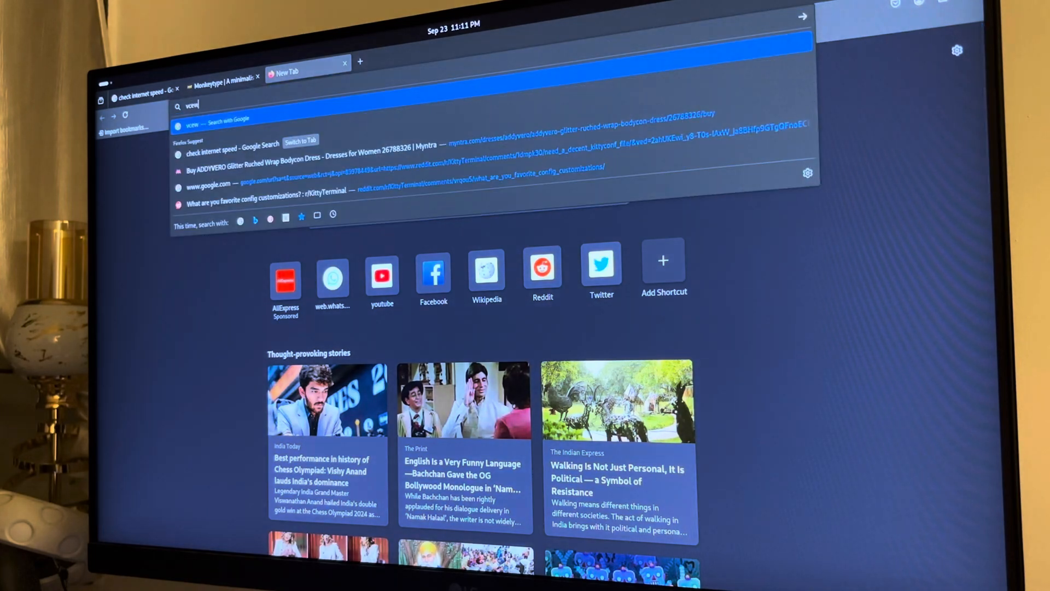
Step: Search 'vscode aur', open the visual-studio-code-bin AUR page, and select its package base name
text(vscode+aur)
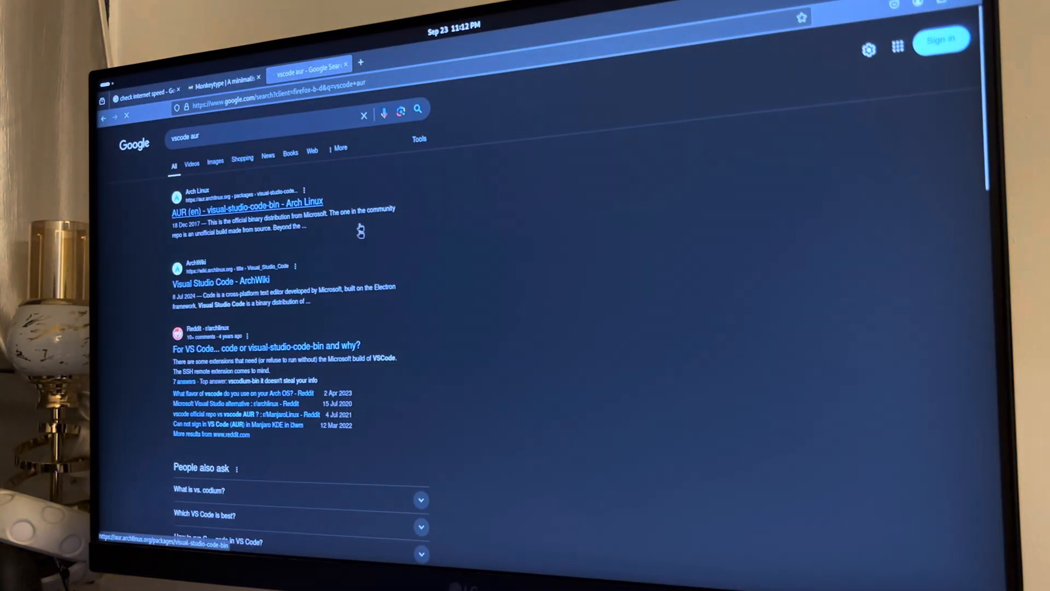
click(245, 203)
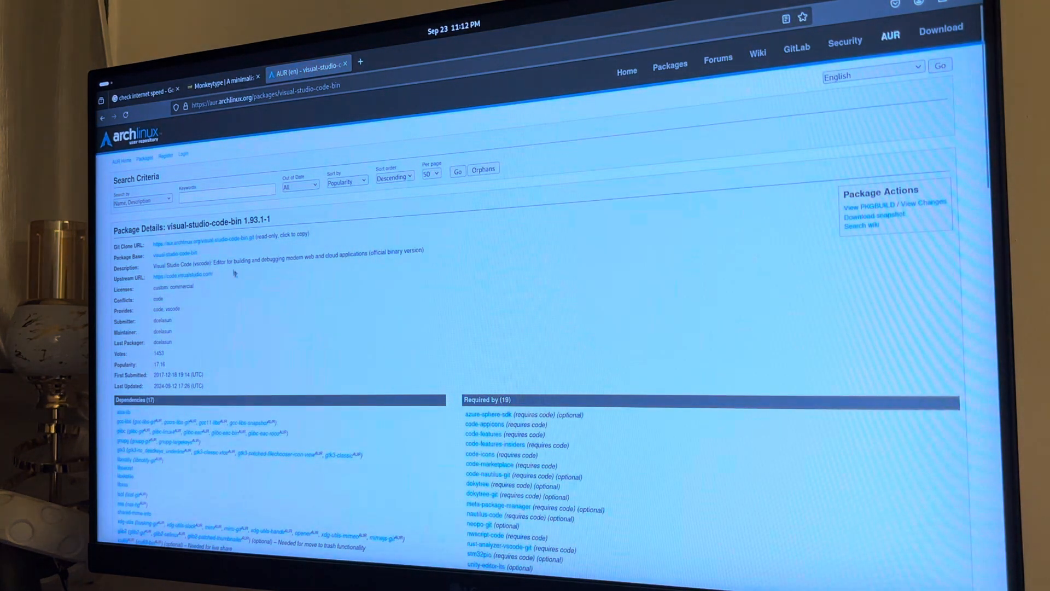
double_click(176, 253)
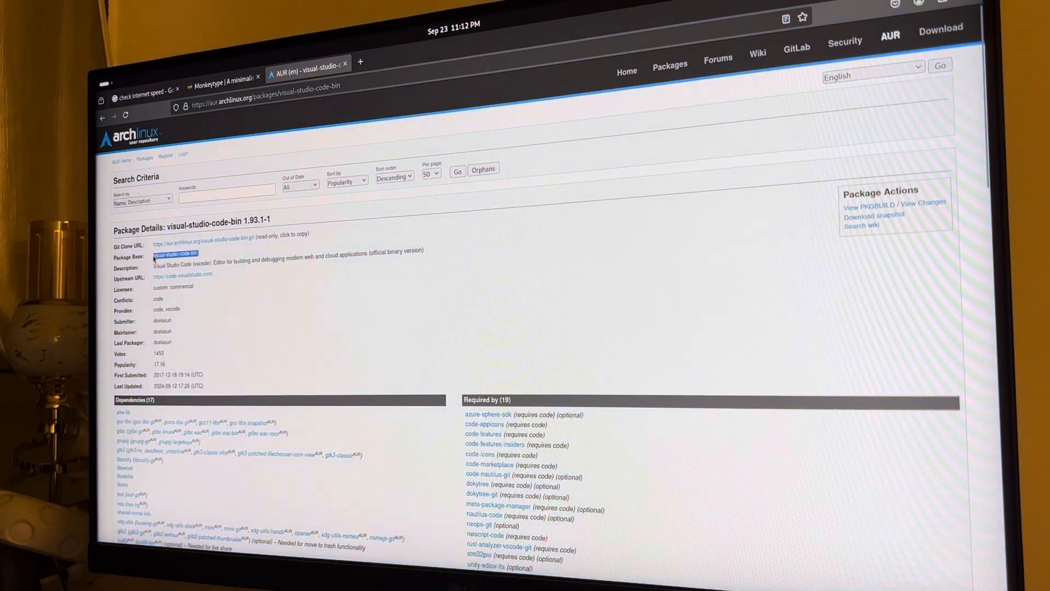
right_click(177, 252)
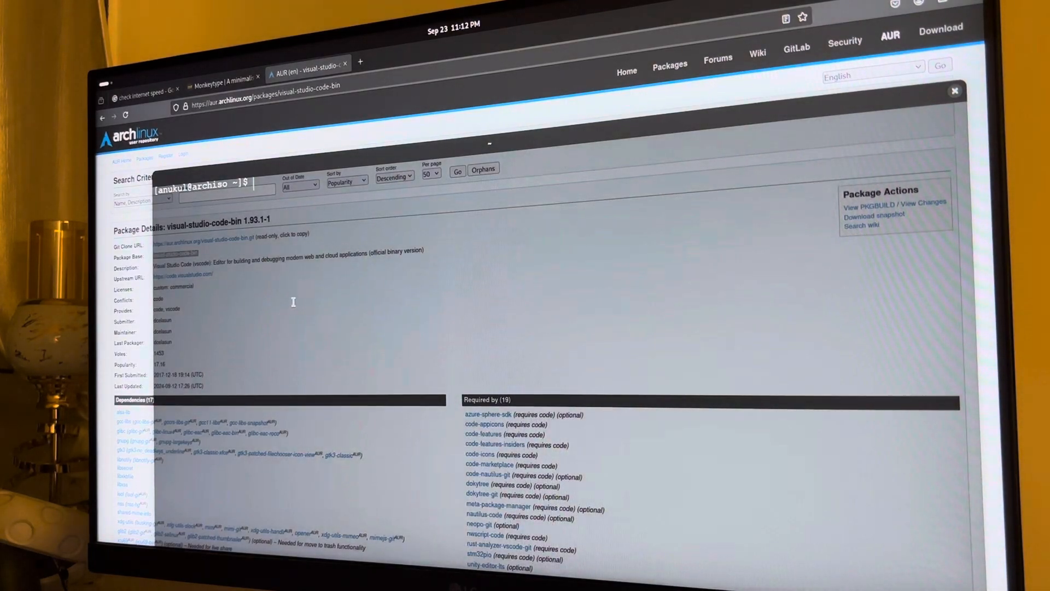
Step: Enter 'yay -S visual-studio-code-bin' in kitty after abandoning a first attempt with Ctrl+C
text(yay)
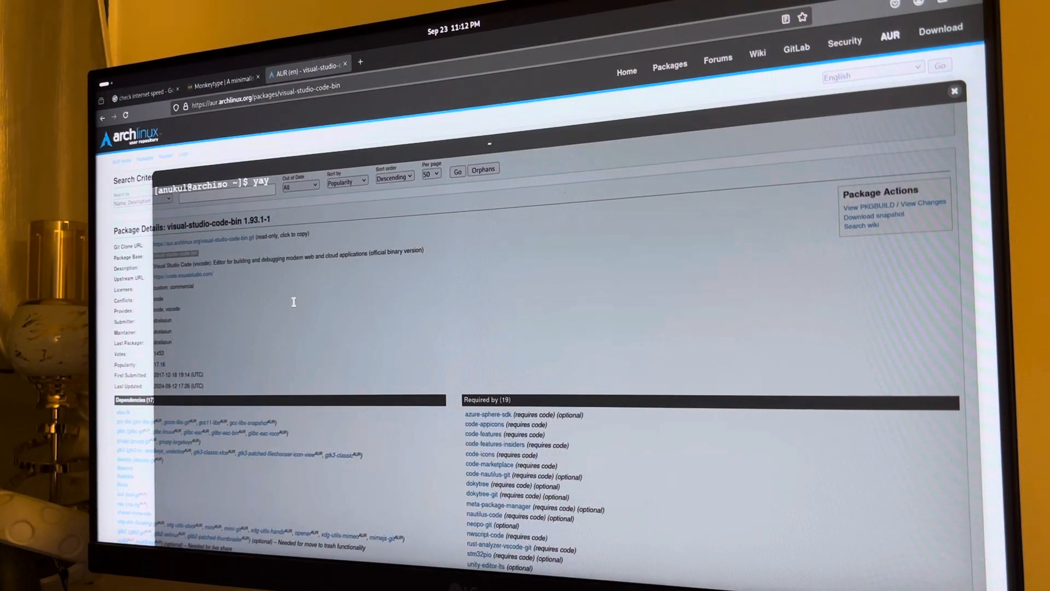
key(ctrl+c)
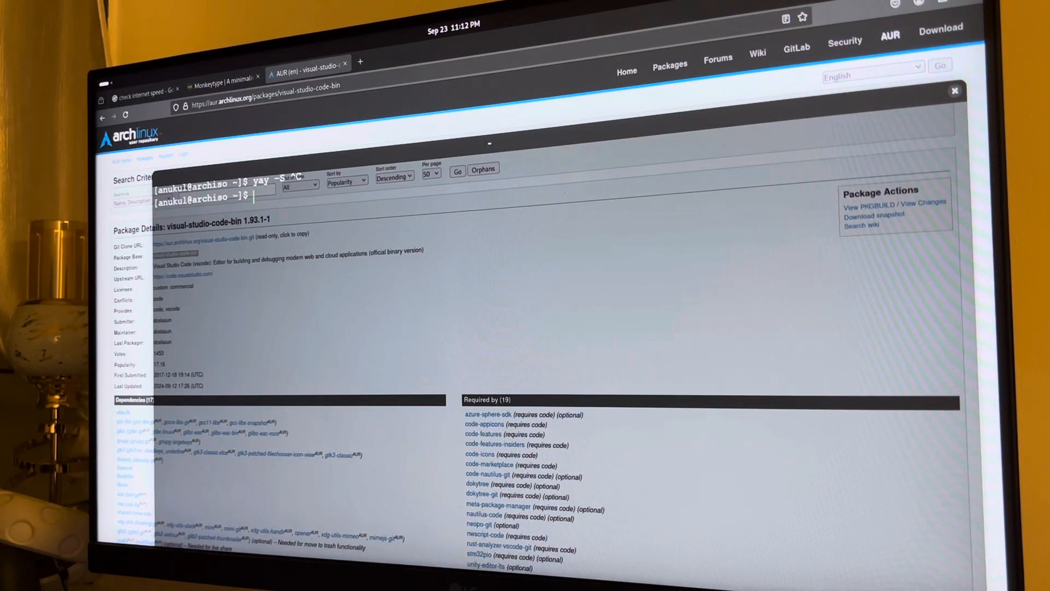
text(c)
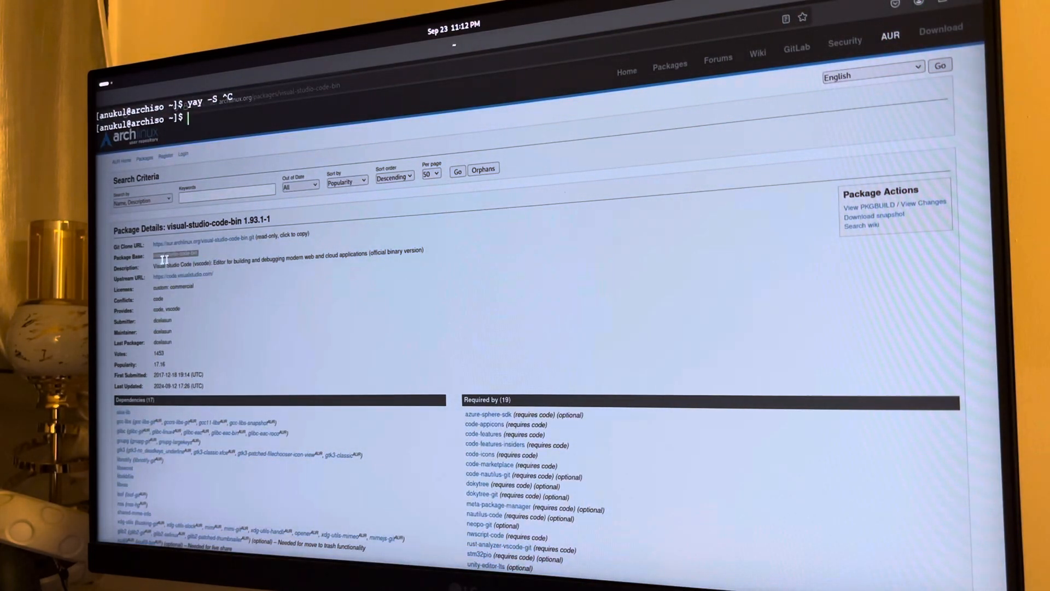
text(yay -S visua)
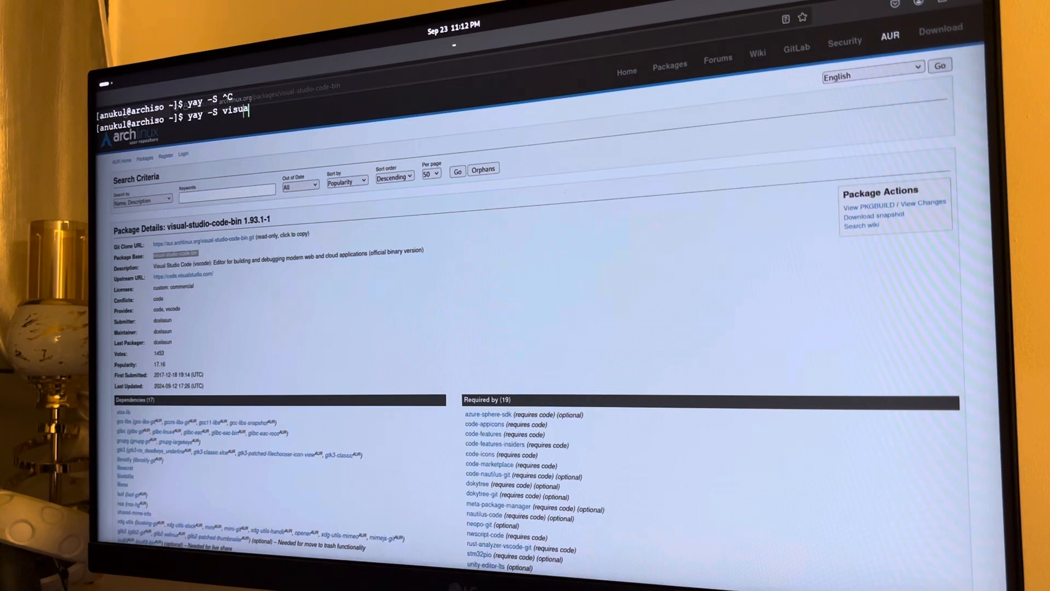
text(l-studio-c)
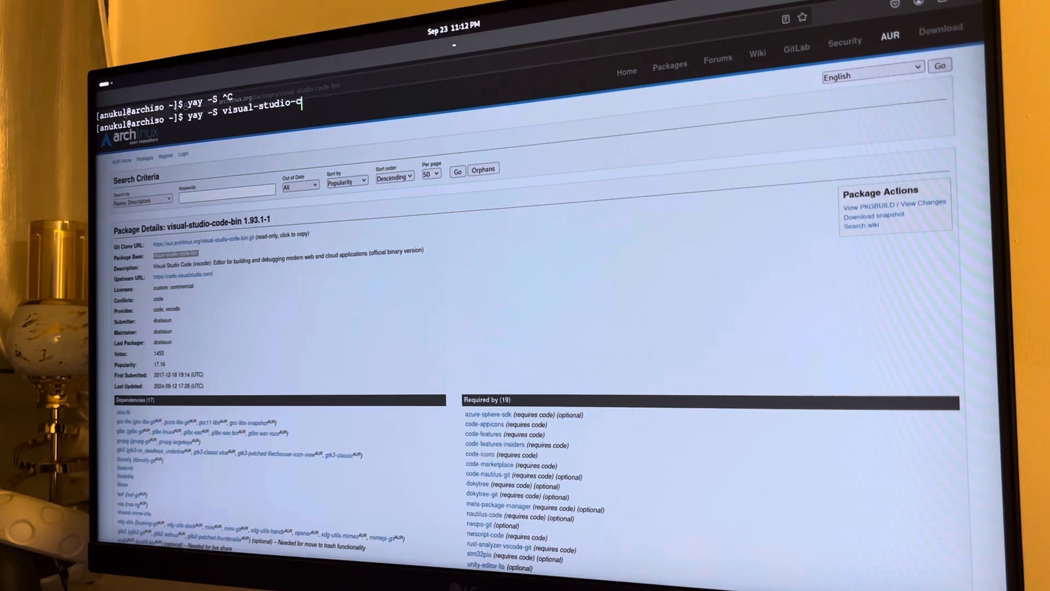
text(ode-b)
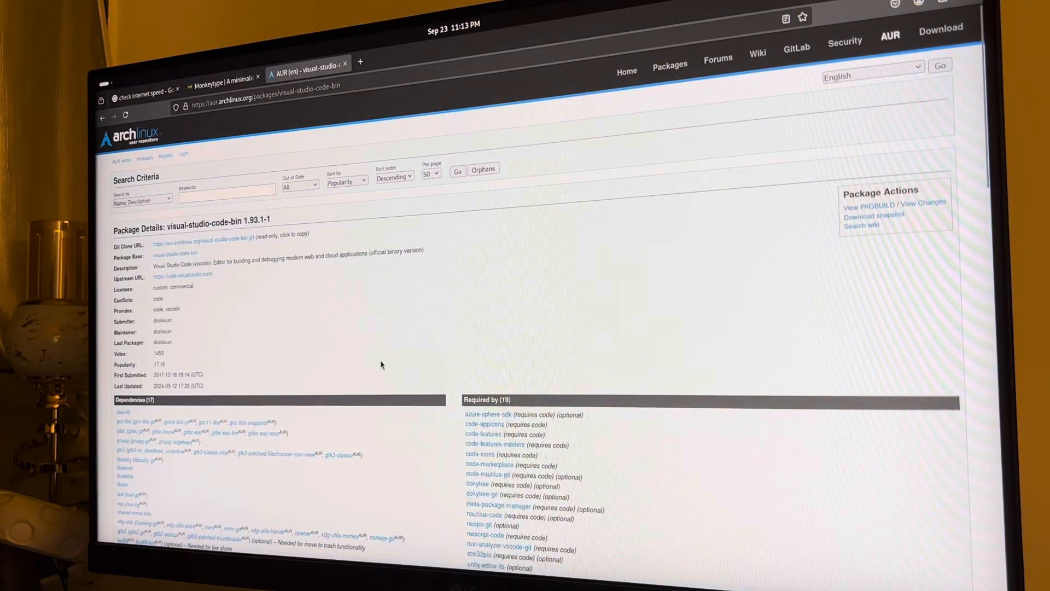
mouse_move(381, 377)
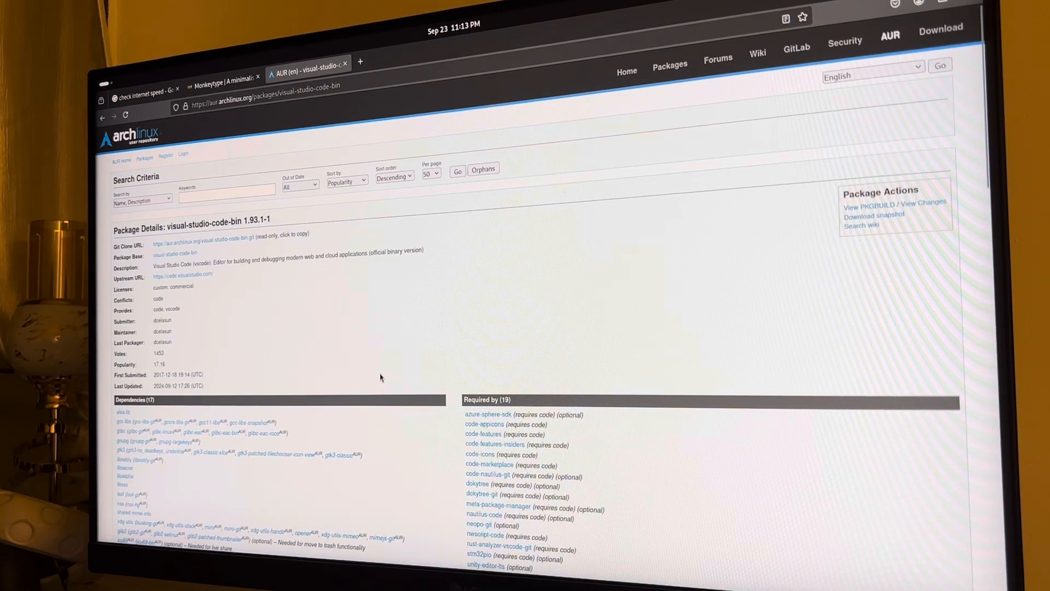
mouse_move(379, 395)
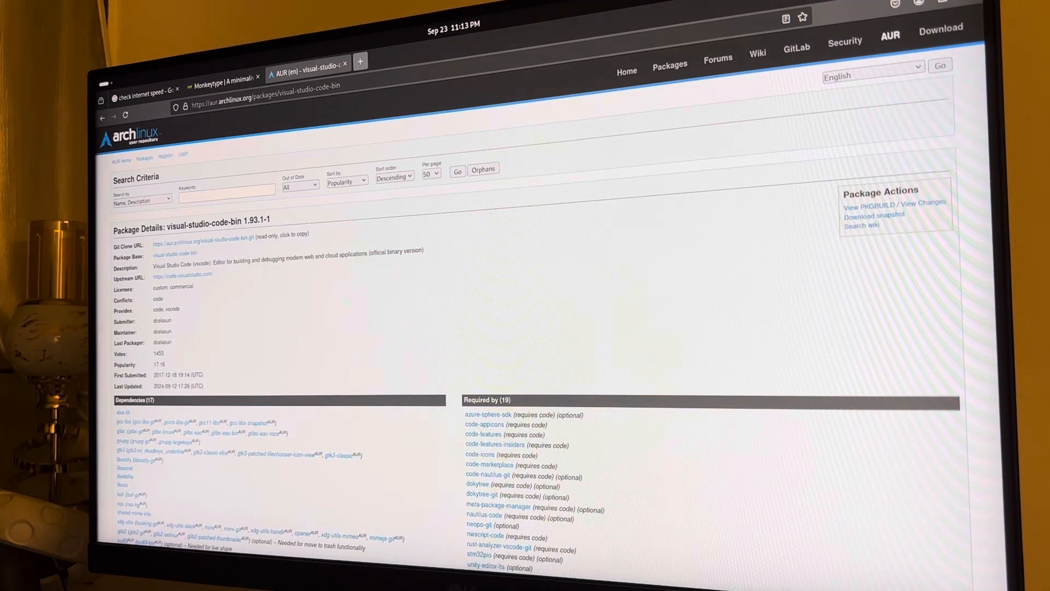
Step: Open a new Firefox tab showing the ArchWiki main page at wiki.archlinux.org
click(360, 61)
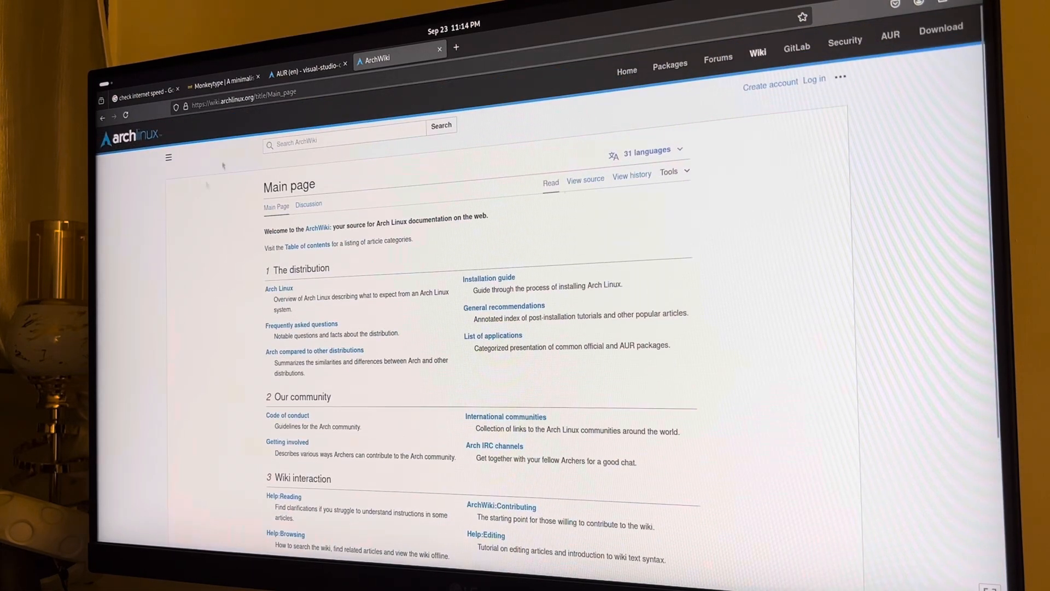
Step: Search ArchWiki for 'nvidia' and choose the NVIDIA suggestion
click(343, 142)
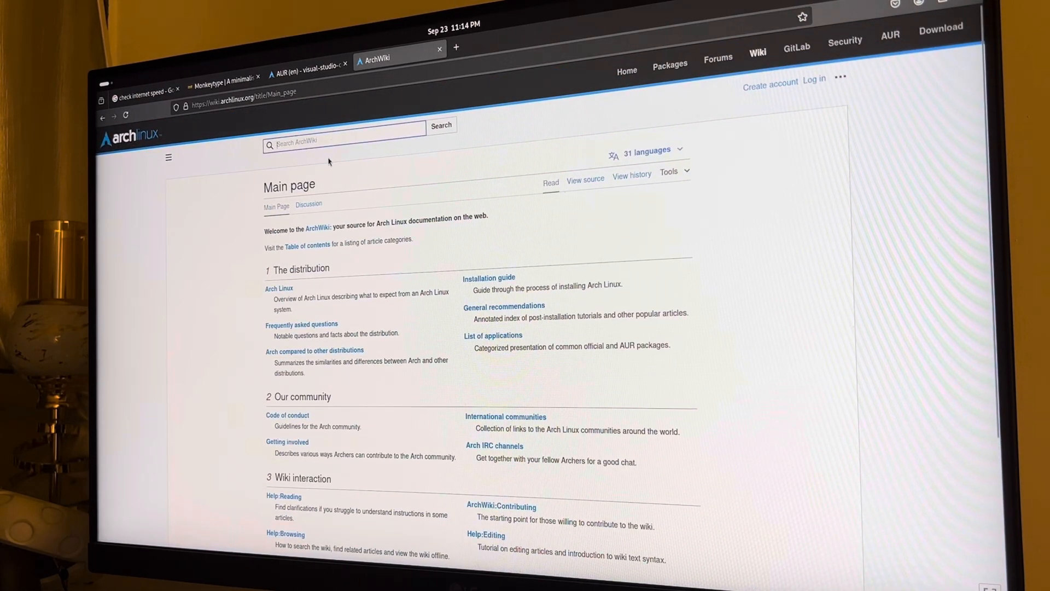
text(nd)
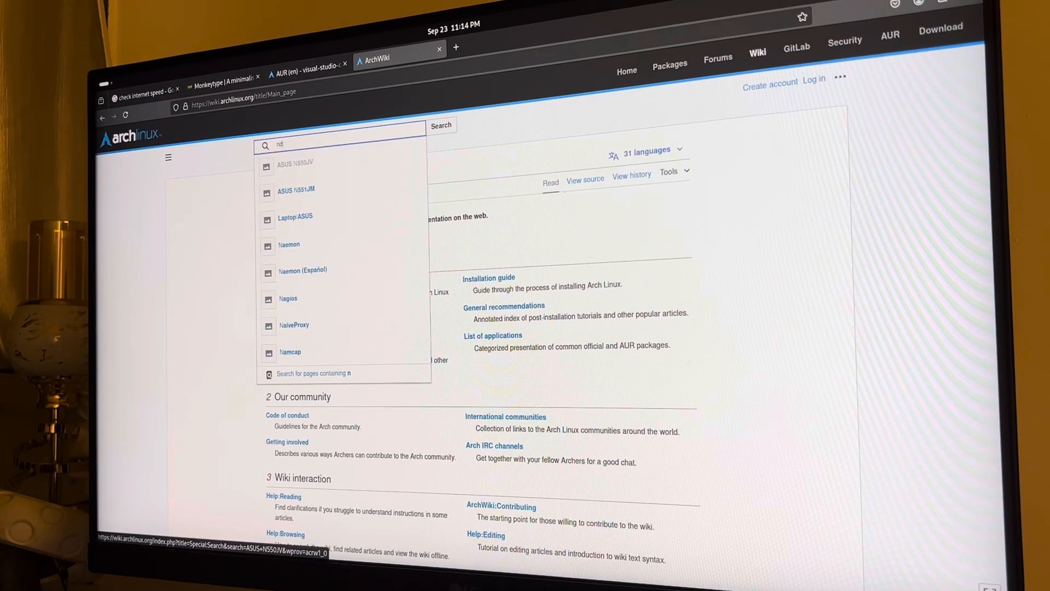
text(vidia)
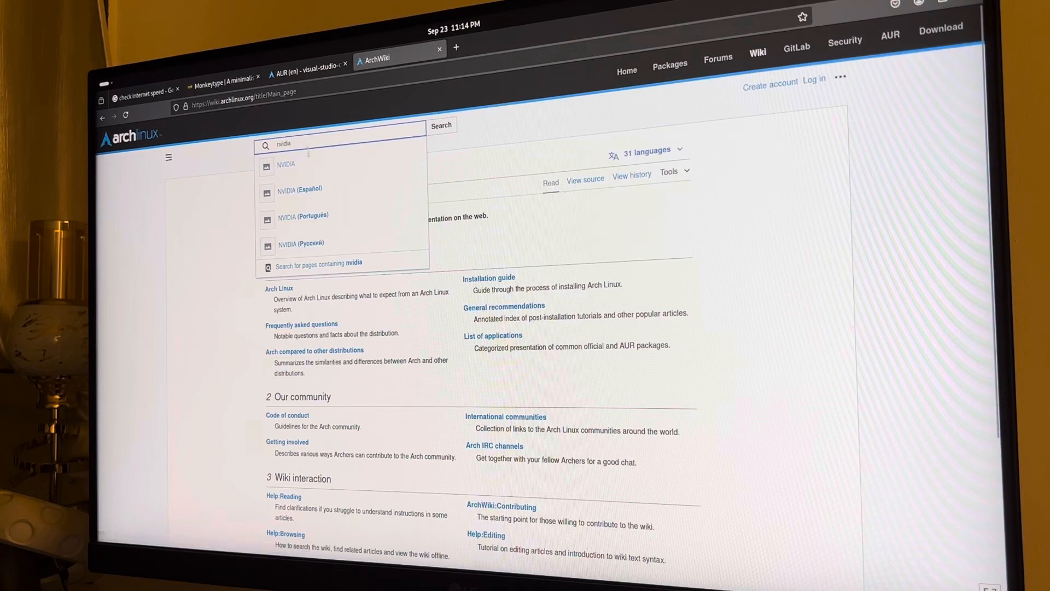
click(286, 164)
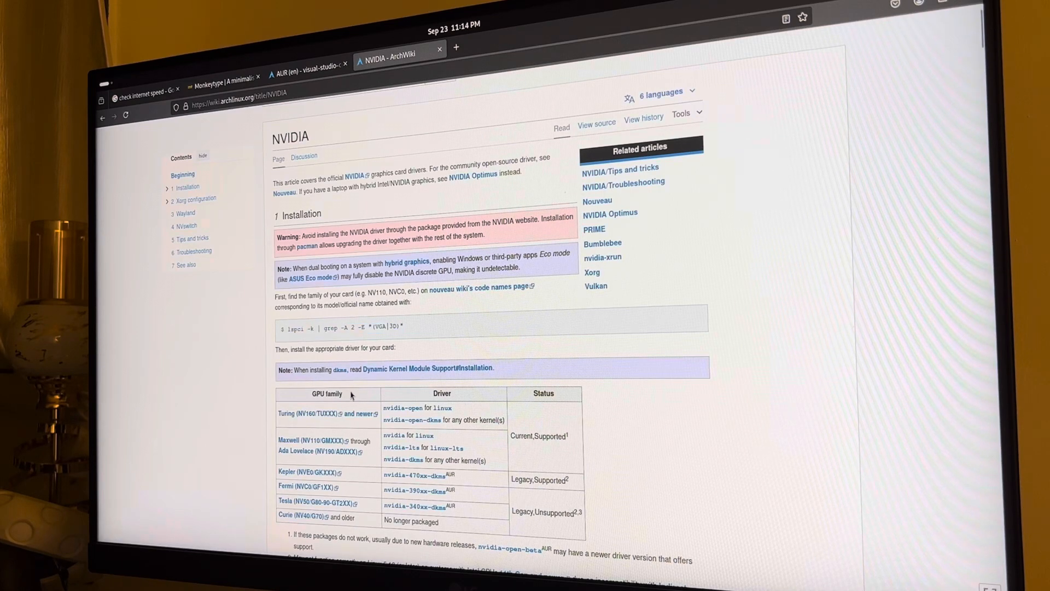
Step: Select 'GPU family' in the driver table, then scroll down to the DRM kernel mode setting sections
double_click(325, 393)
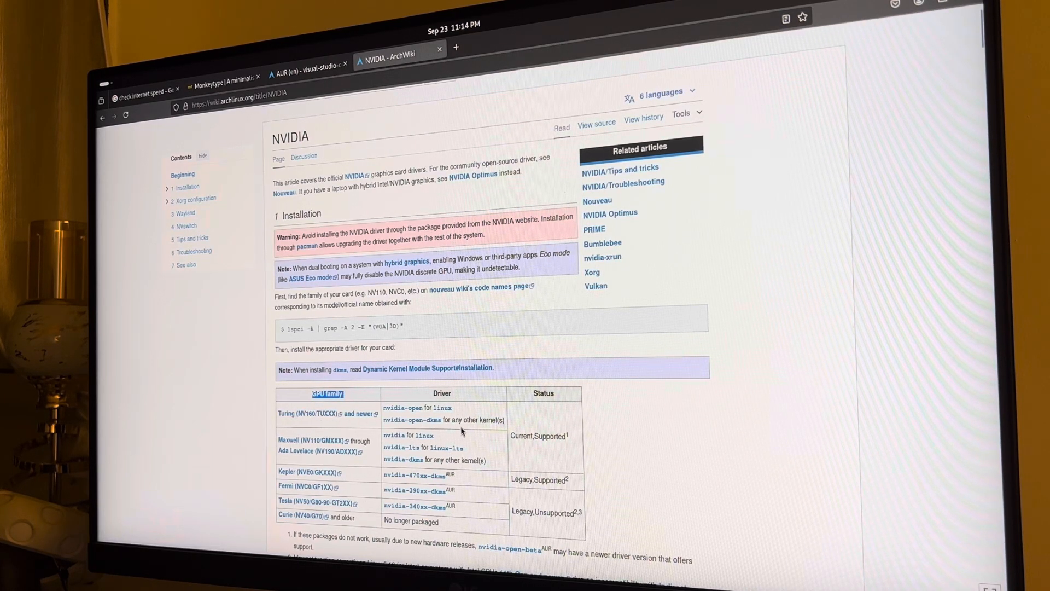
scroll(down, 3)
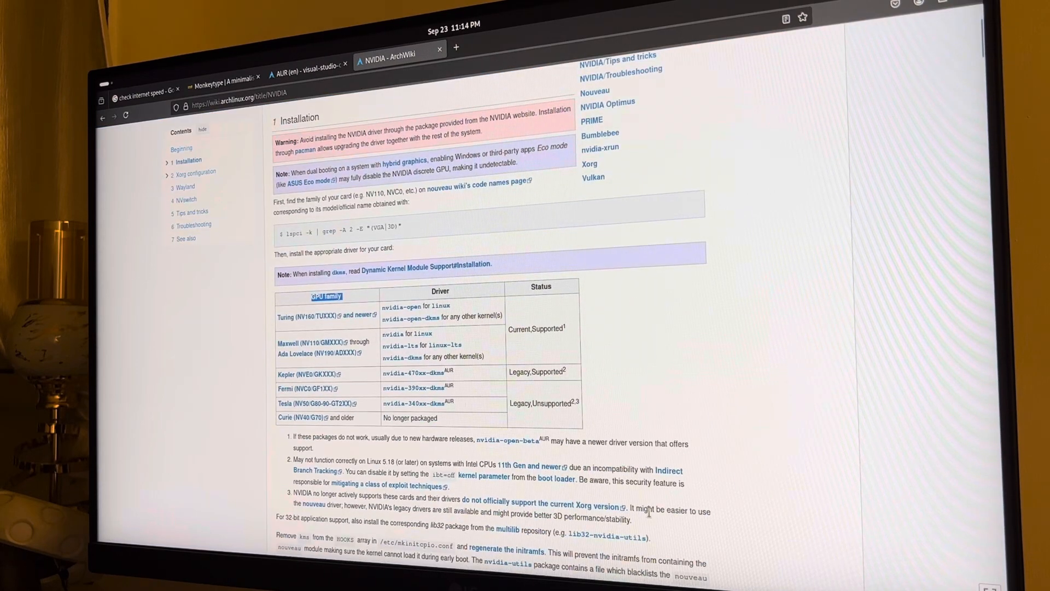
mouse_move(650, 529)
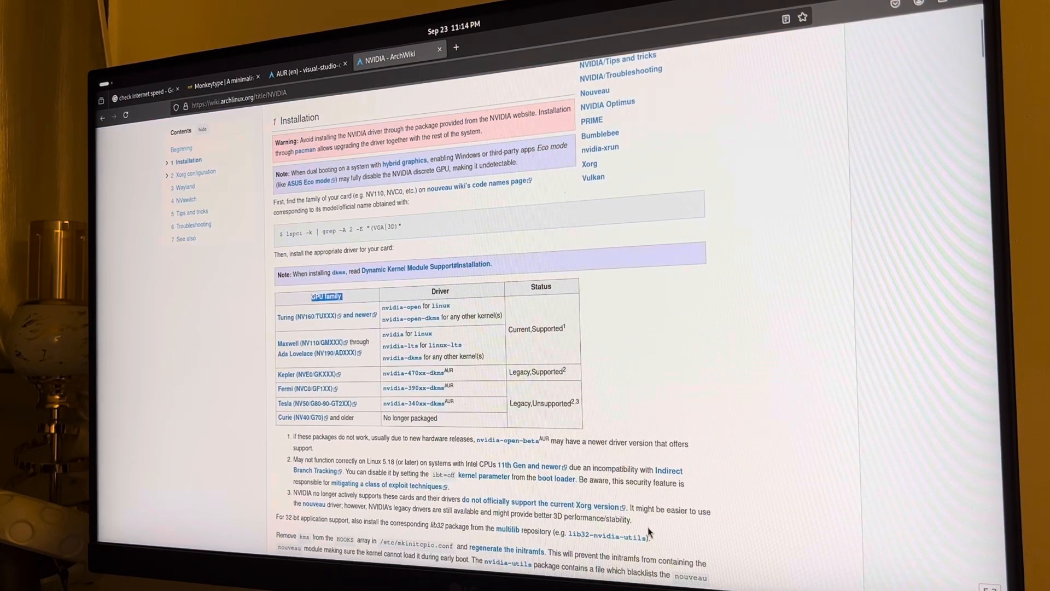
scroll(down, 3)
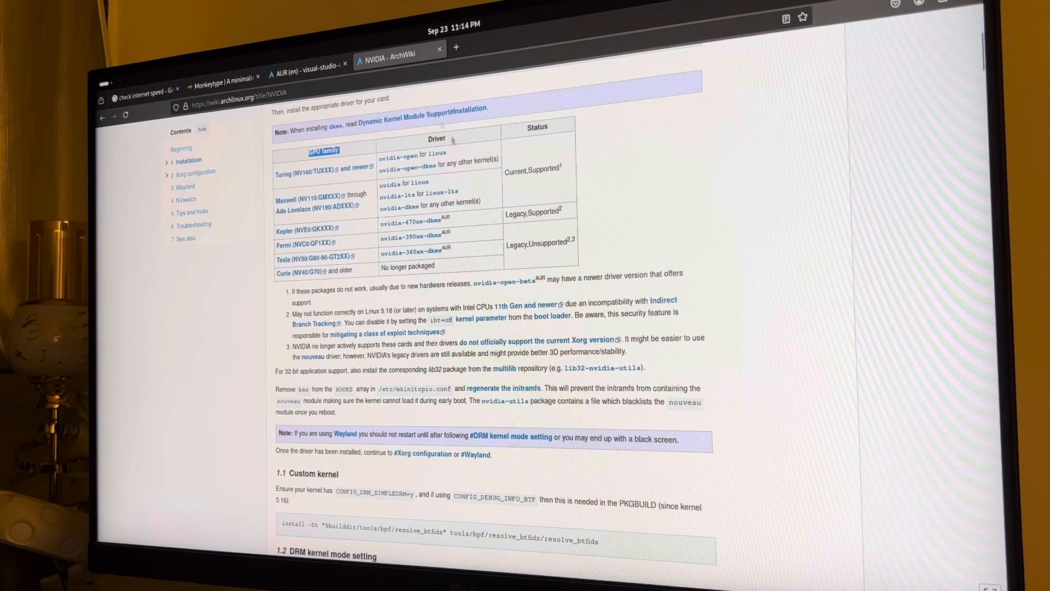
mouse_move(407, 222)
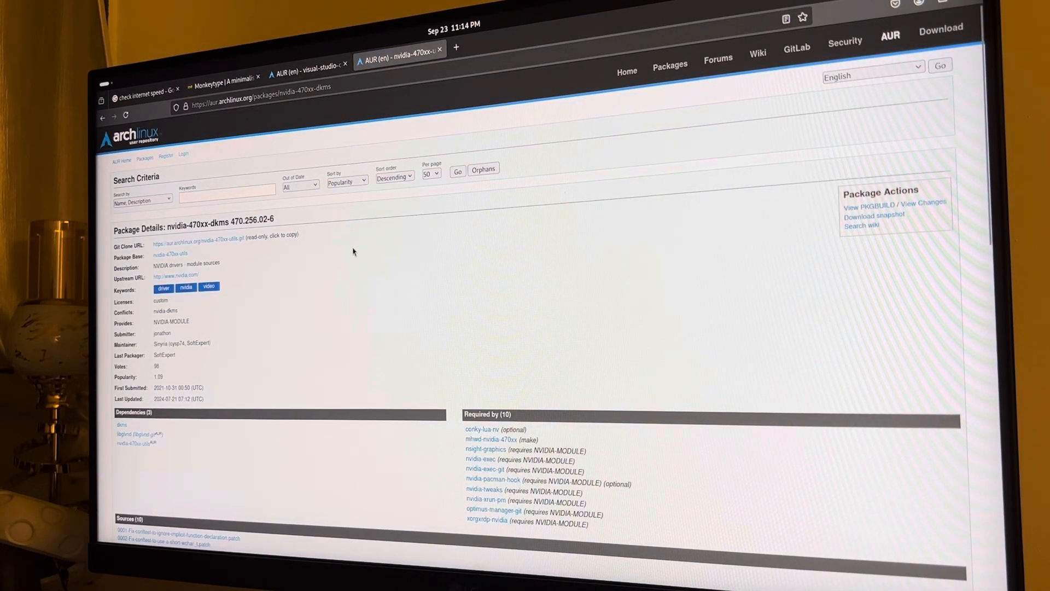
mouse_move(238, 250)
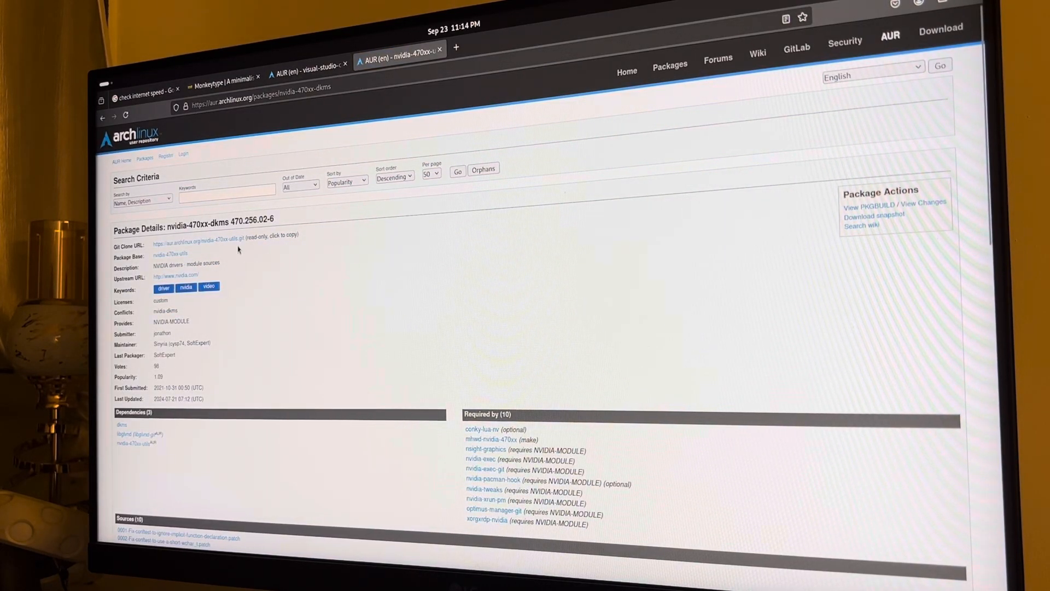
mouse_move(254, 283)
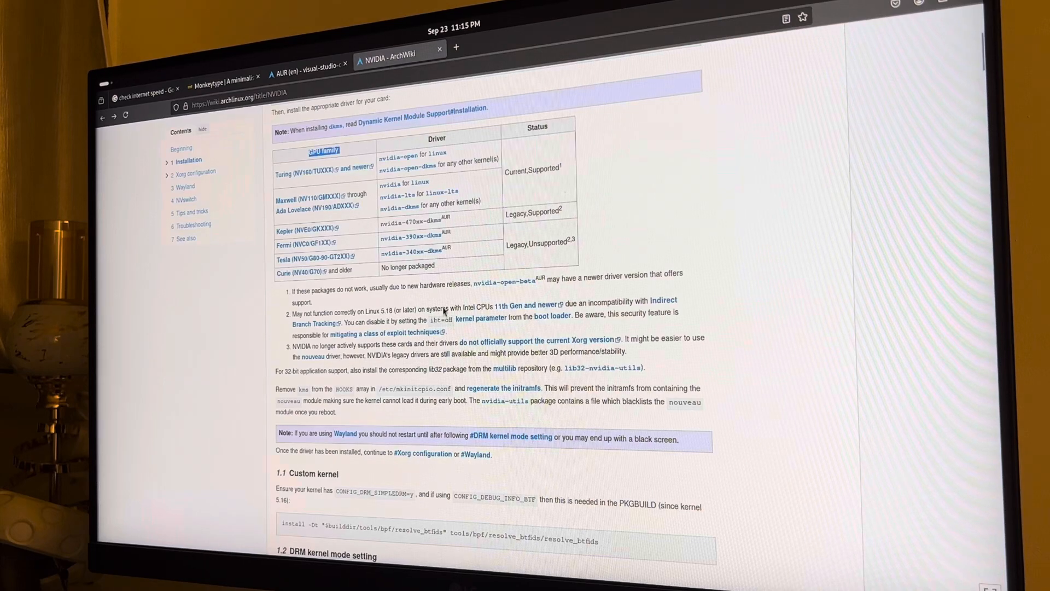
scroll(down, 3)
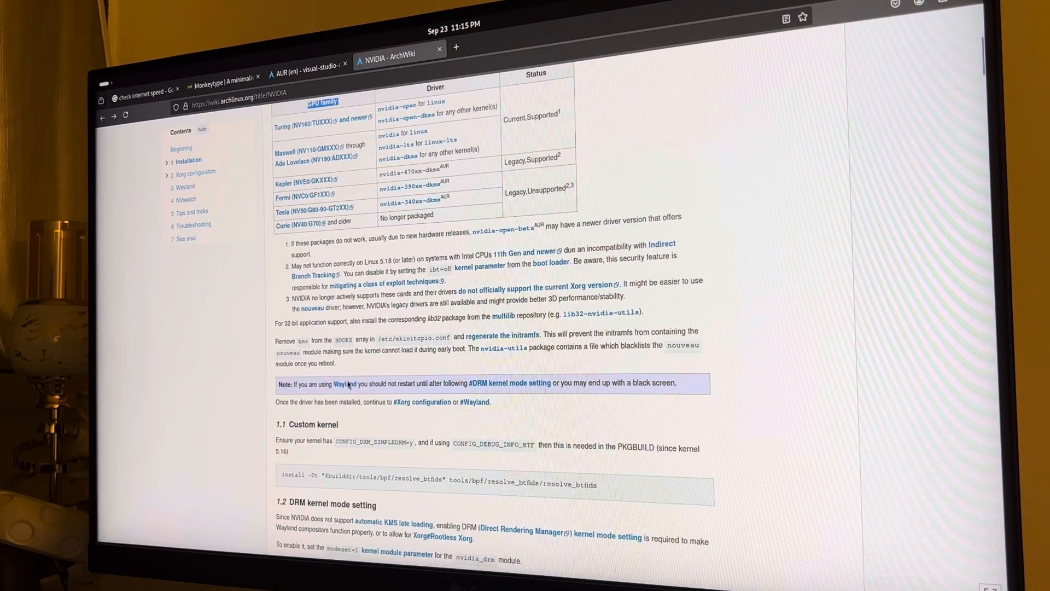
mouse_move(682, 198)
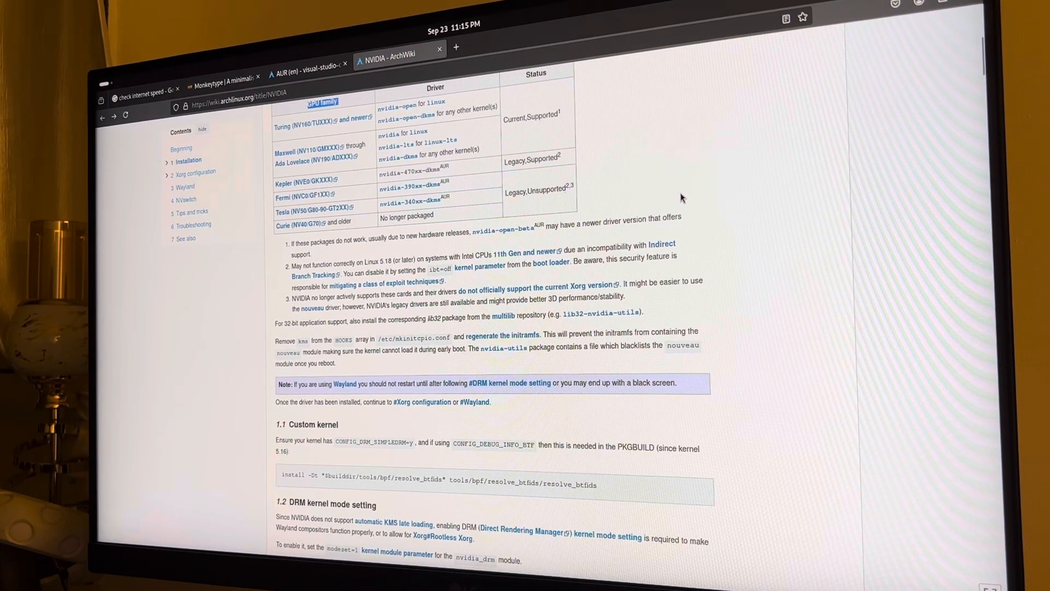
mouse_move(487, 510)
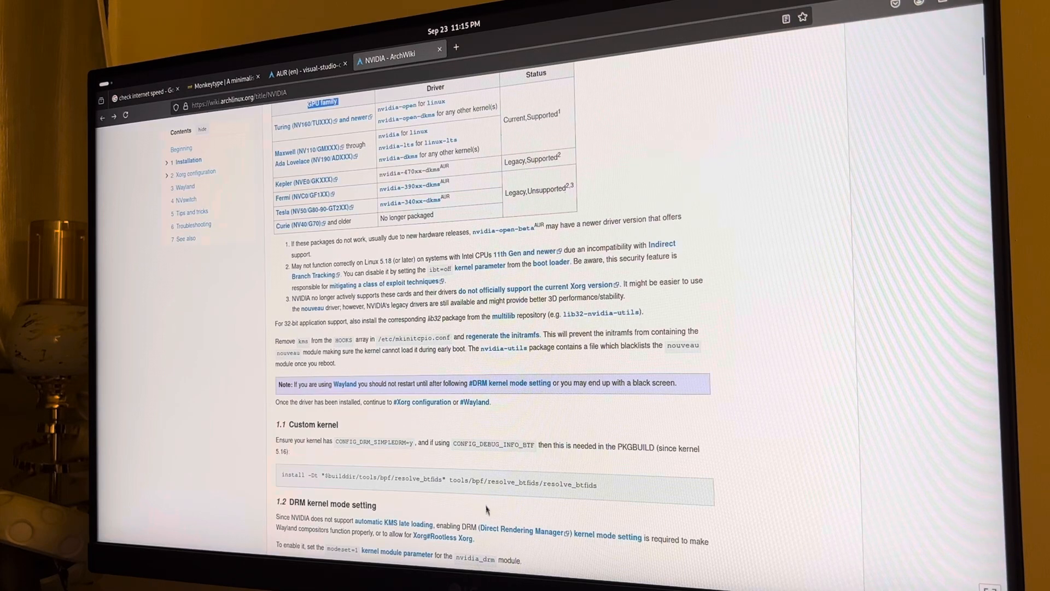
mouse_move(134, 418)
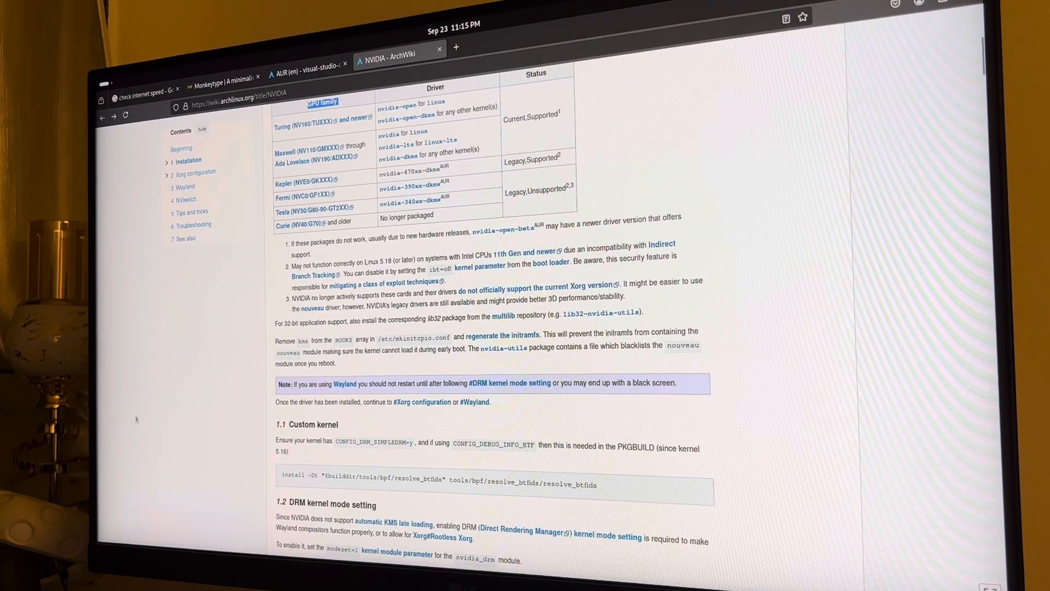
scroll(down, 3)
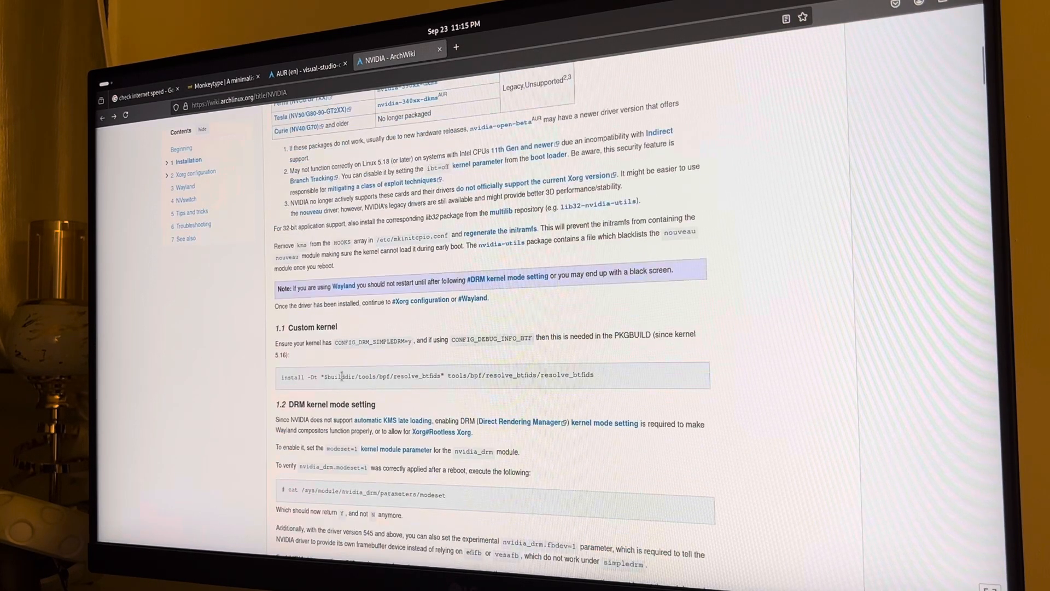
scroll(down, 3)
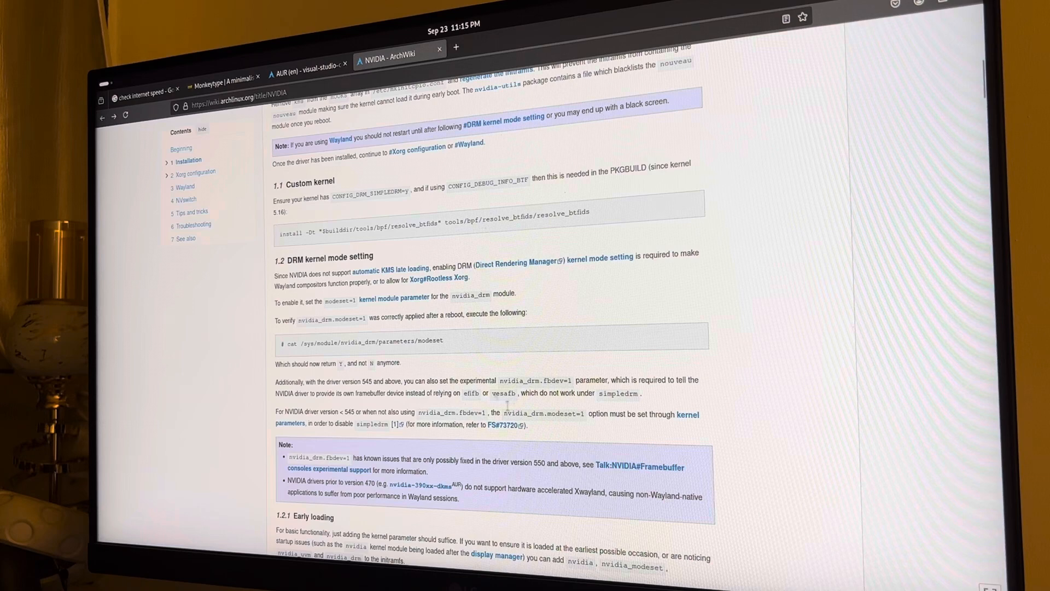
scroll(down, 3)
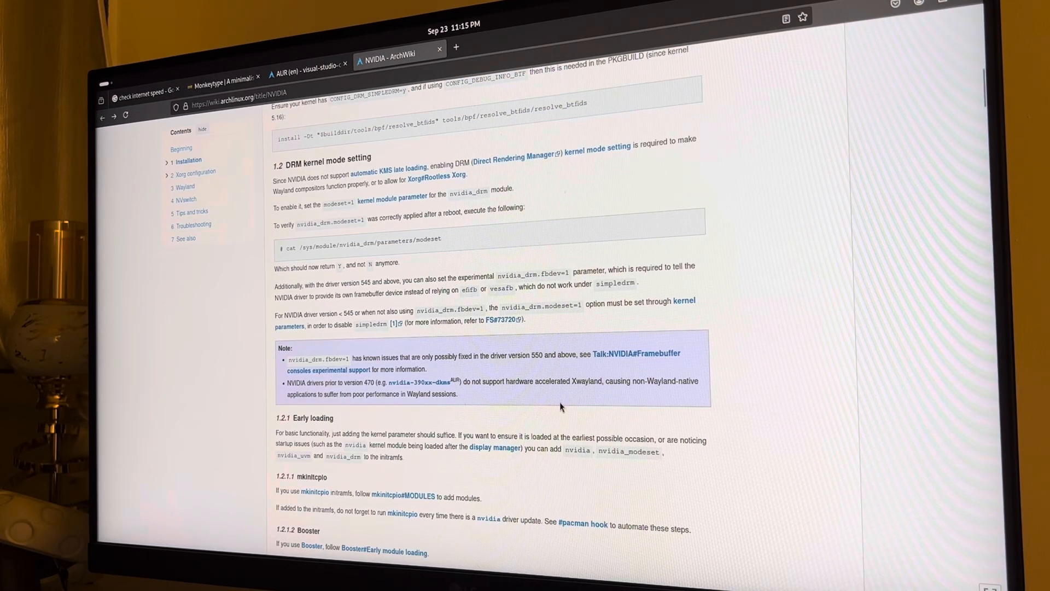
mouse_move(552, 470)
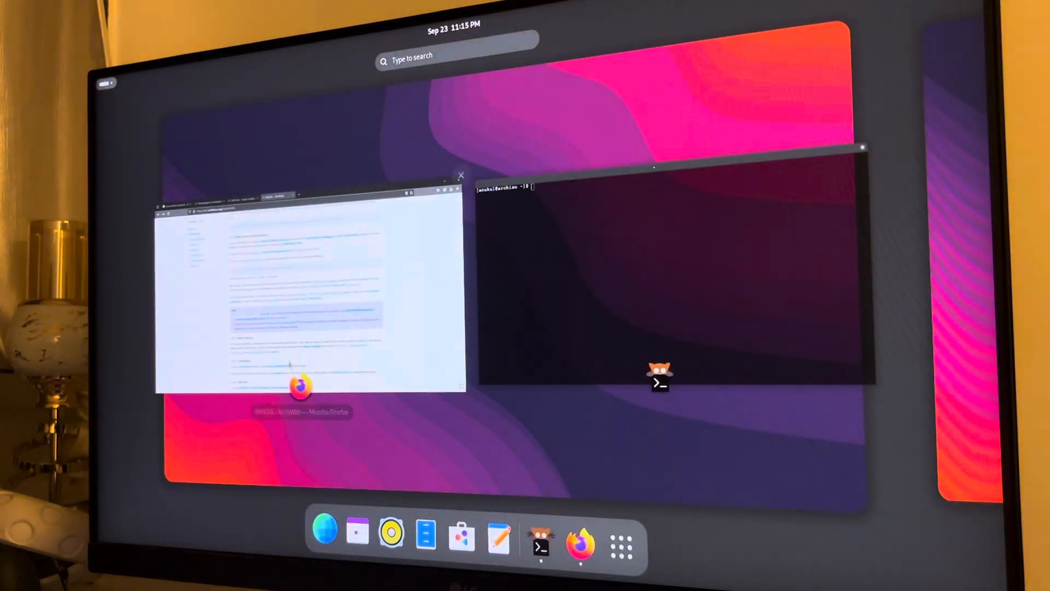
Step: Launch Visual Studio Code, tile it left, and show Choose your theme on the Welcome page
click(622, 544)
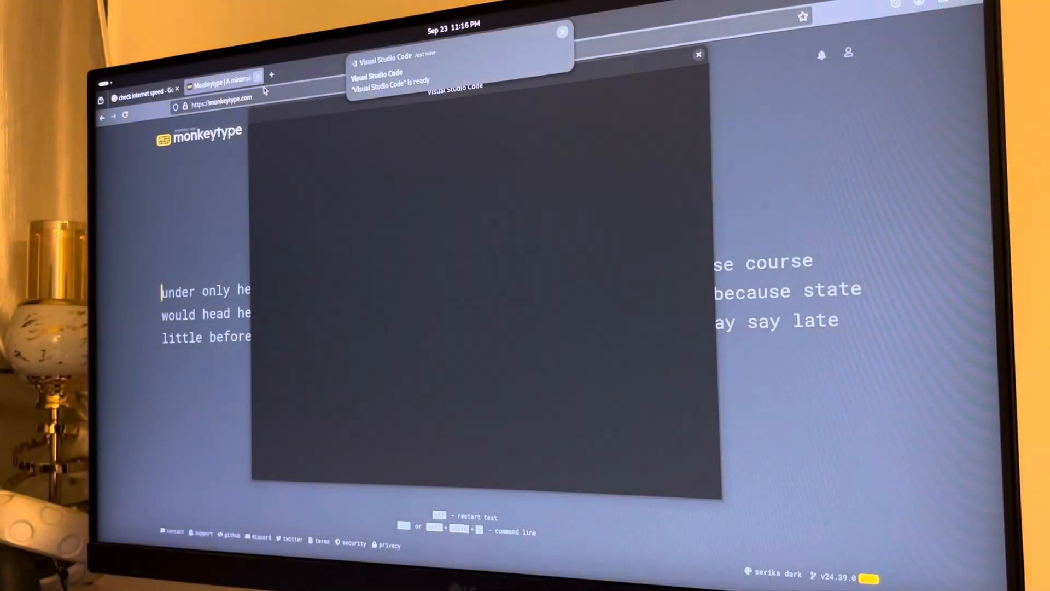
click(141, 89)
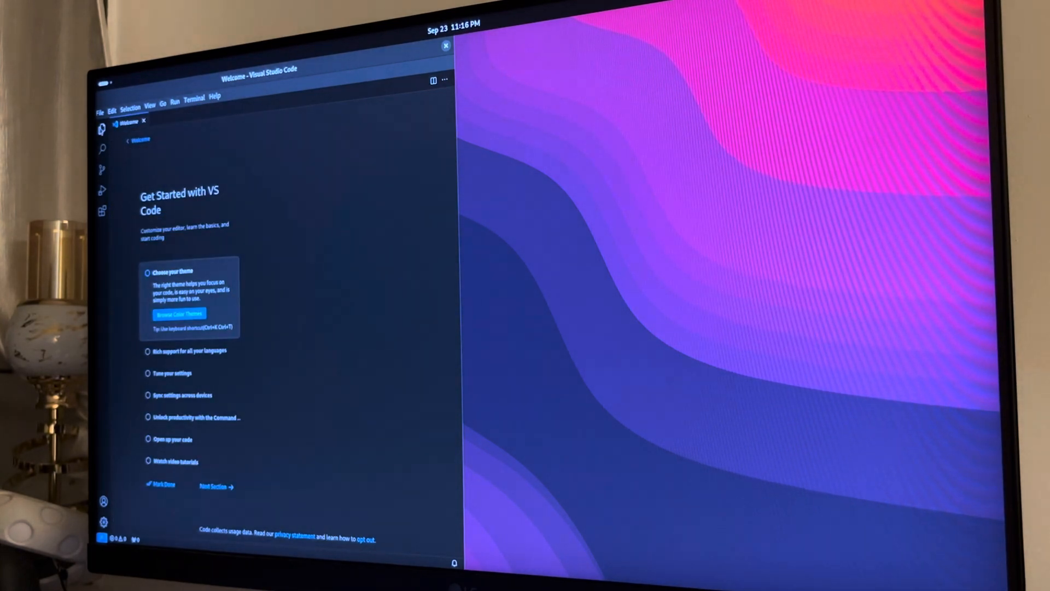
click(103, 129)
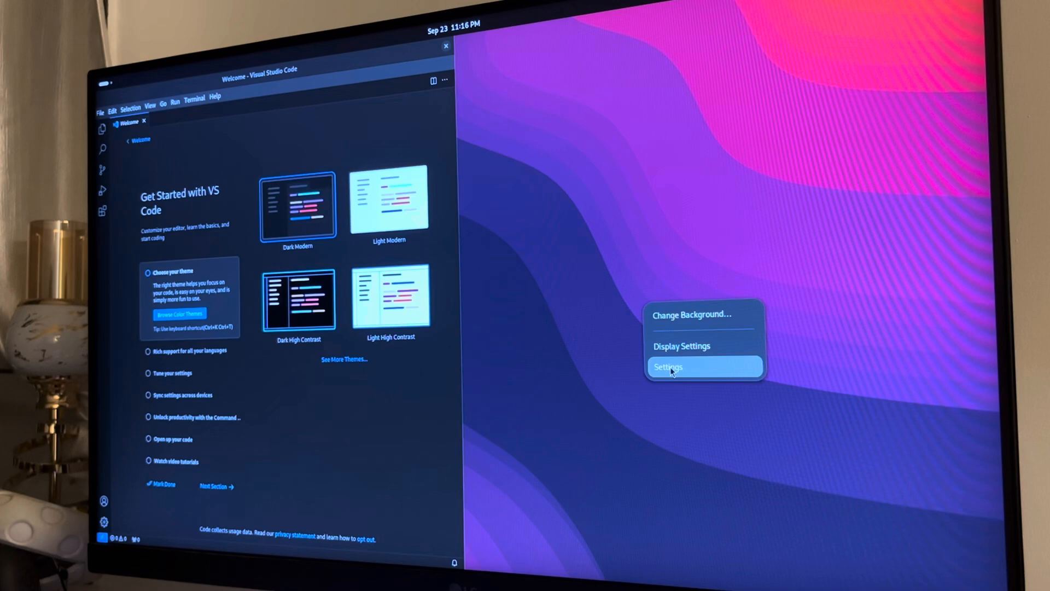
Step: Launch VS Code from the app grid, tiling it left with Firefox on the right half
click(667, 366)
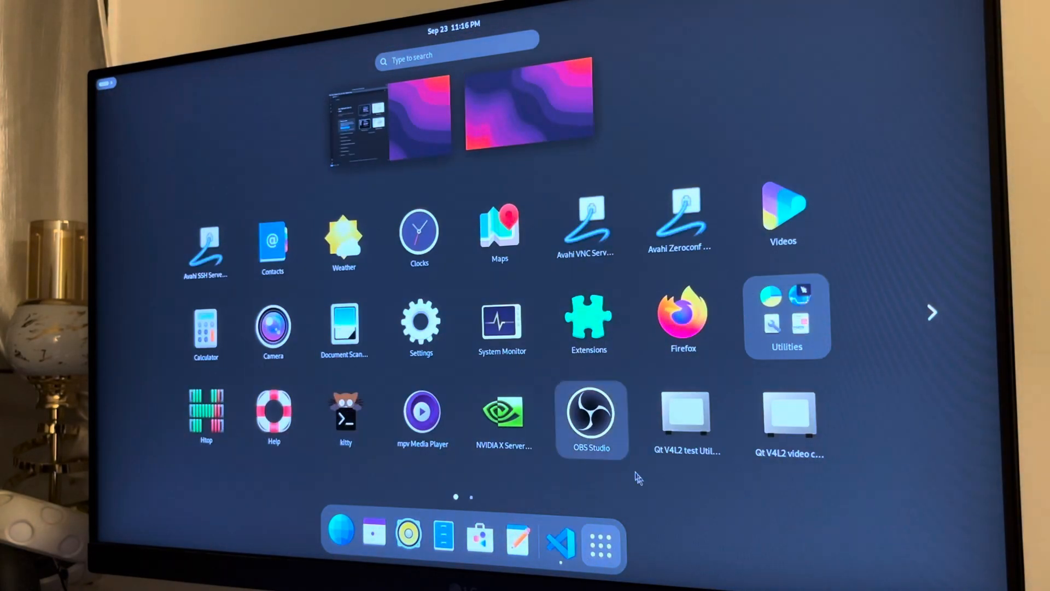
click(561, 541)
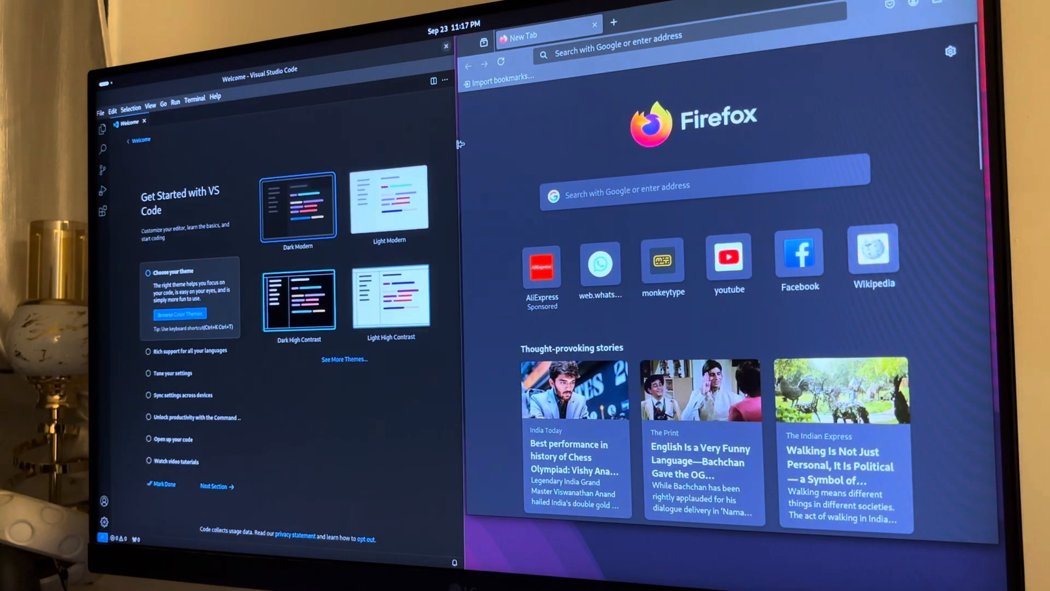
mouse_move(700, 459)
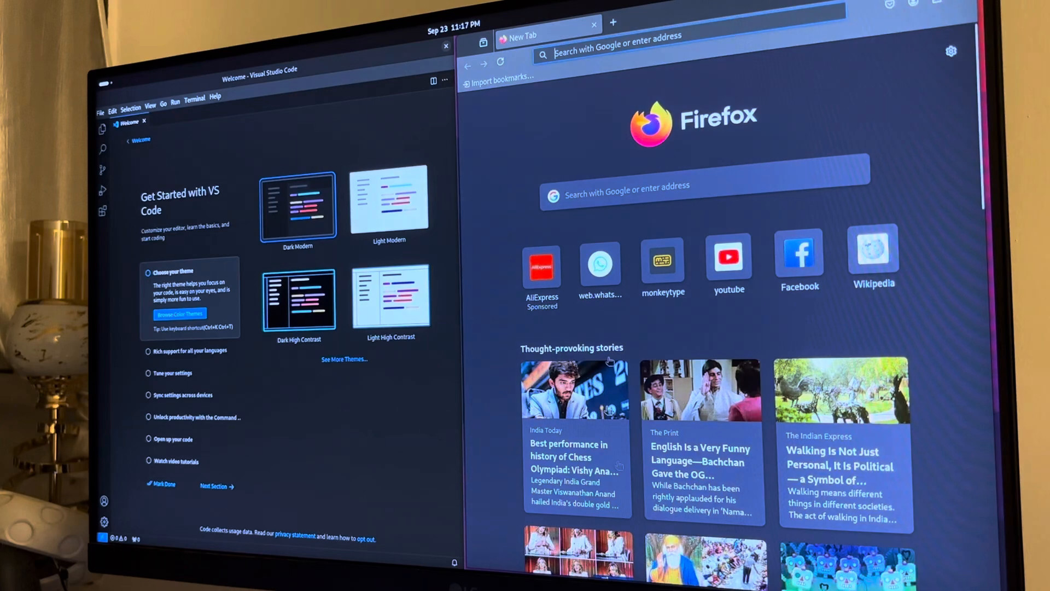
click(669, 36)
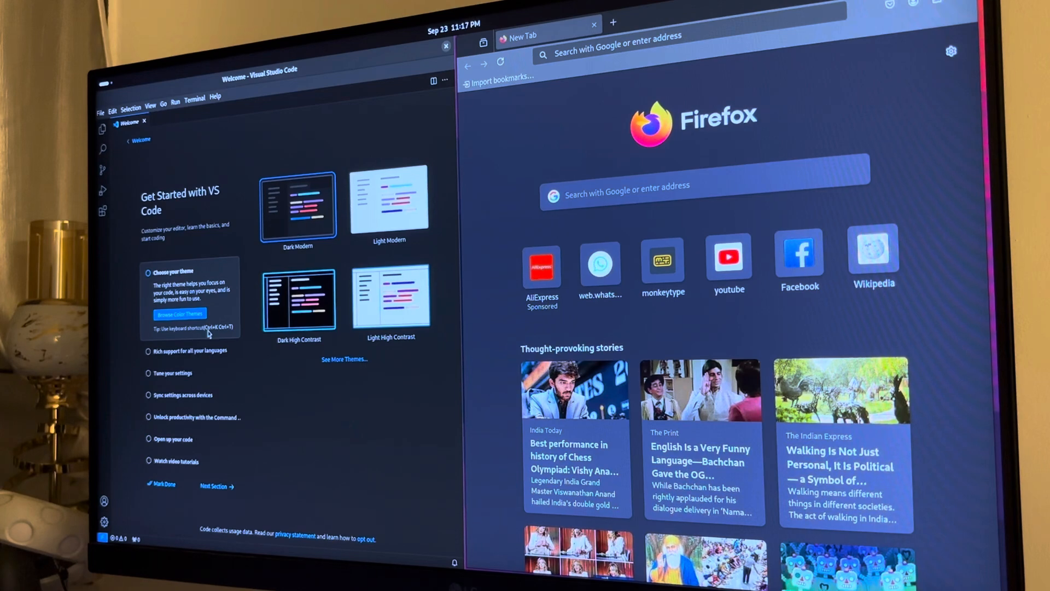
Step: From the Explorer's Open Folder dialog, browse into the Documents folder
click(102, 129)
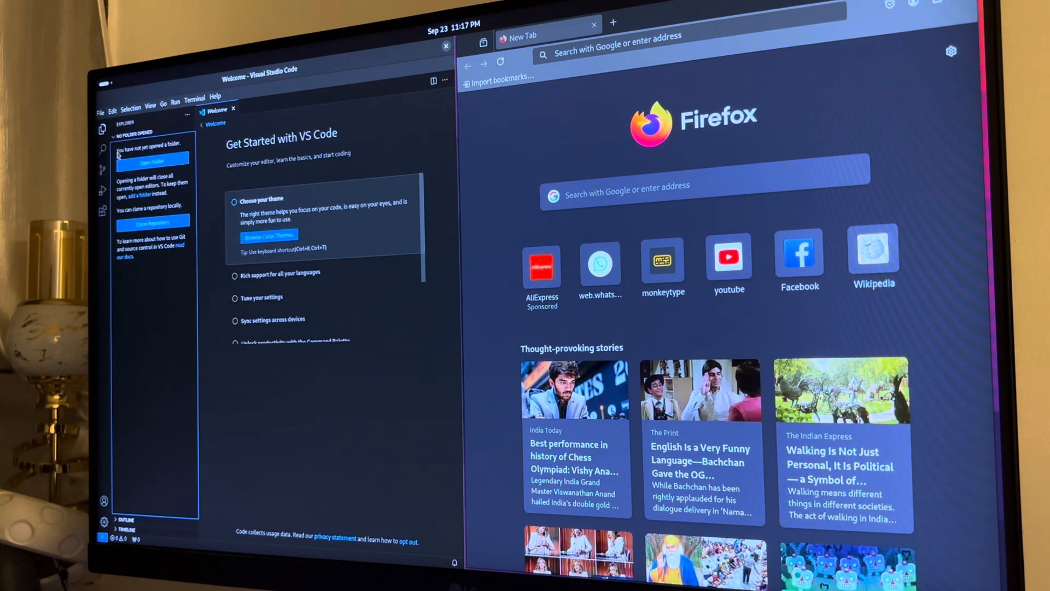
click(268, 236)
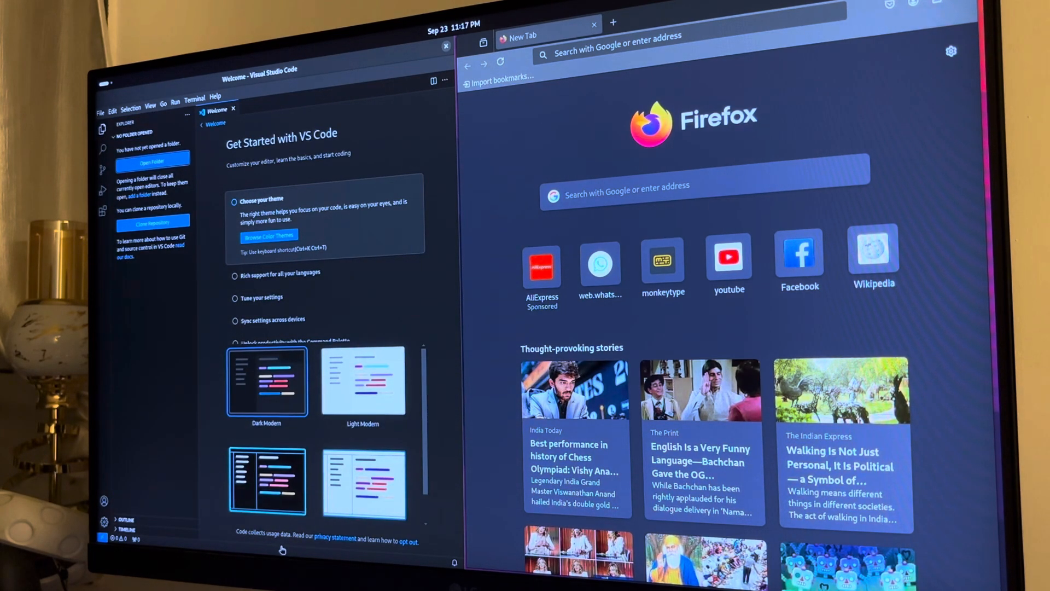
click(152, 161)
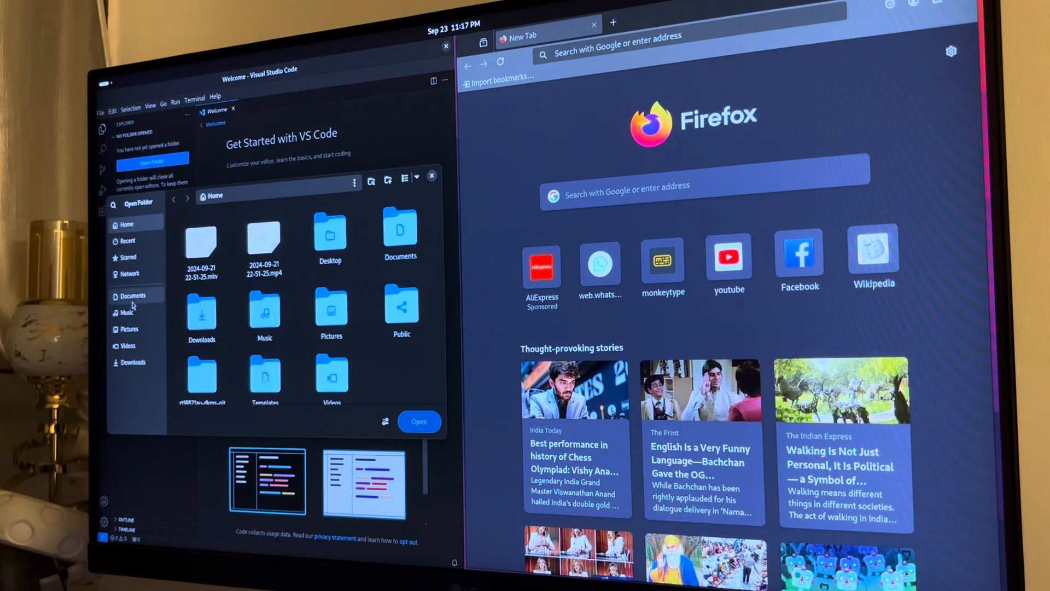
click(132, 295)
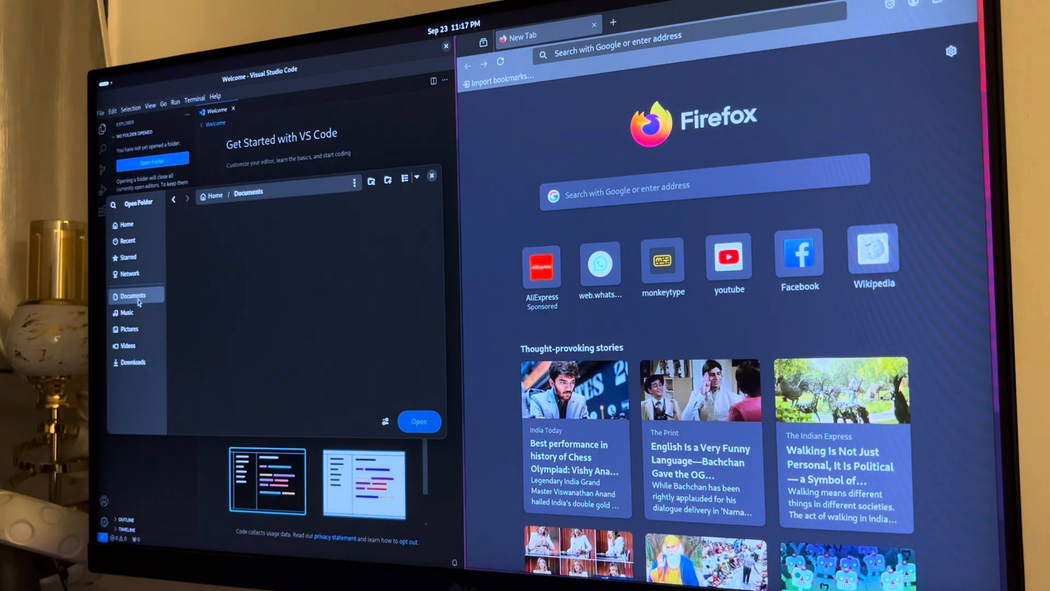
click(134, 294)
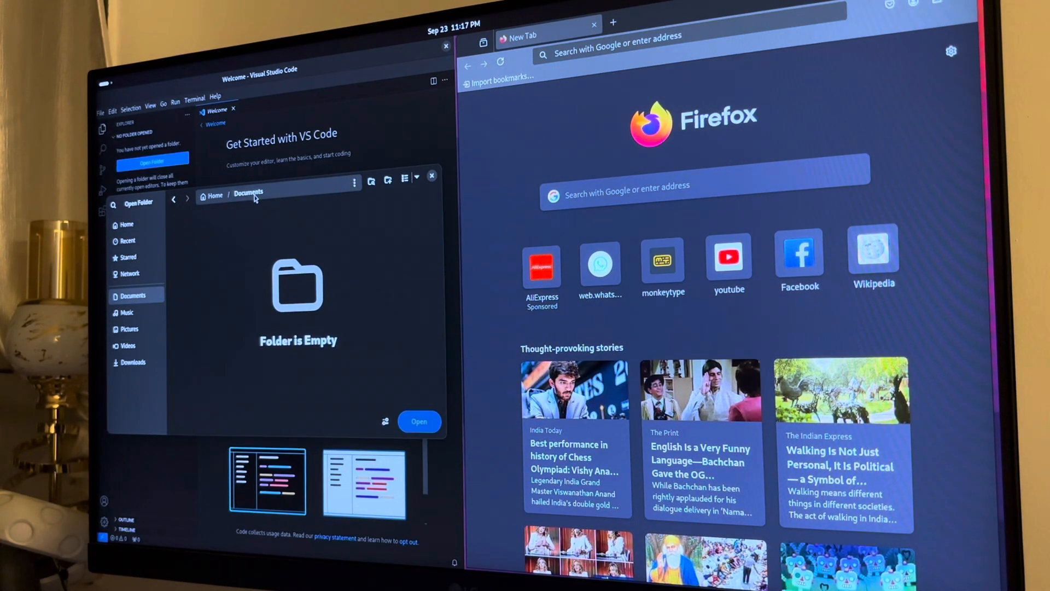
mouse_move(375, 193)
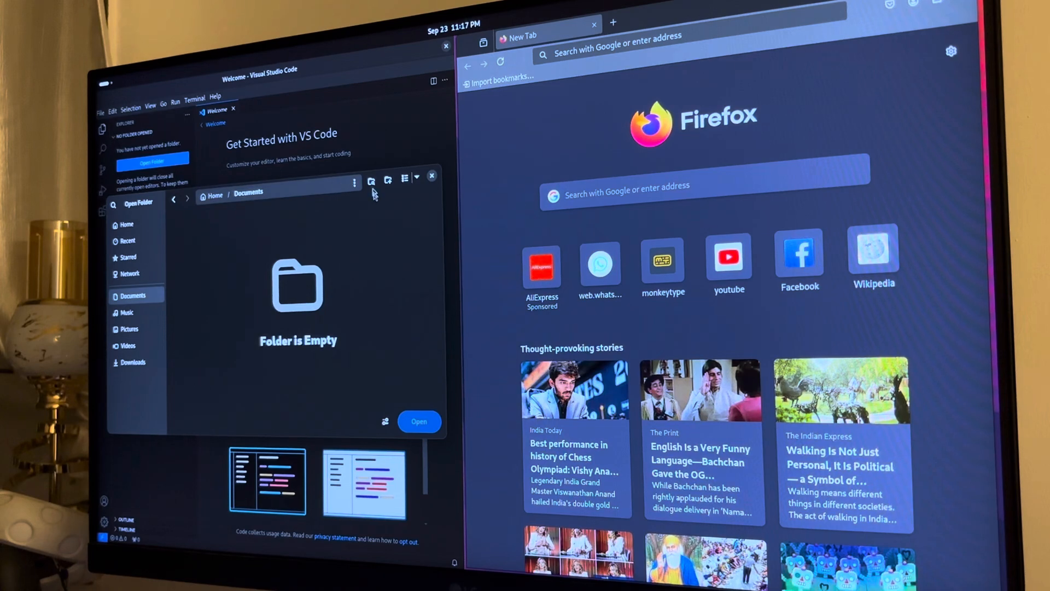
Step: Create a new 'vscode-test' folder inside Documents and open it as the workspace
click(371, 179)
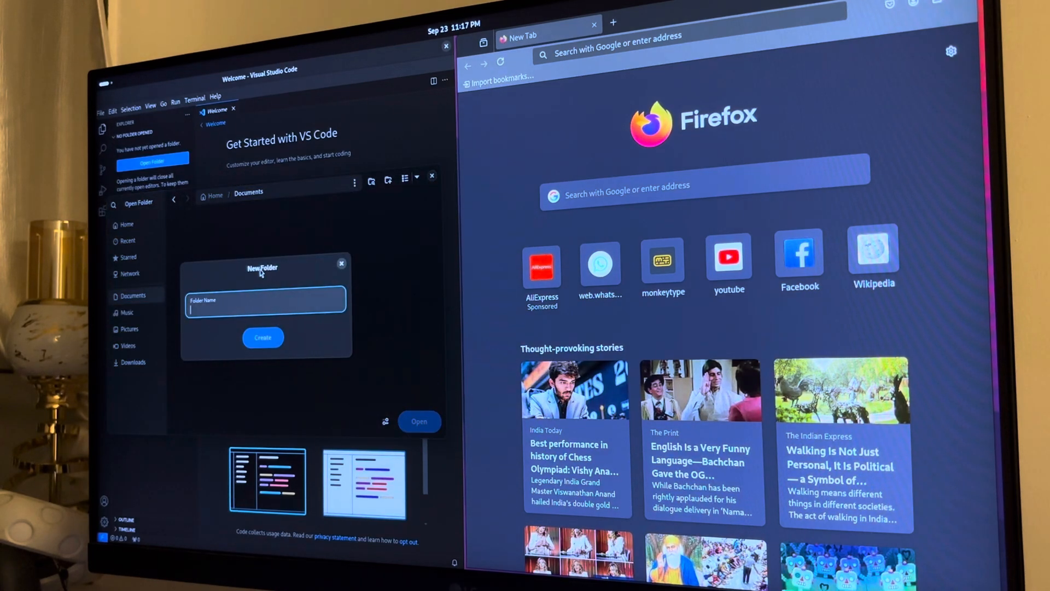
text(vscode-test)
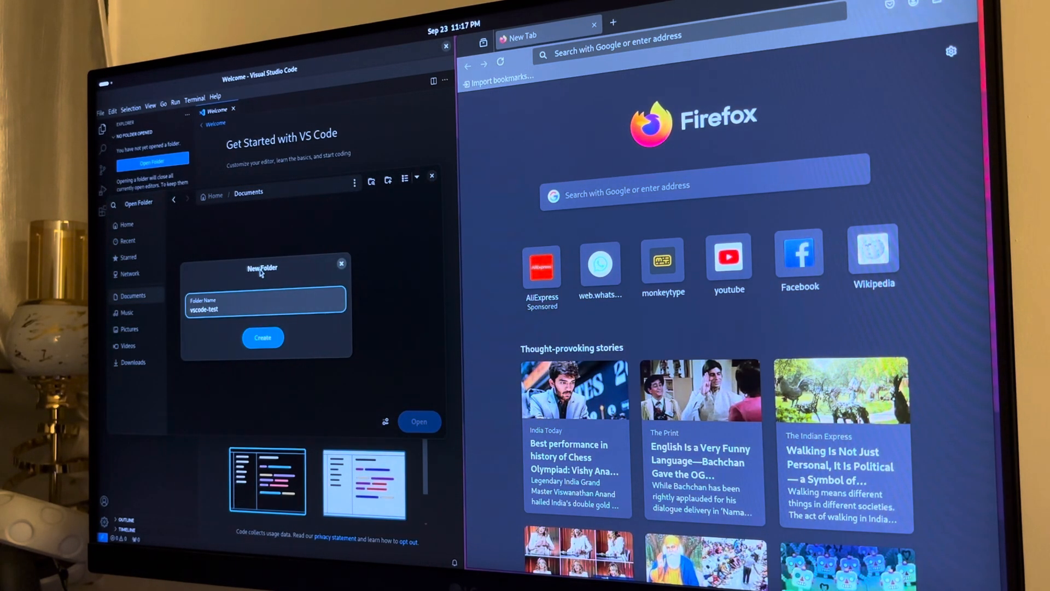
click(340, 263)
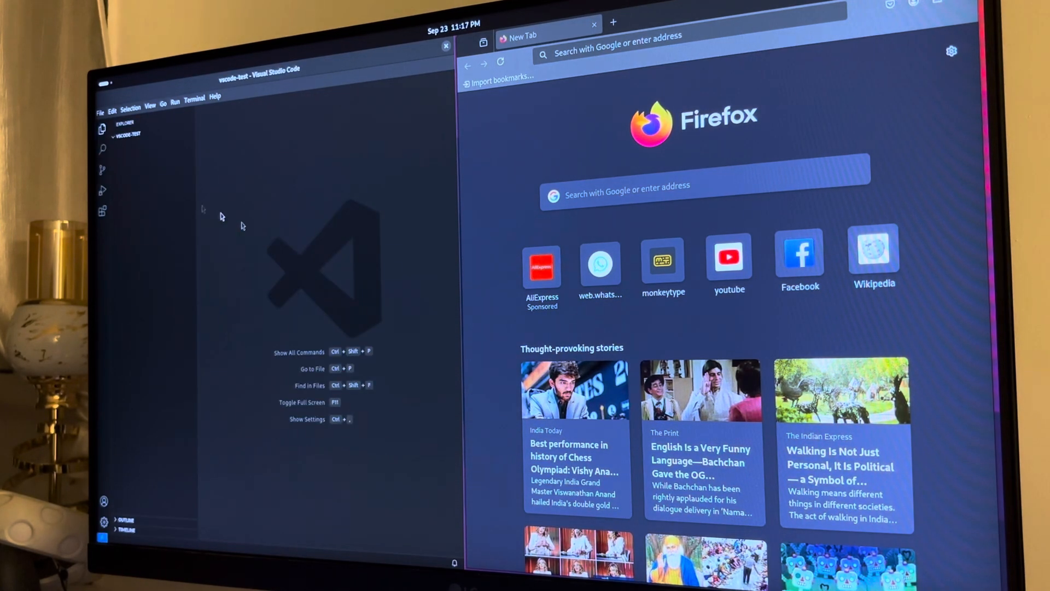
Step: Create index.html with html:5 boilerplate and body text, then search extensions for 'live server'
click(165, 128)
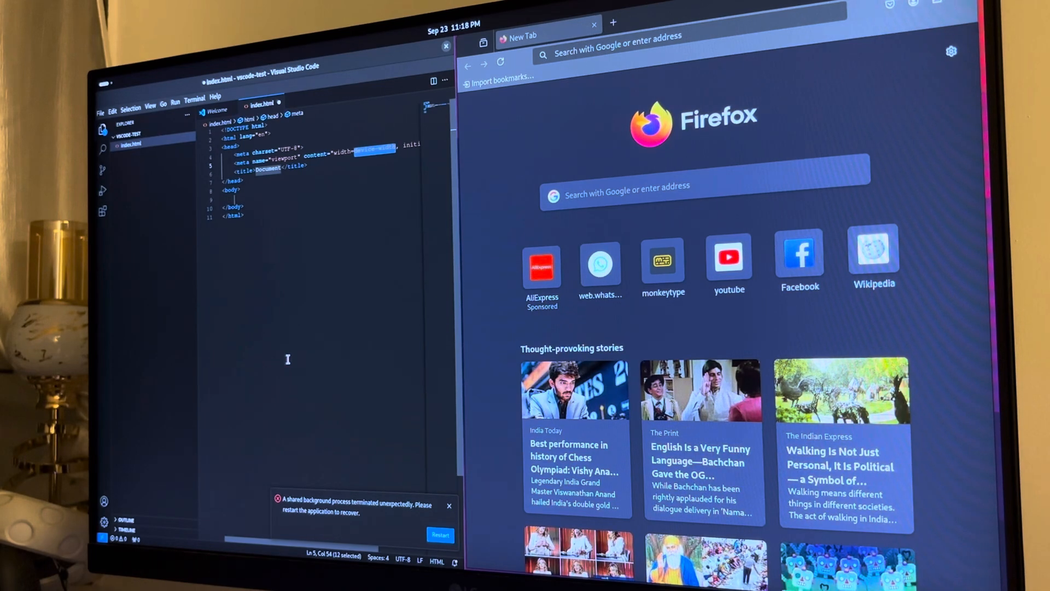
mouse_move(275, 357)
text(Test ppage)
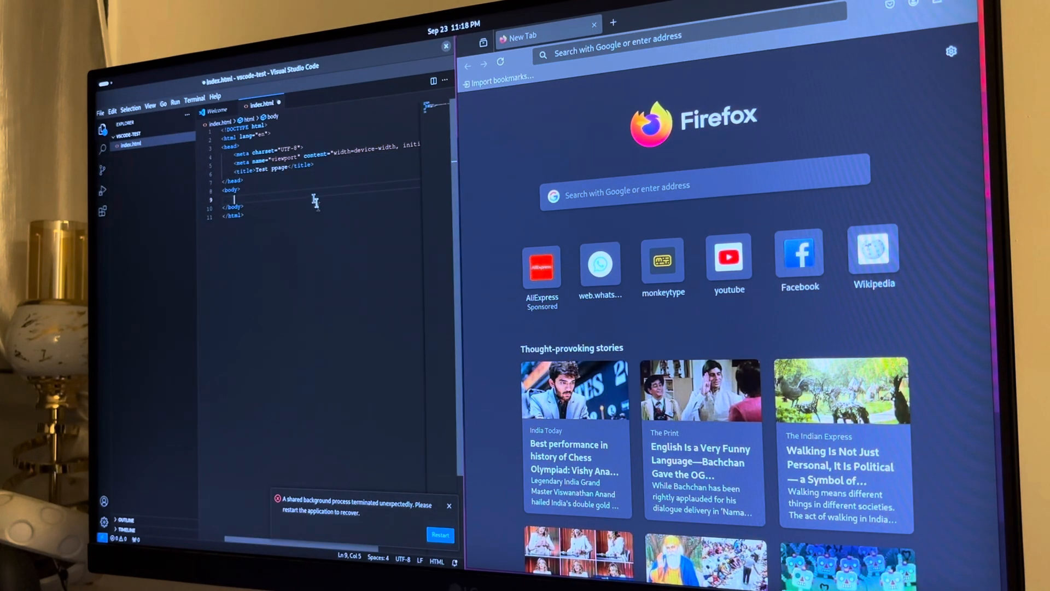
mouse_move(302, 229)
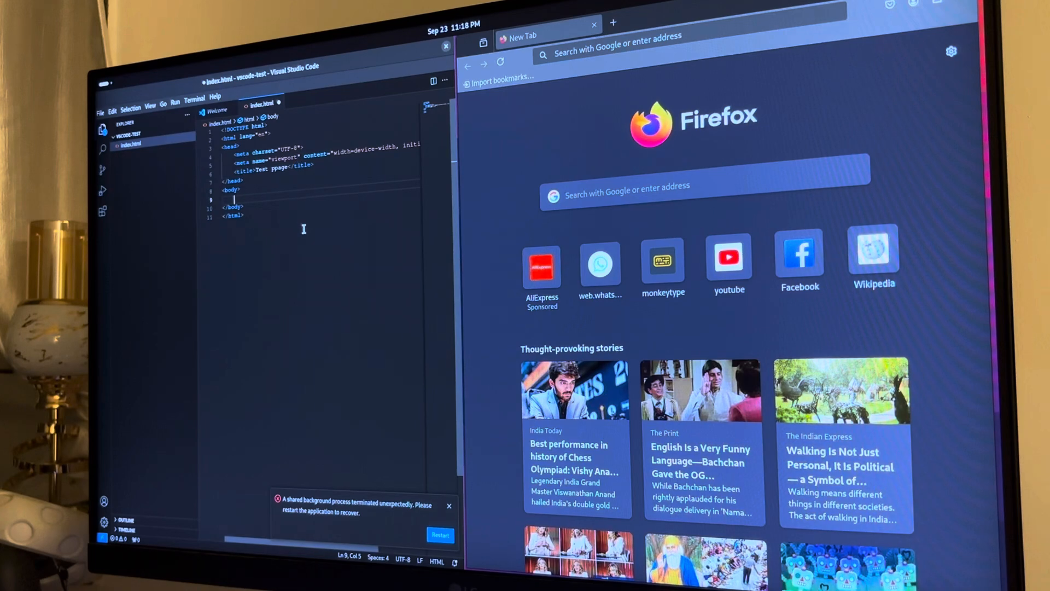
click(131, 106)
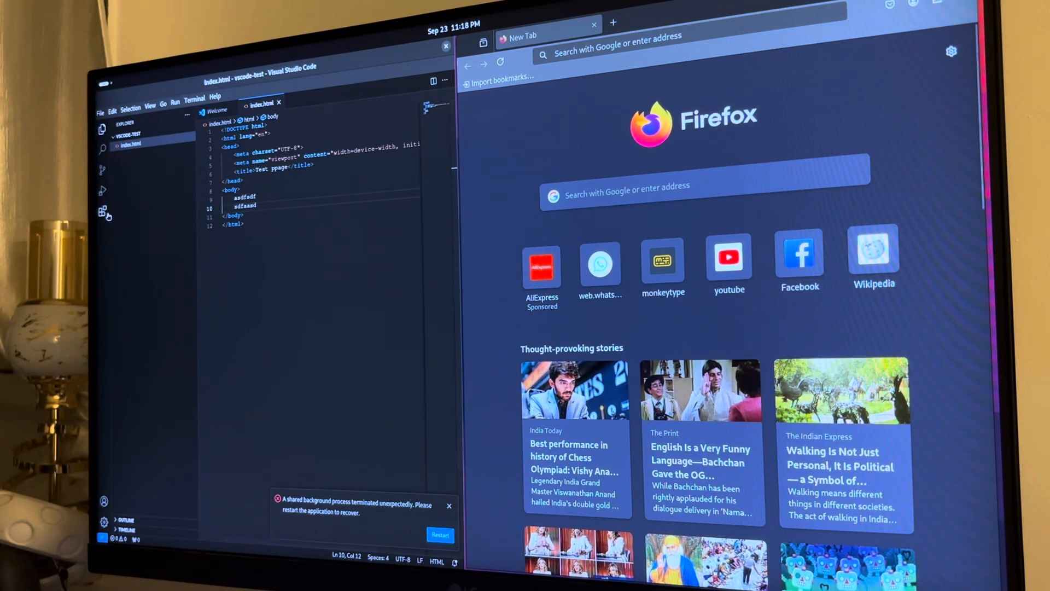
click(103, 212)
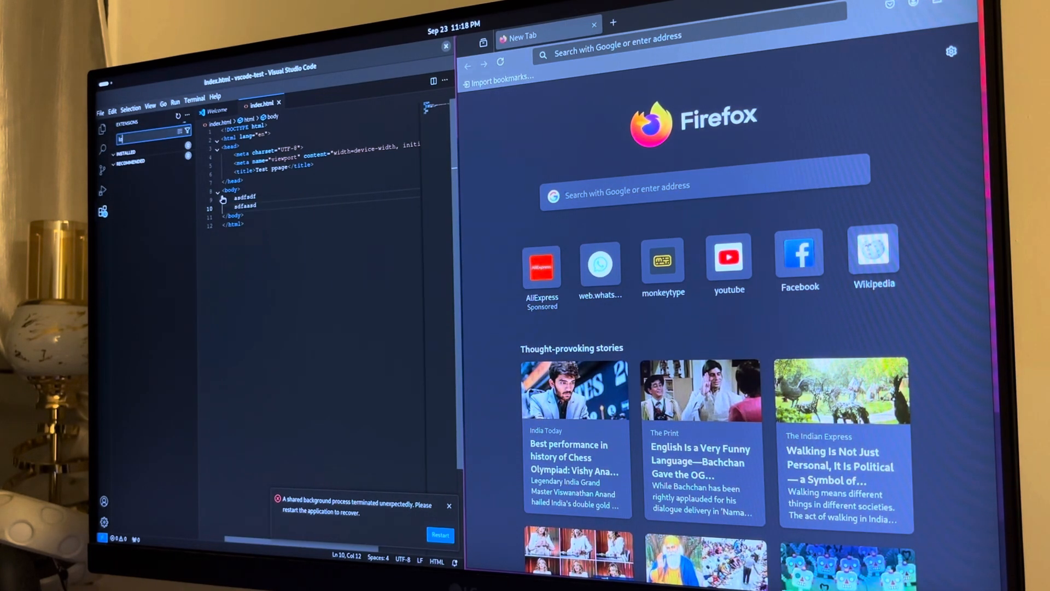
click(153, 139)
text(ve server)
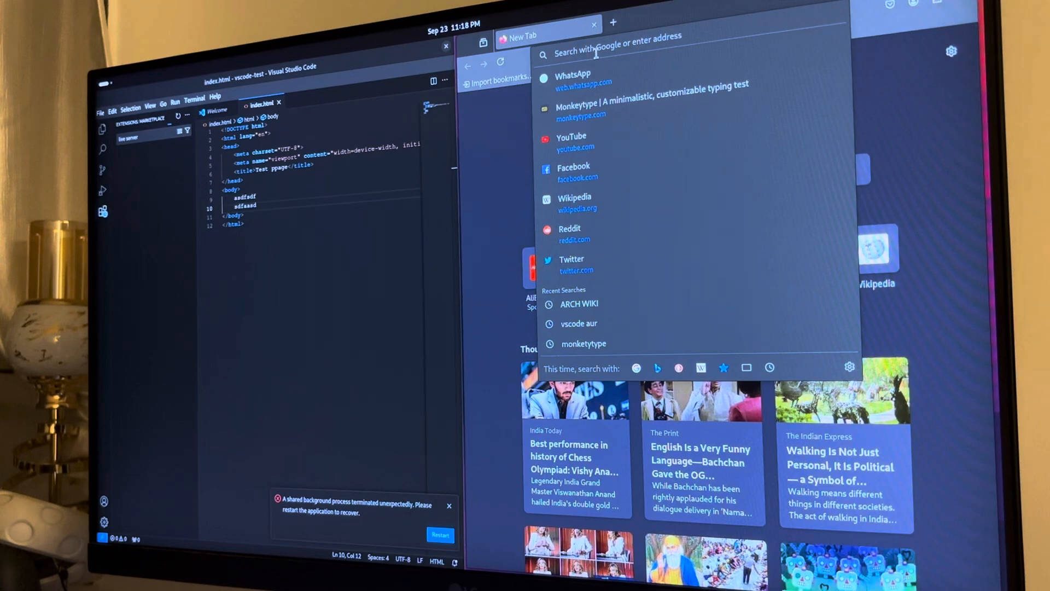
Step: Search 'check internet speed' in Firefox, run Google's speed test, and bring up the terminal
text(check internet speed)
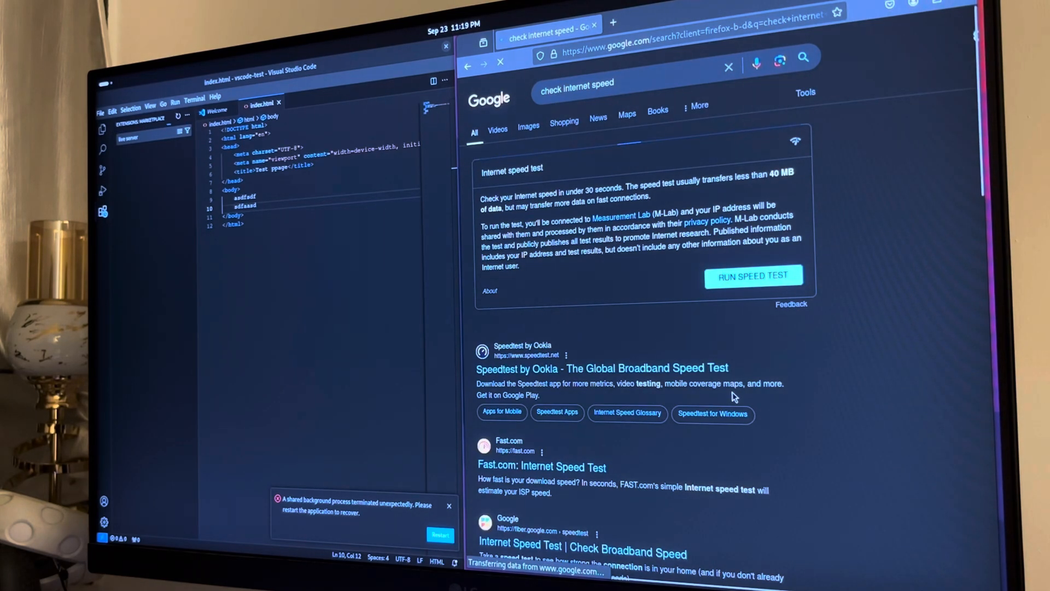
click(753, 275)
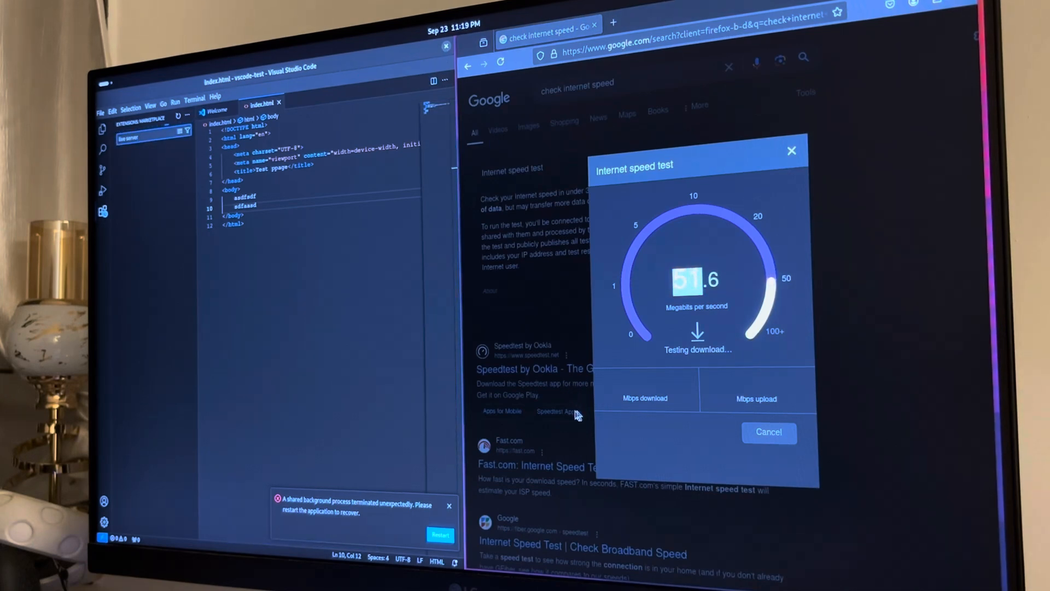
click(445, 46)
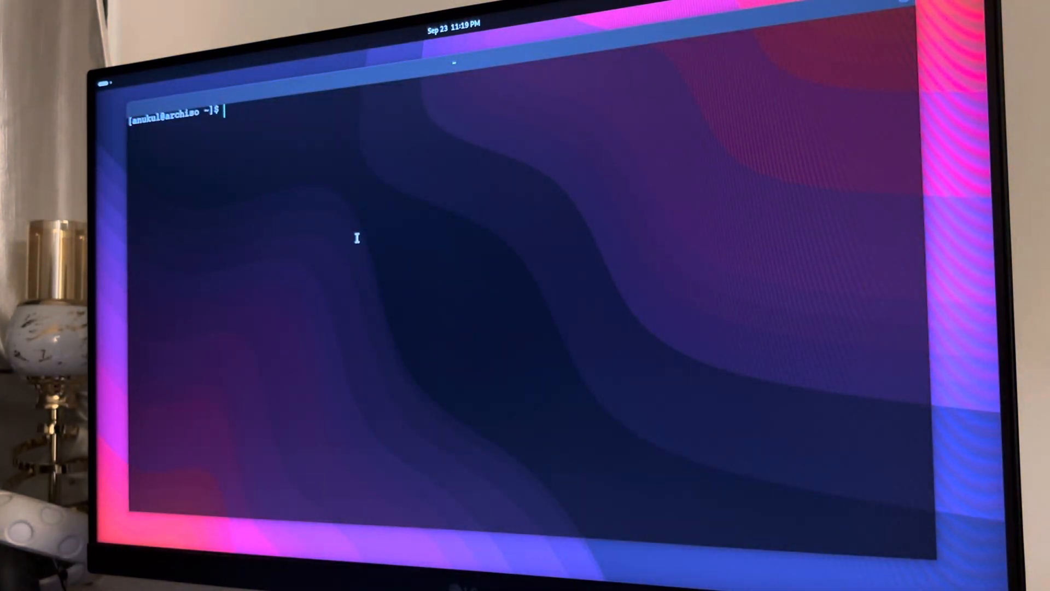
Step: Start tmux and run cmatrix and asciiquarium in separate panes, typing htop in a third
text(sl)
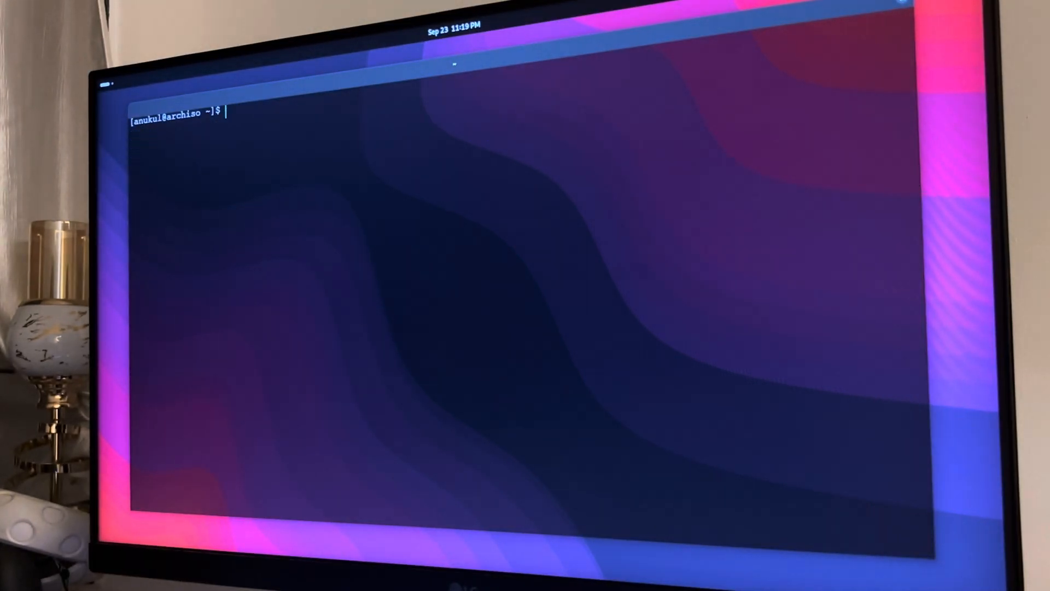
text(tmu)
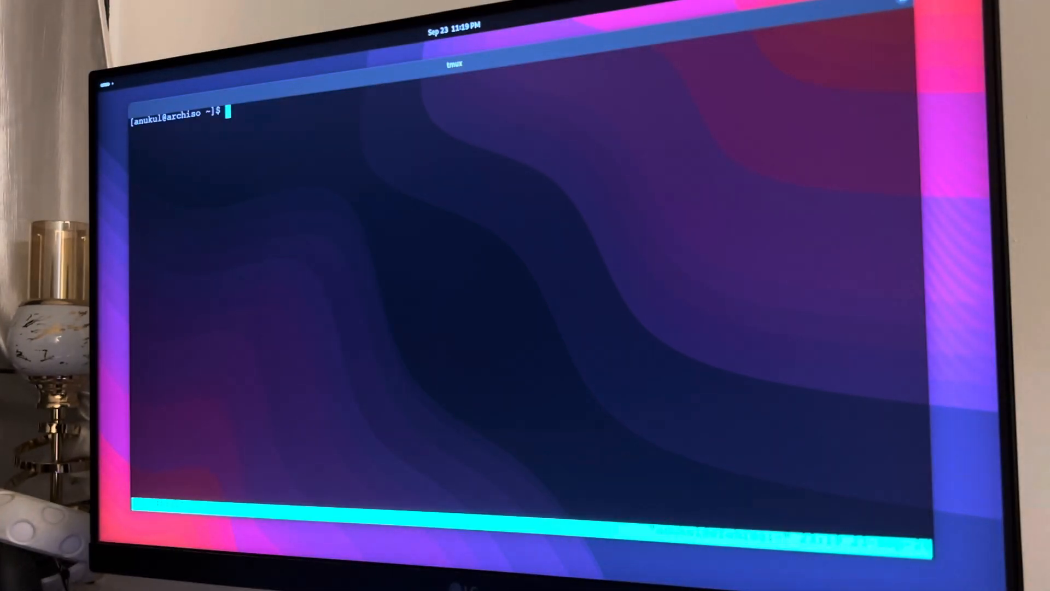
text(cmatrix)
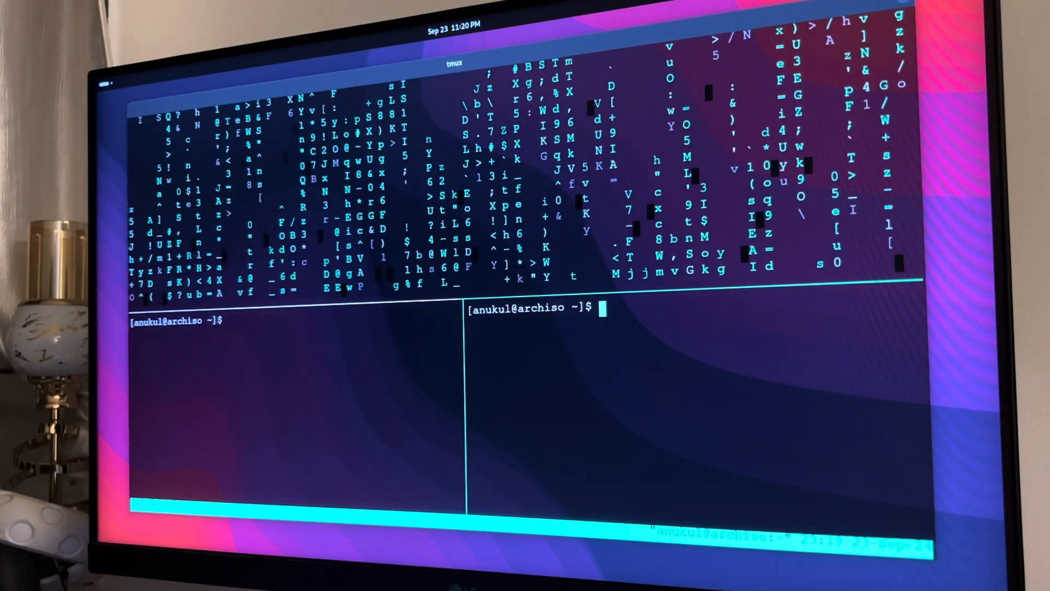
text(asciiq)
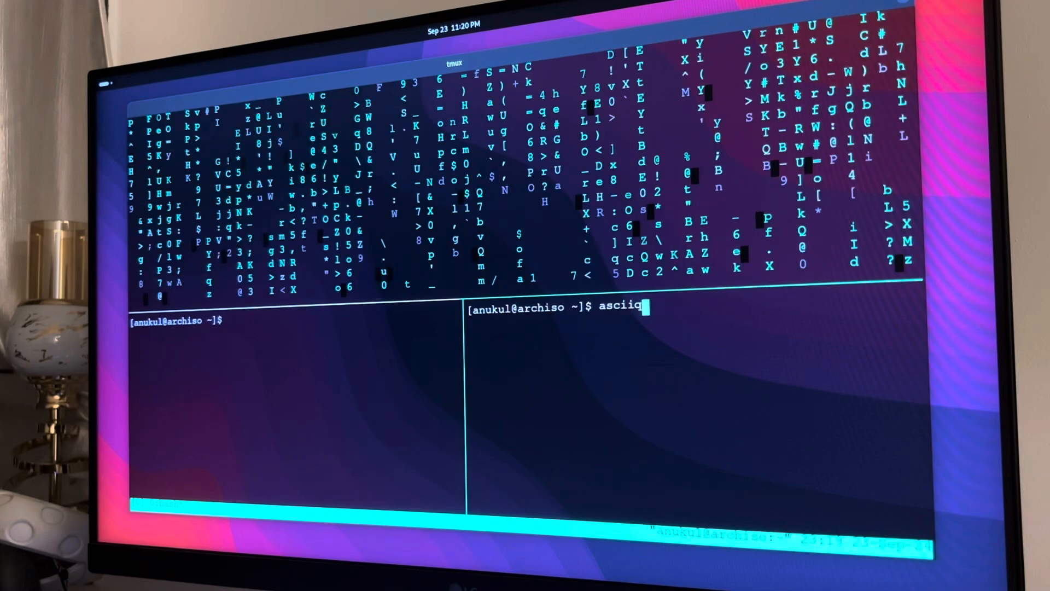
text(uar)
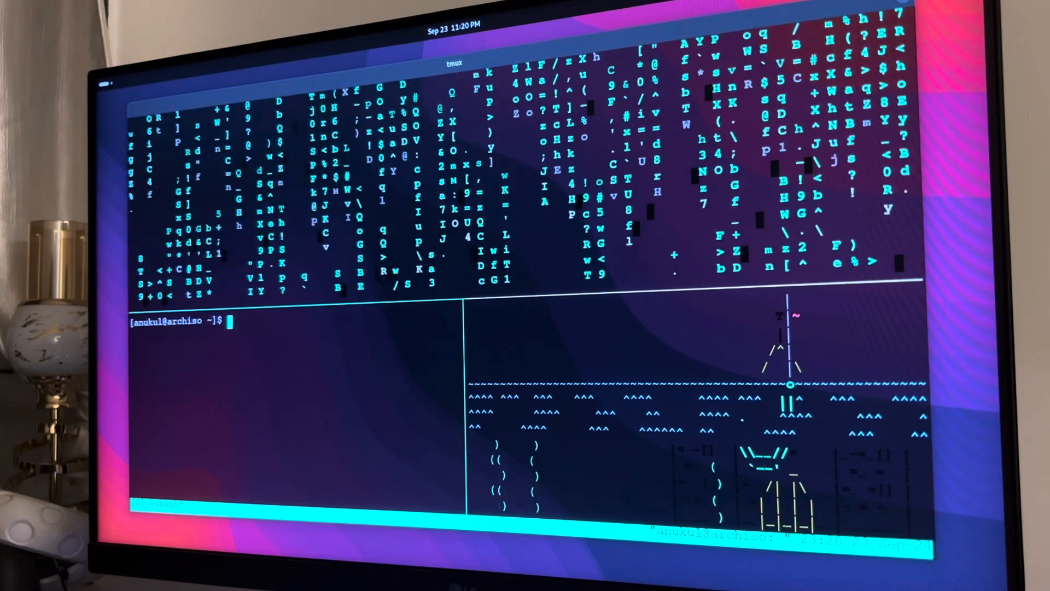
text(htop)
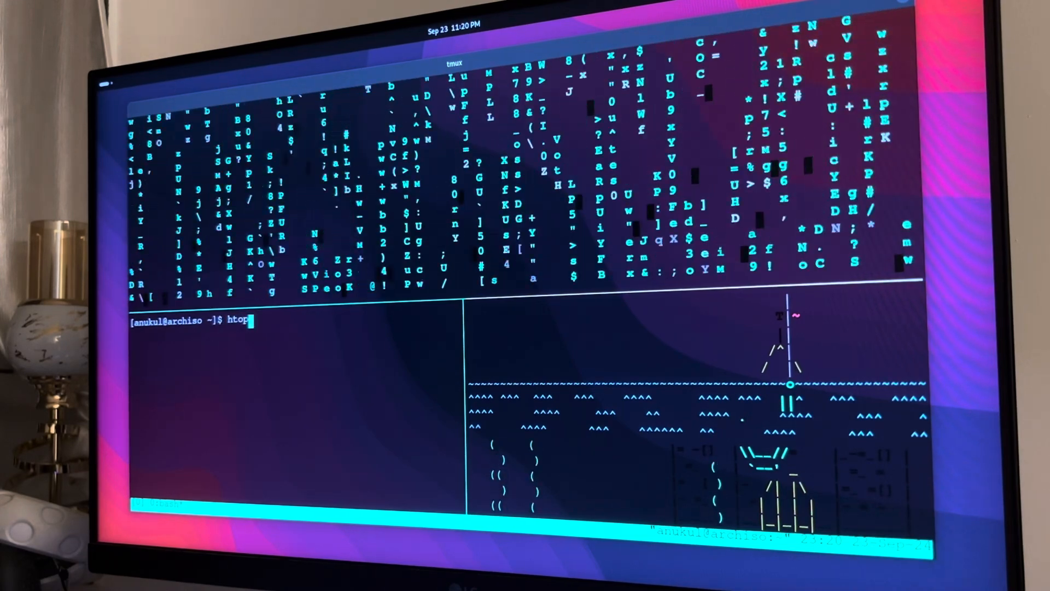